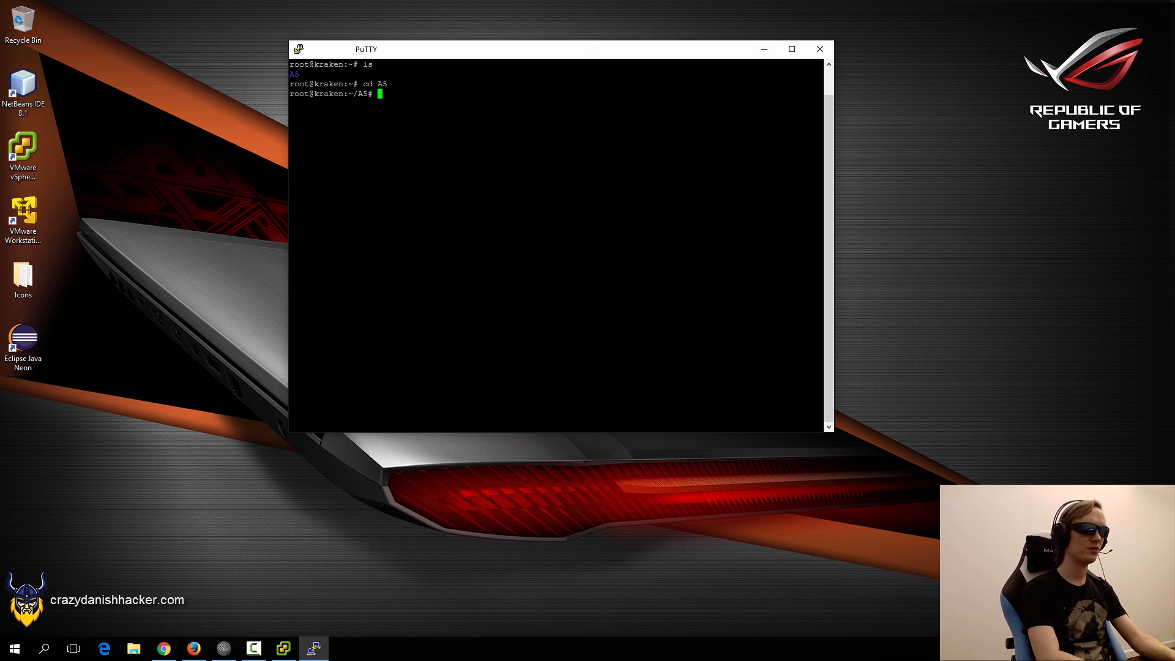
Step: Check the A5 folder size with du -h (1.6T) and list its 40G a51 table files
{"action": "type", "text": "du -h"}
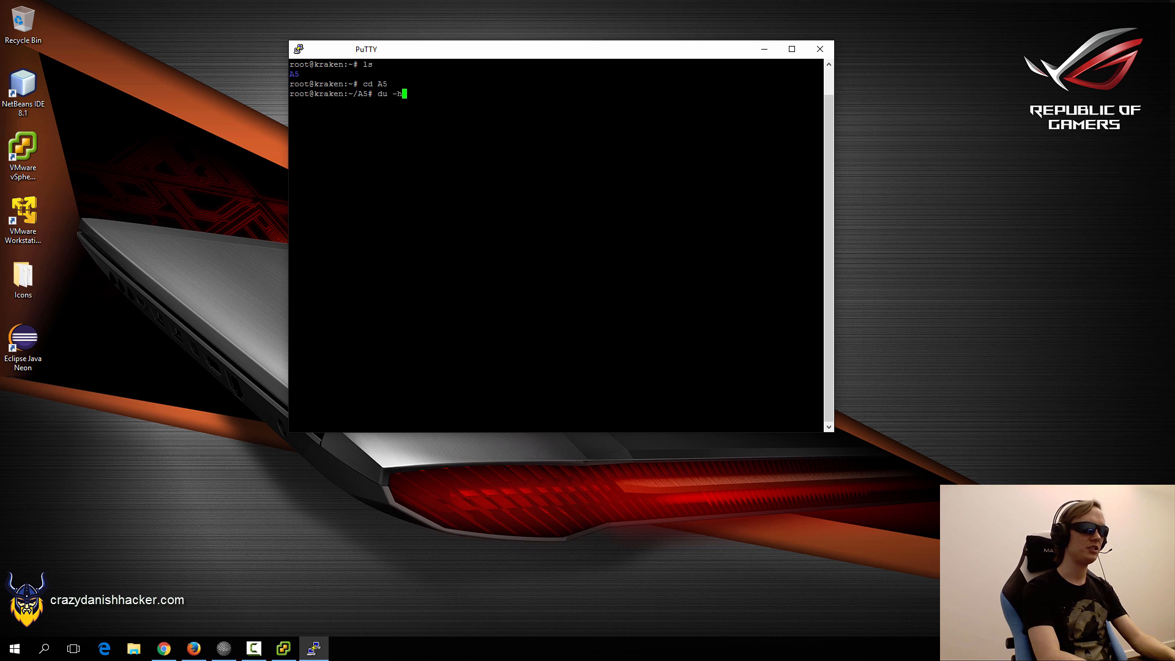
{"action": "key", "text": "Return"}
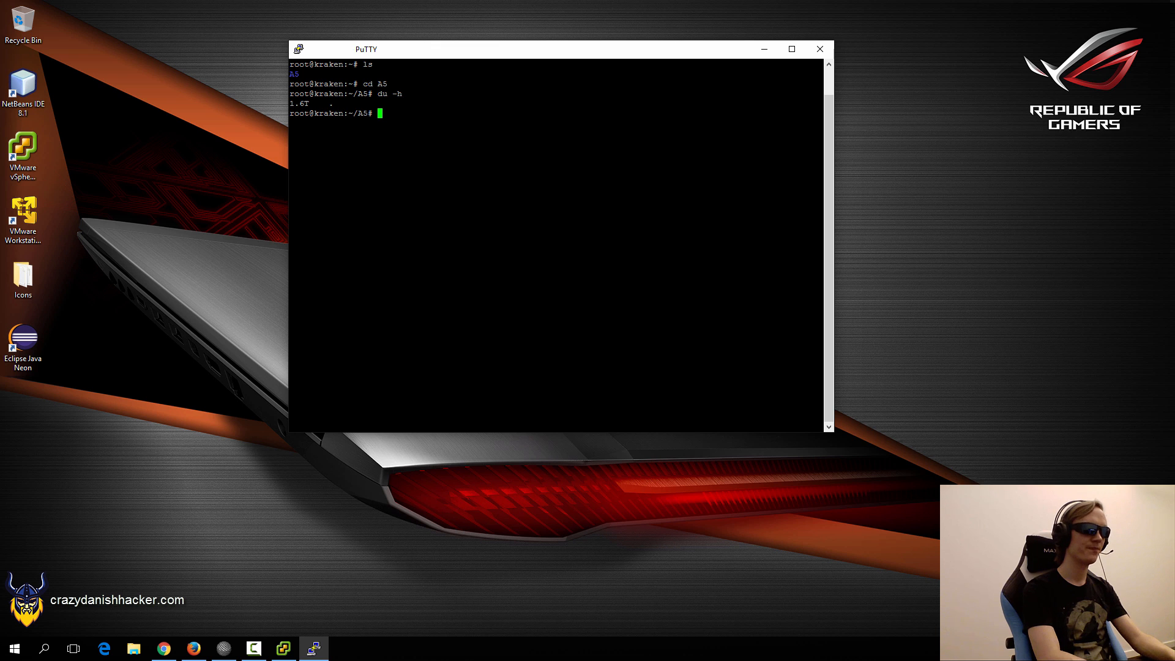
{"action": "type", "text": "ls -alh"}
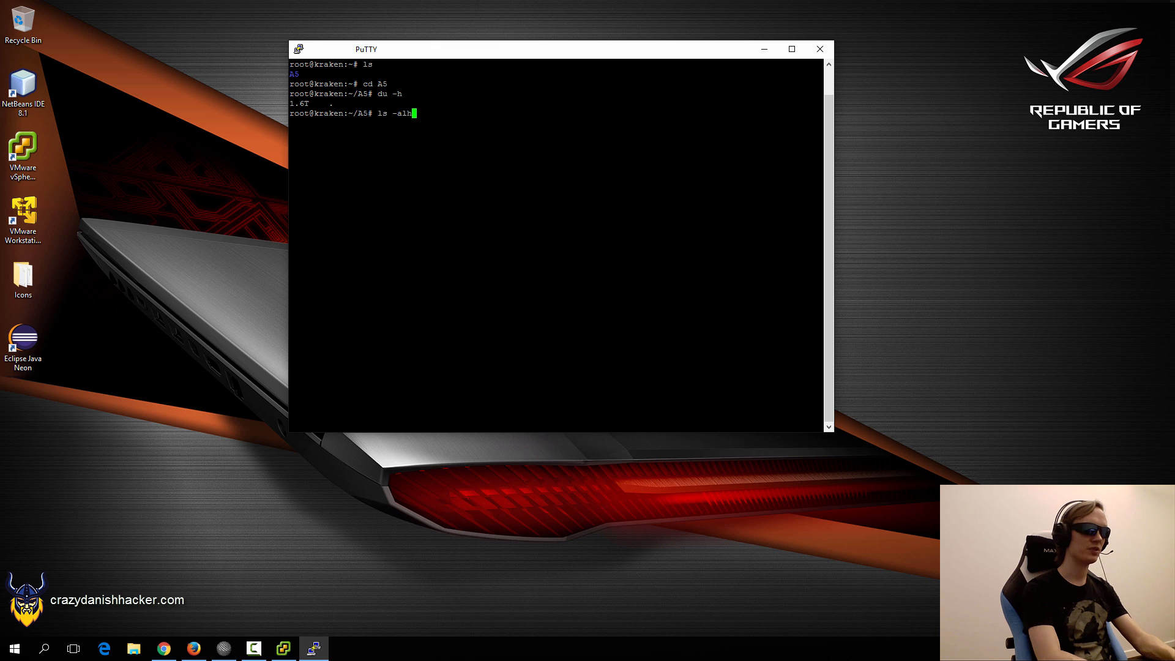
{"action": "key", "text": "Return"}
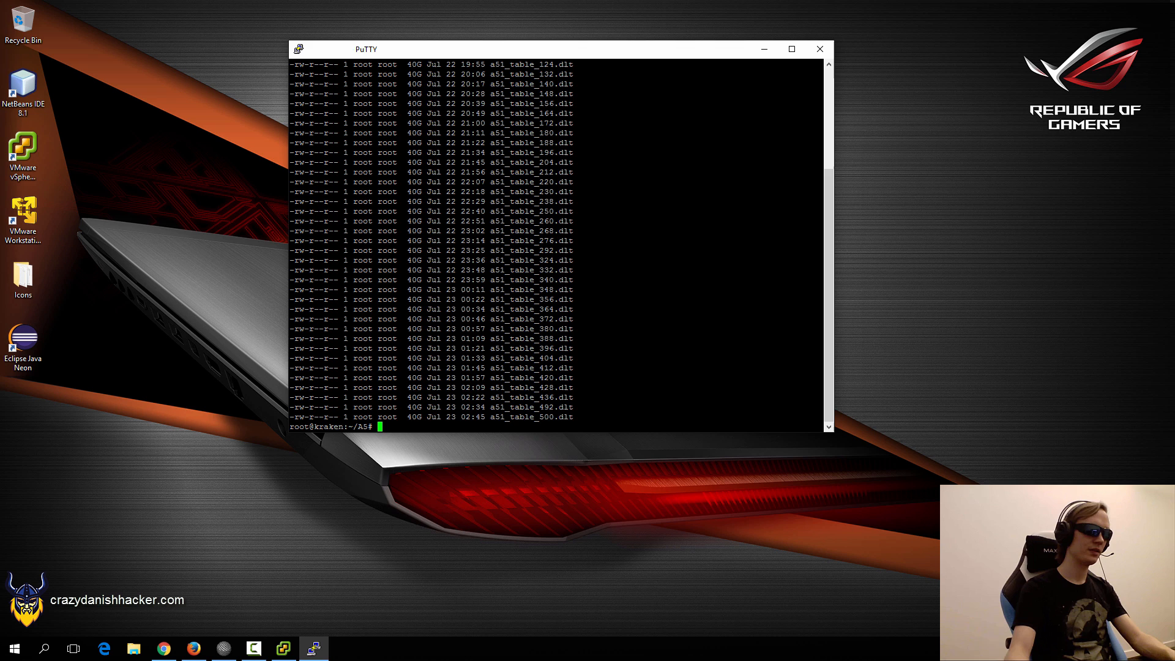
{"action": "double_click", "coordinate": [415, 210]}
{"action": "type", "text": "cd .."}
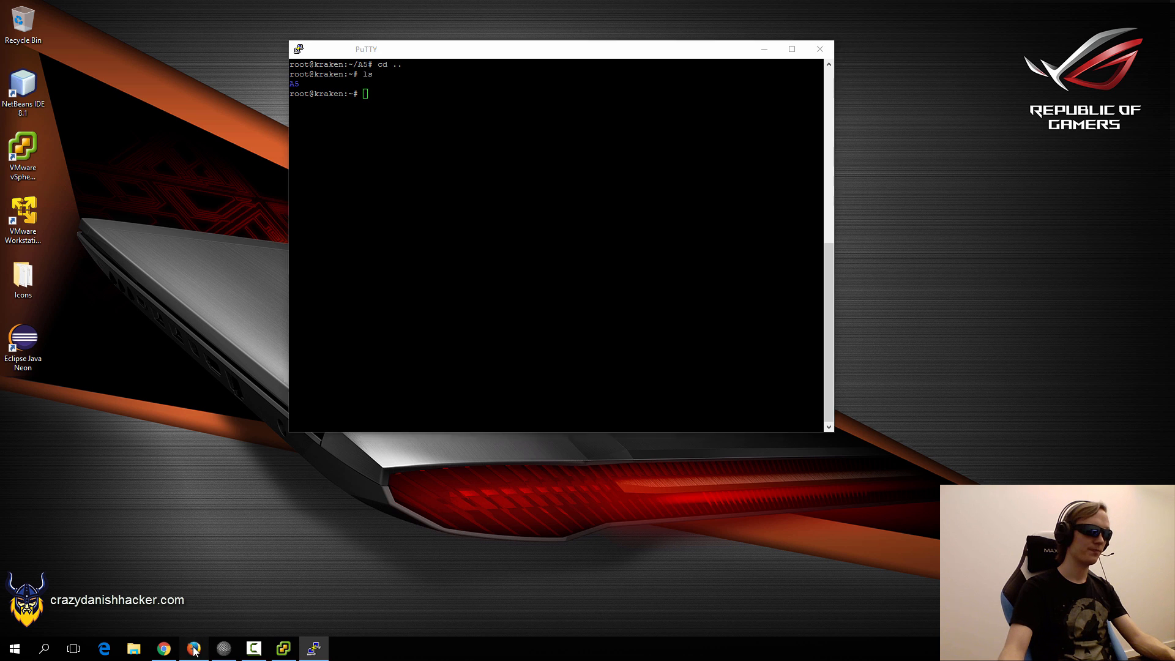
{"action": "left_click", "coordinate": [192, 649]}
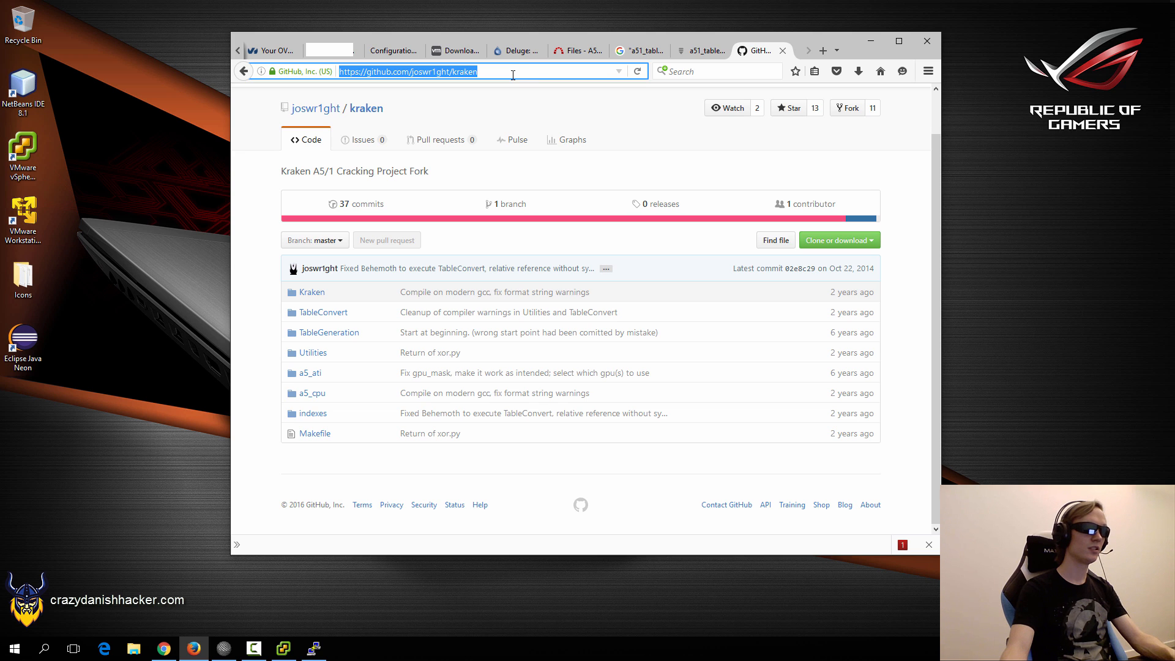
{"action": "mouse_move", "coordinate": [180, 571]}
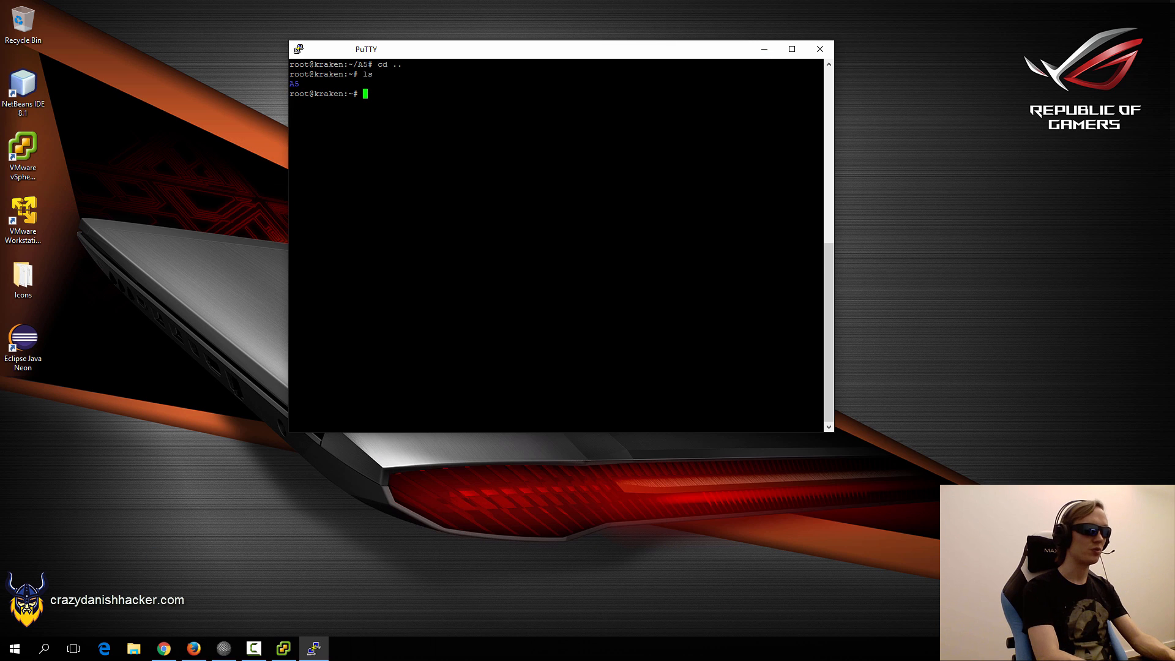
Step: Clone the joswr1ght/kraken repository from GitHub into the home folder
{"action": "type", "text": "git clo"}
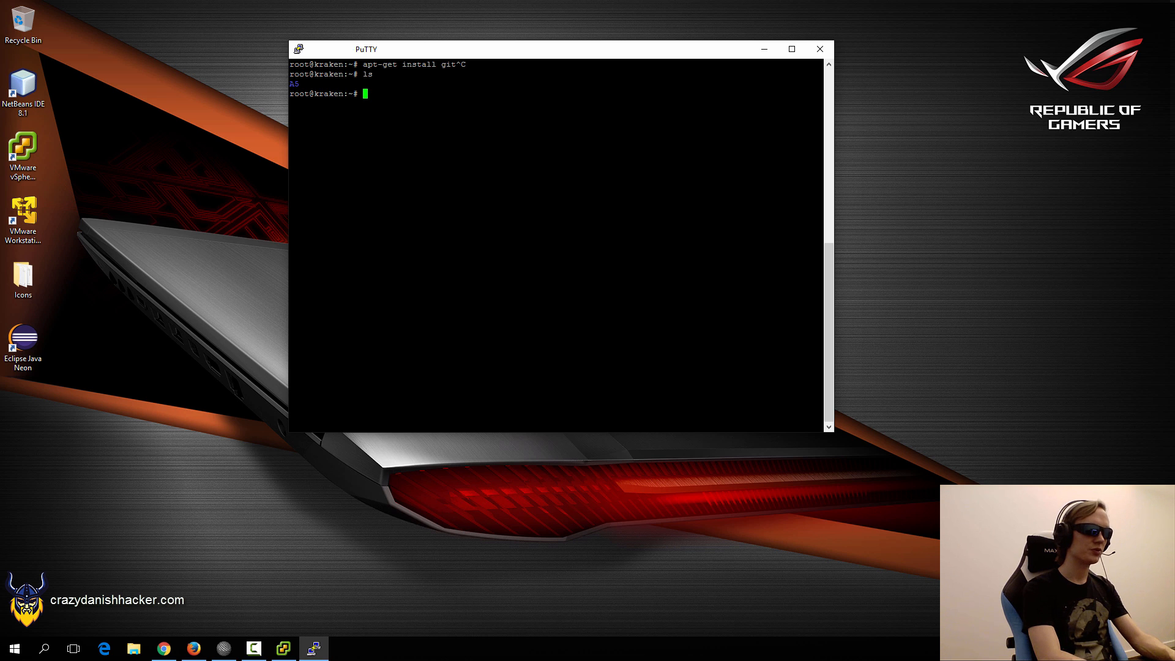
{"action": "type", "text": "m"}
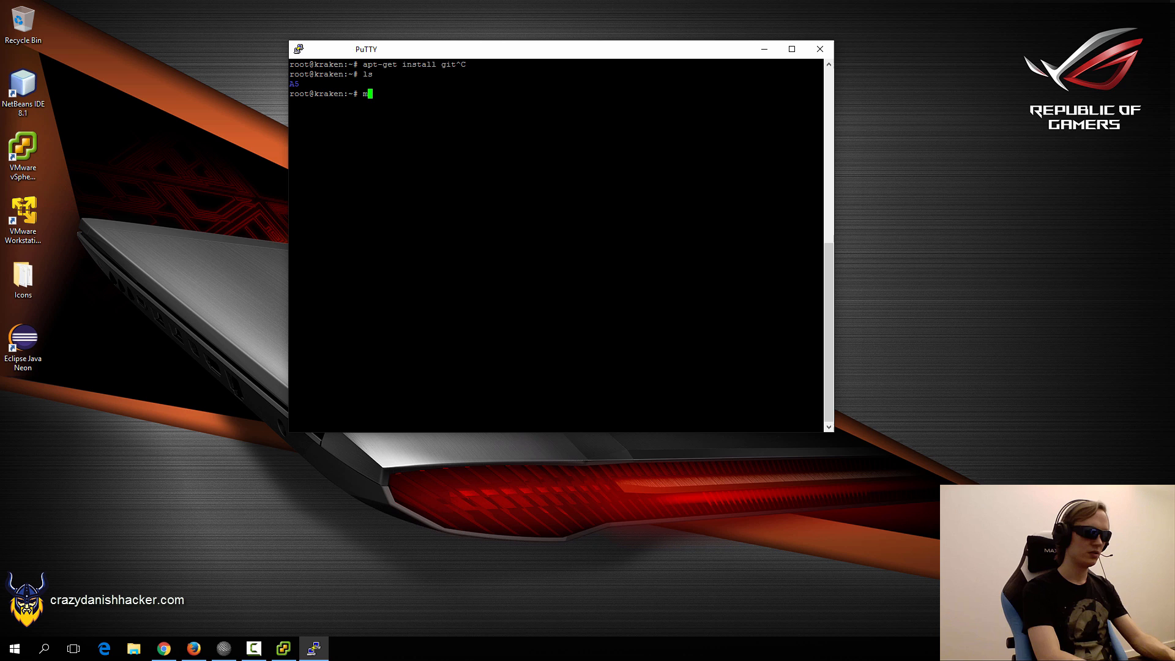
{"action": "type", "text": "git clone"}
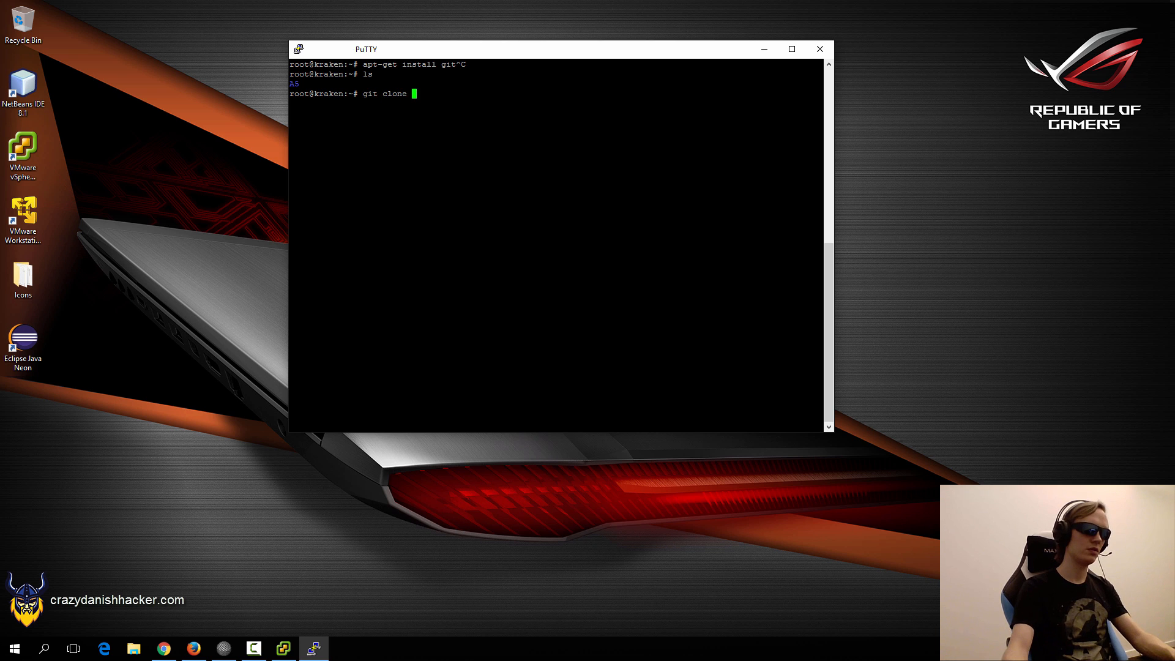
{"action": "key", "text": "Return"}
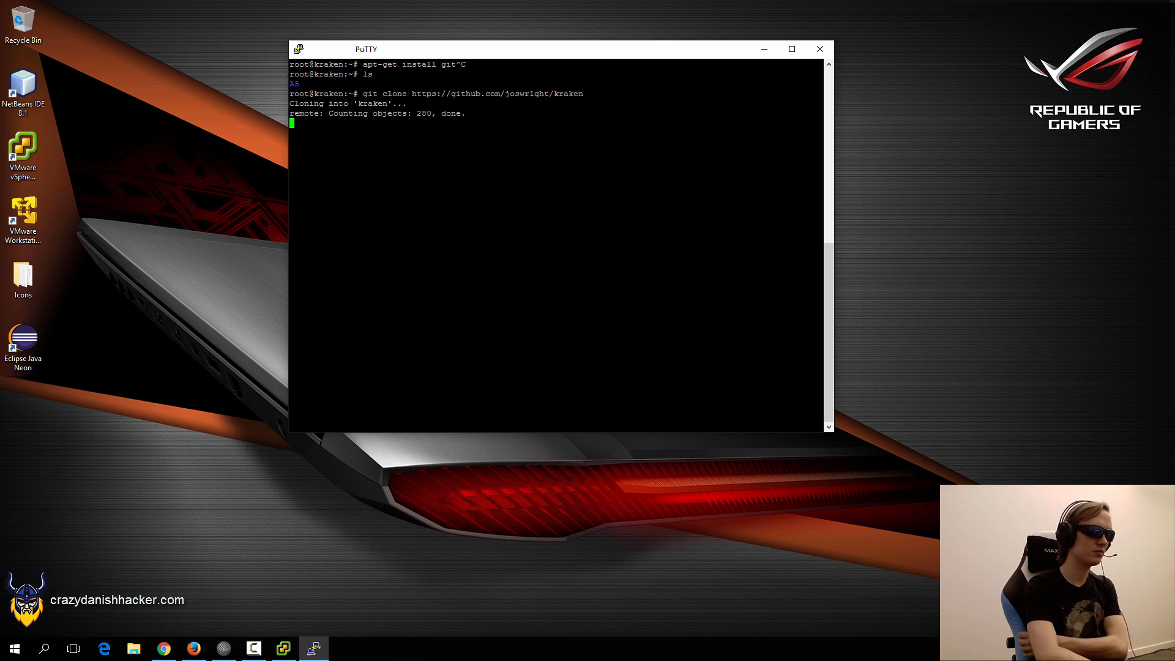
Step: Clear the terminal and list the cloned kraken folder contents
{"action": "type", "text": "c"}
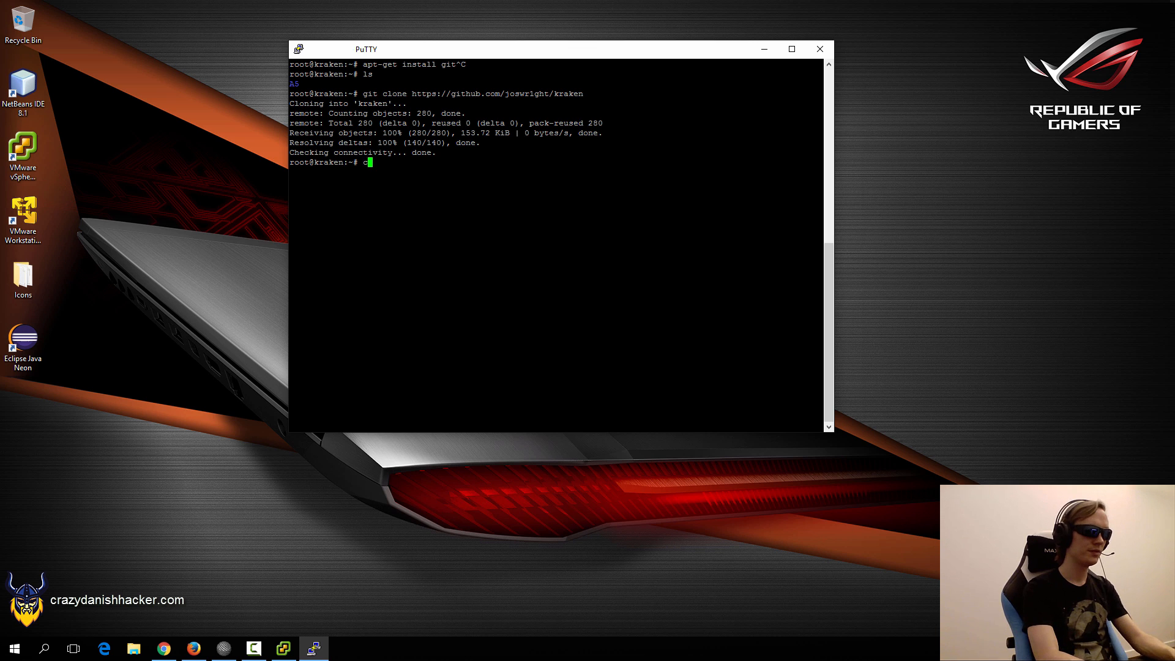
{"action": "type", "text": "lear"}
{"action": "type", "text": "ls"}
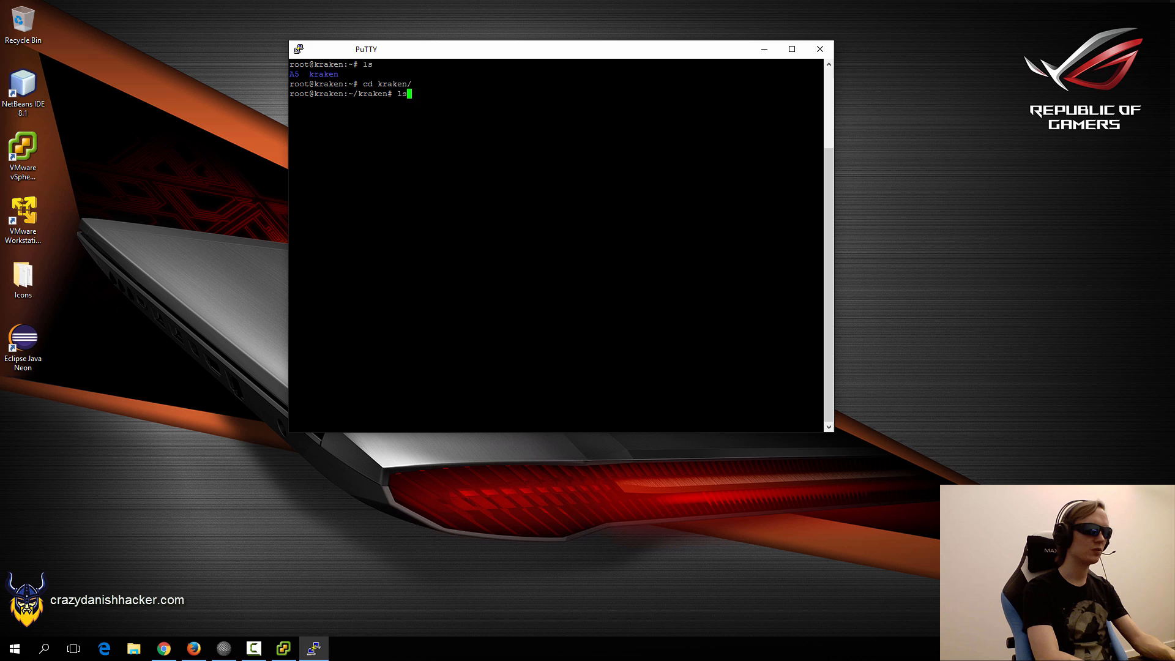
{"action": "key", "text": "Return"}
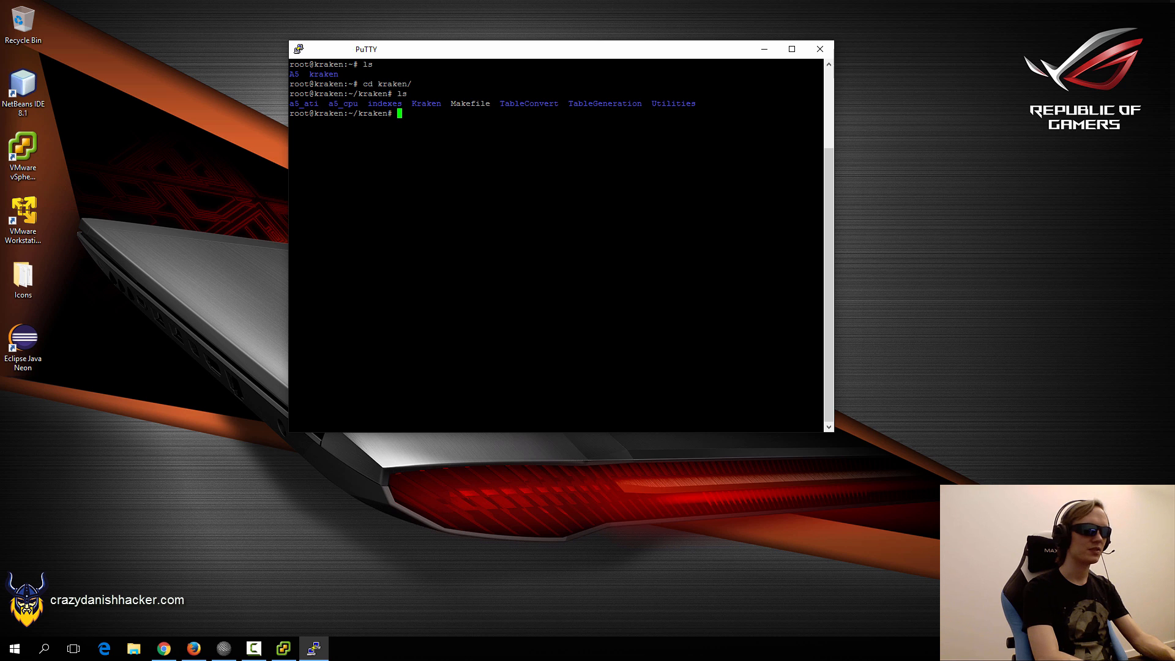
Step: Install make, automake, gcc and g++ with apt-get, confirming the installation
{"action": "type", "text": "apt-get install make"}
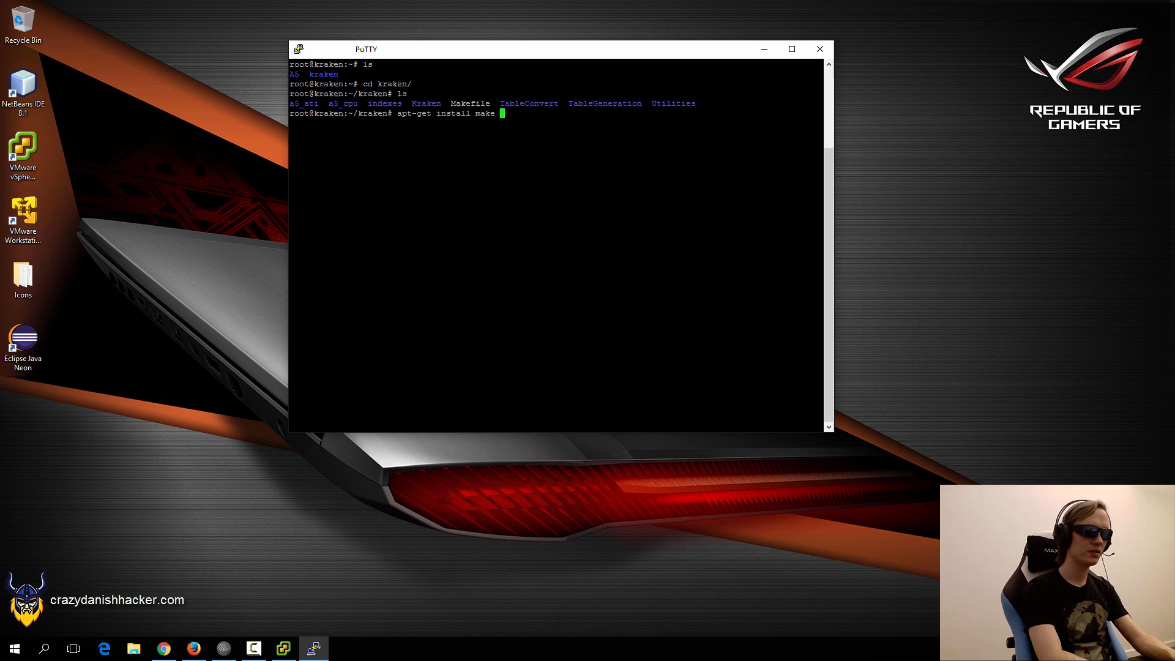
{"action": "type", "text": "automake g"}
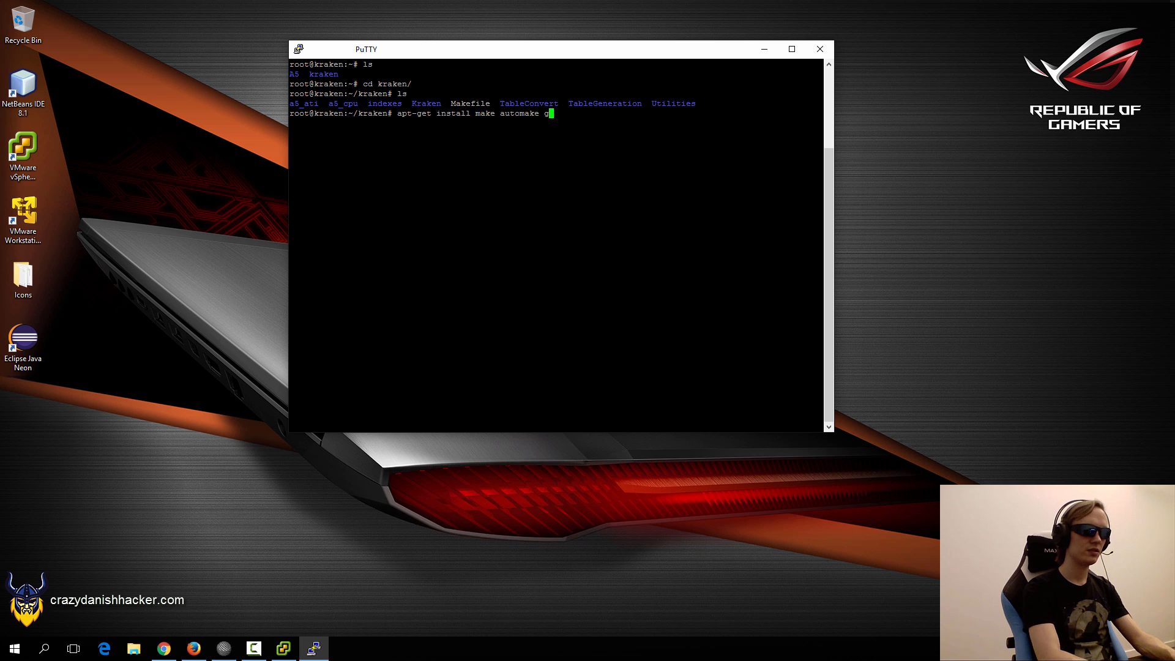
{"action": "type", "text": "cc gpp"}
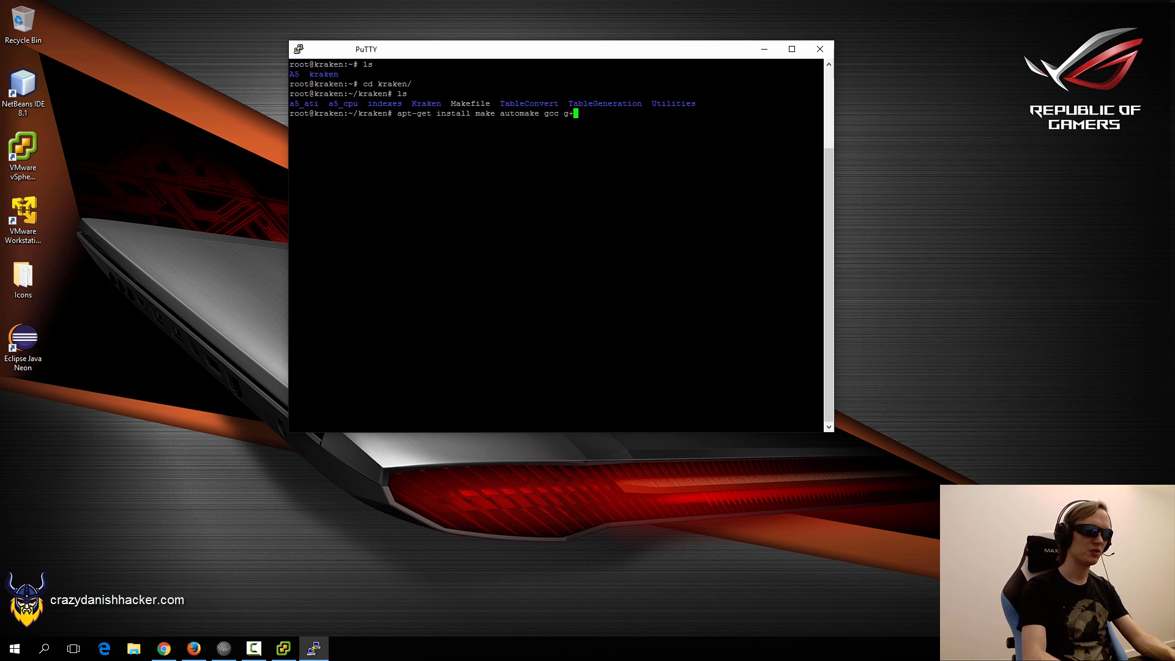
{"action": "type", "text": "+"}
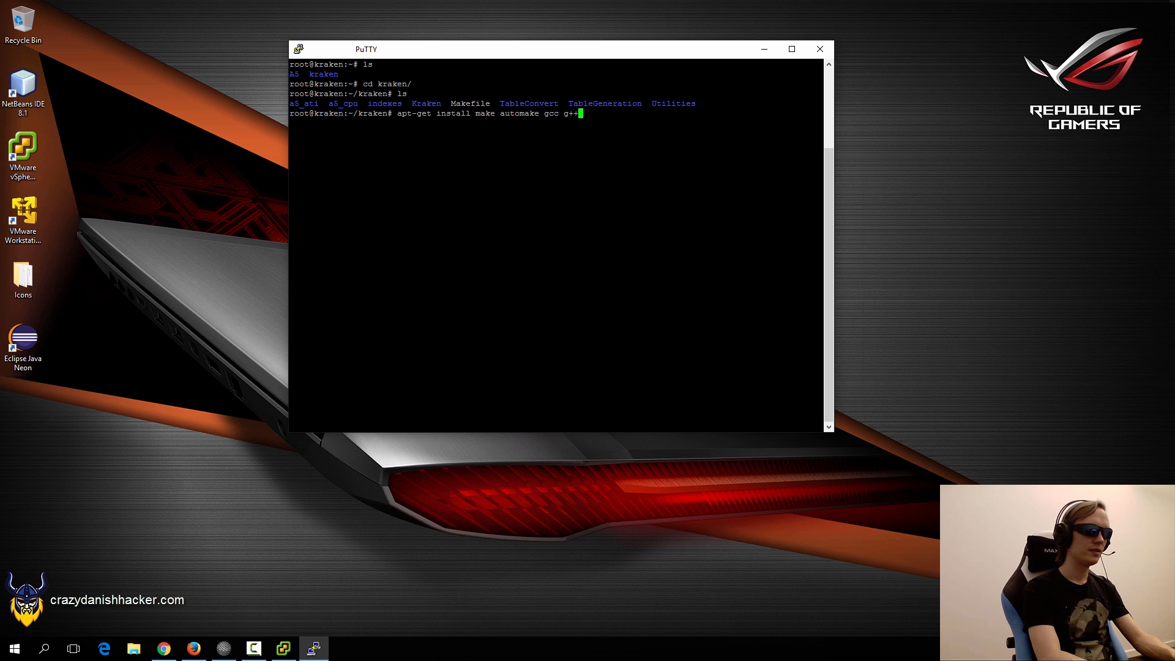
{"action": "key", "text": "Return"}
{"action": "type", "text": "Y"}
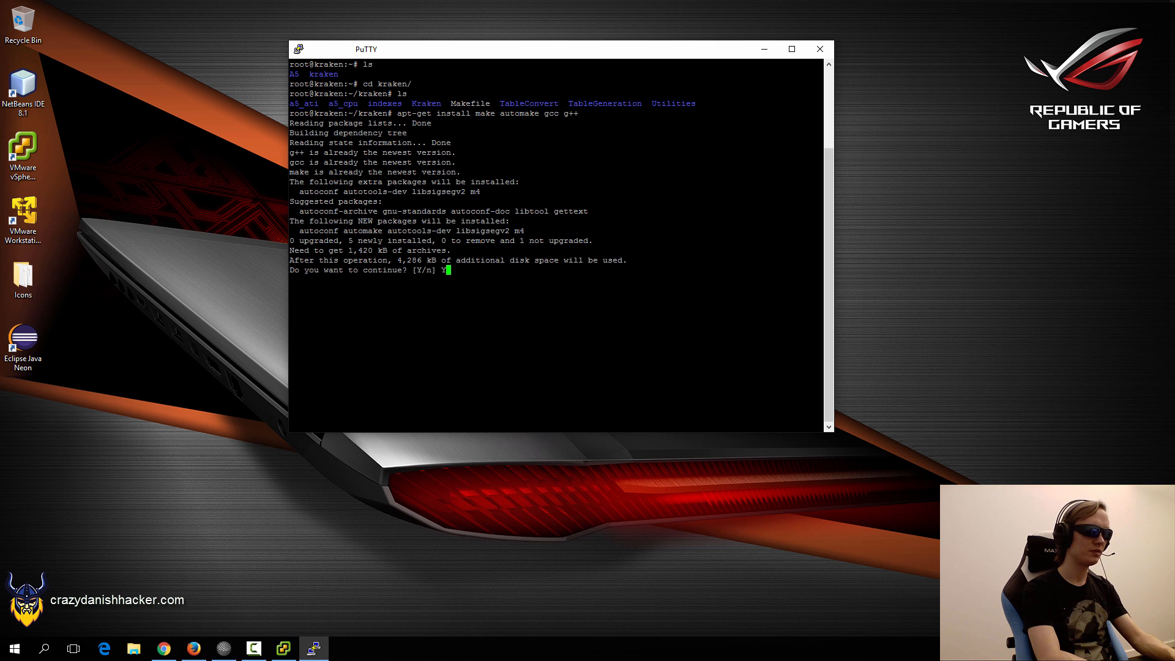
{"action": "key", "text": "Return"}
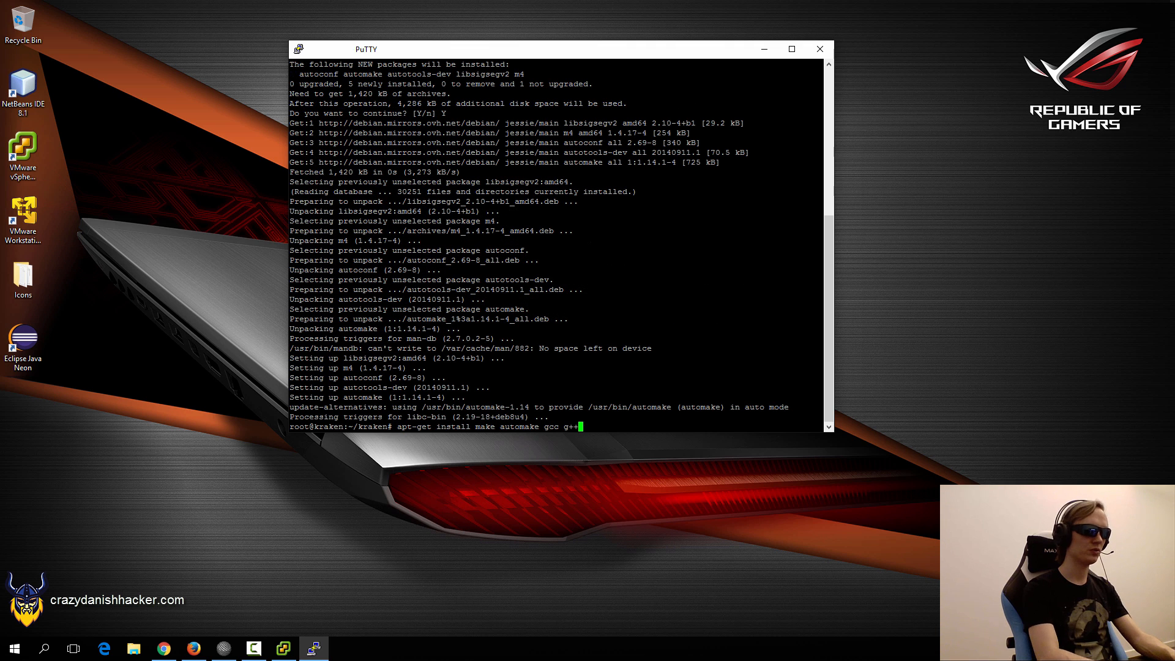
Step: Confirm cmake is already installed and list the kraken folder again
{"action": "type", "text": "apt-get install cmake"}
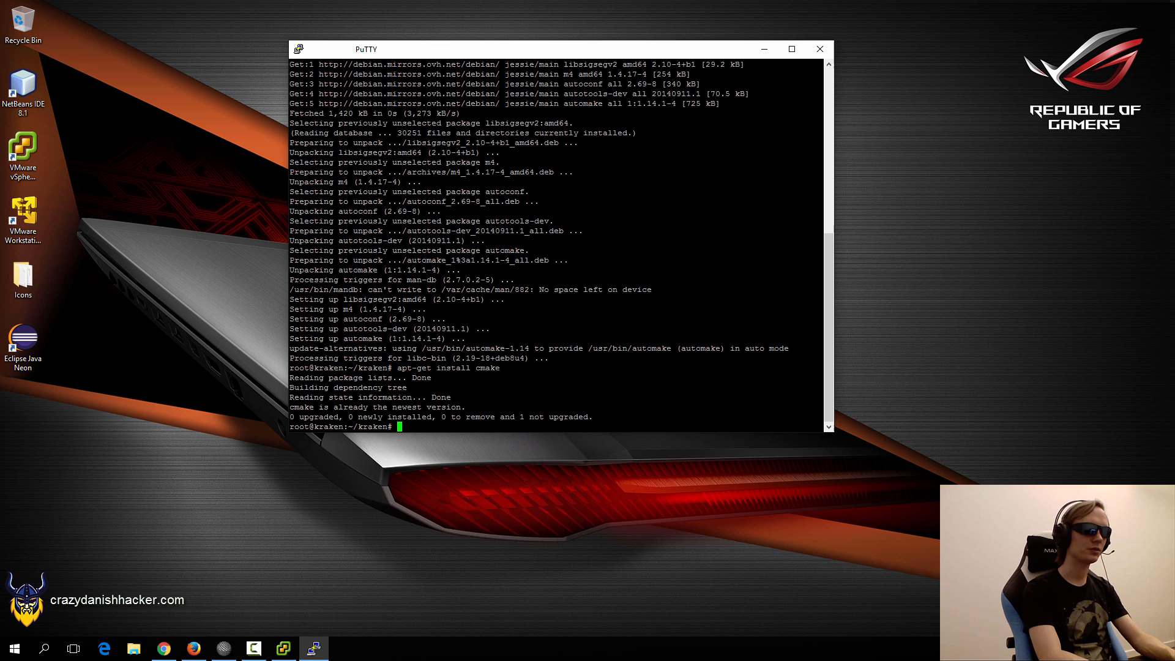
{"action": "type", "text": "ls"}
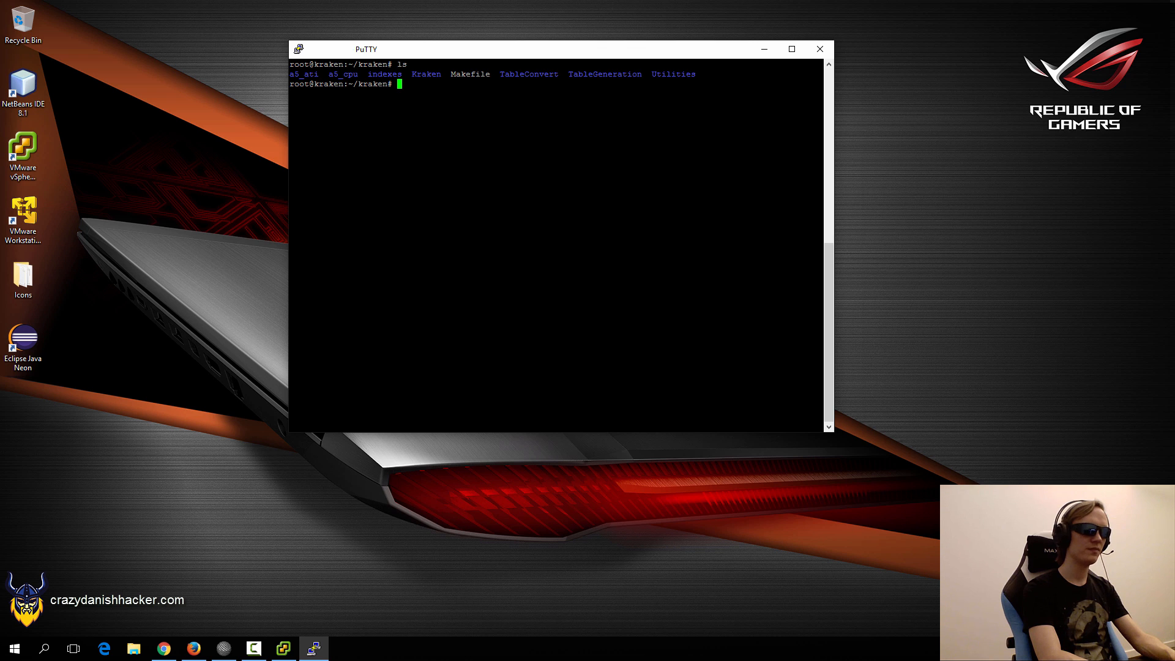
{"action": "type", "text": "na"}
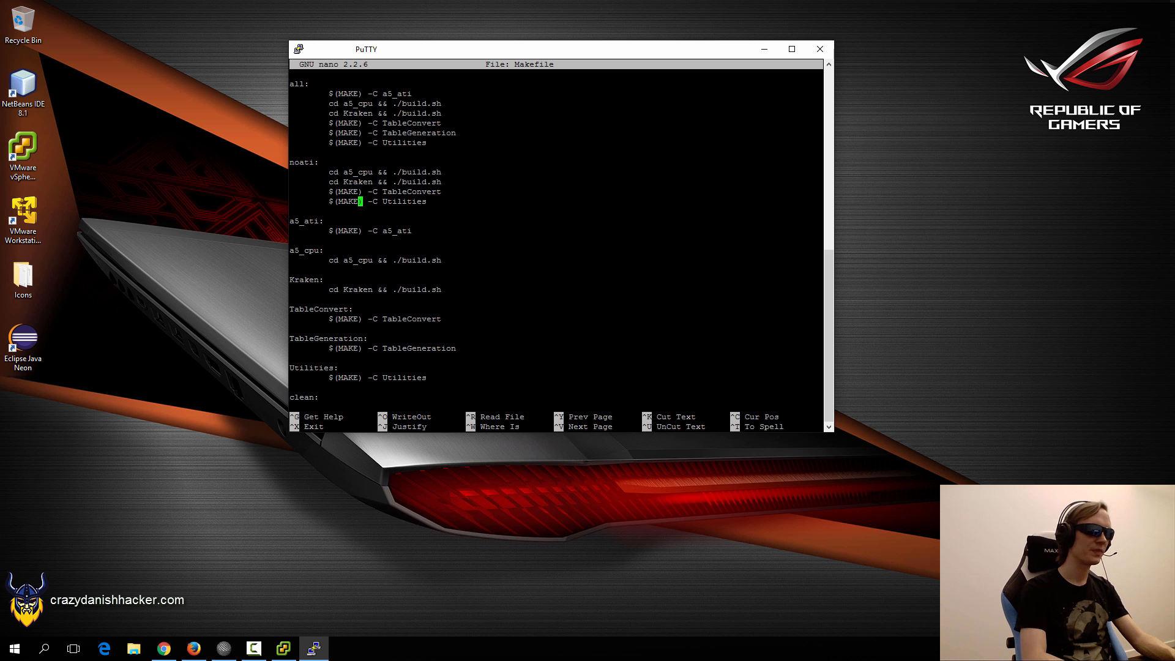
{"action": "key", "text": "Up"}
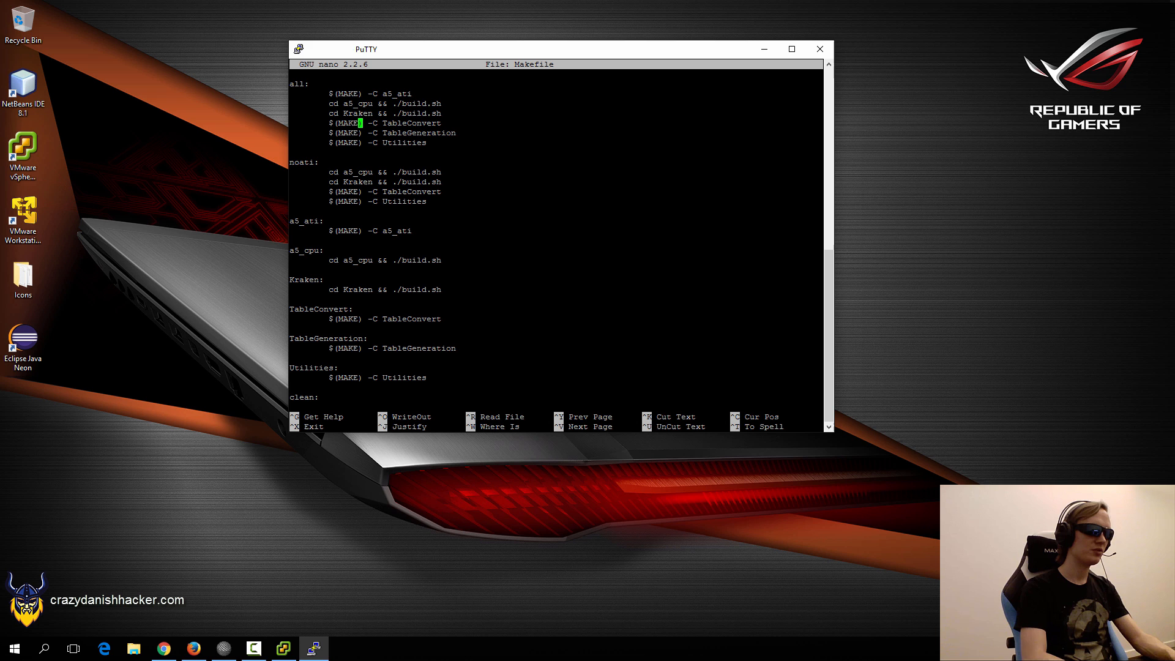
{"action": "key", "text": "Down"}
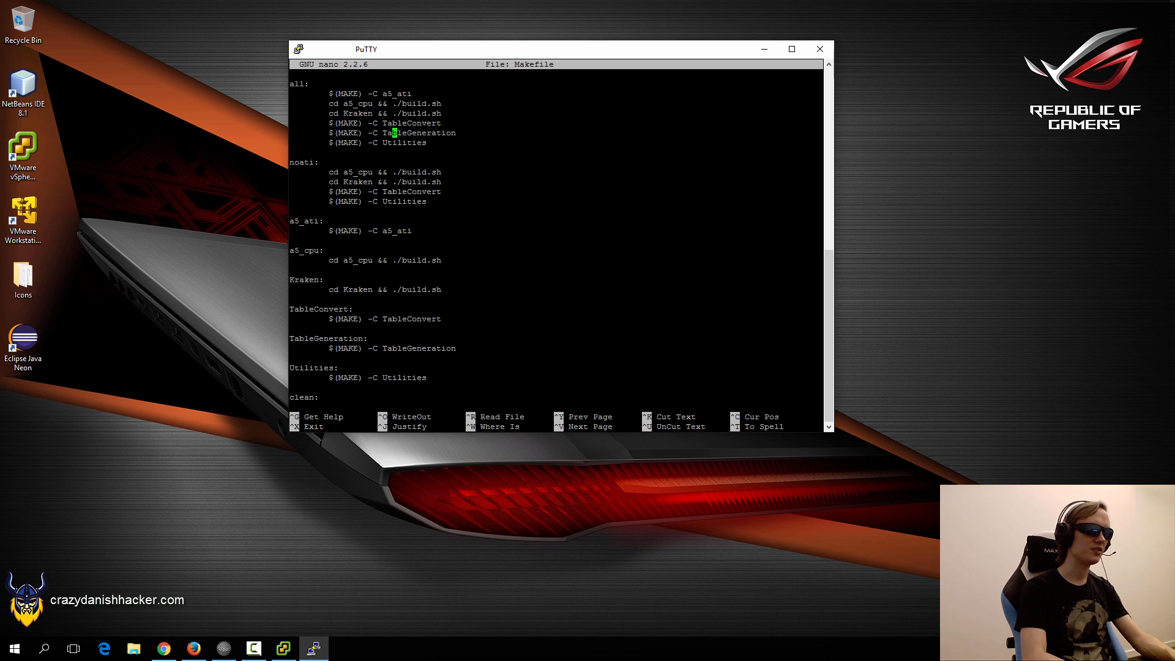
{"action": "key", "text": "ctrl+x"}
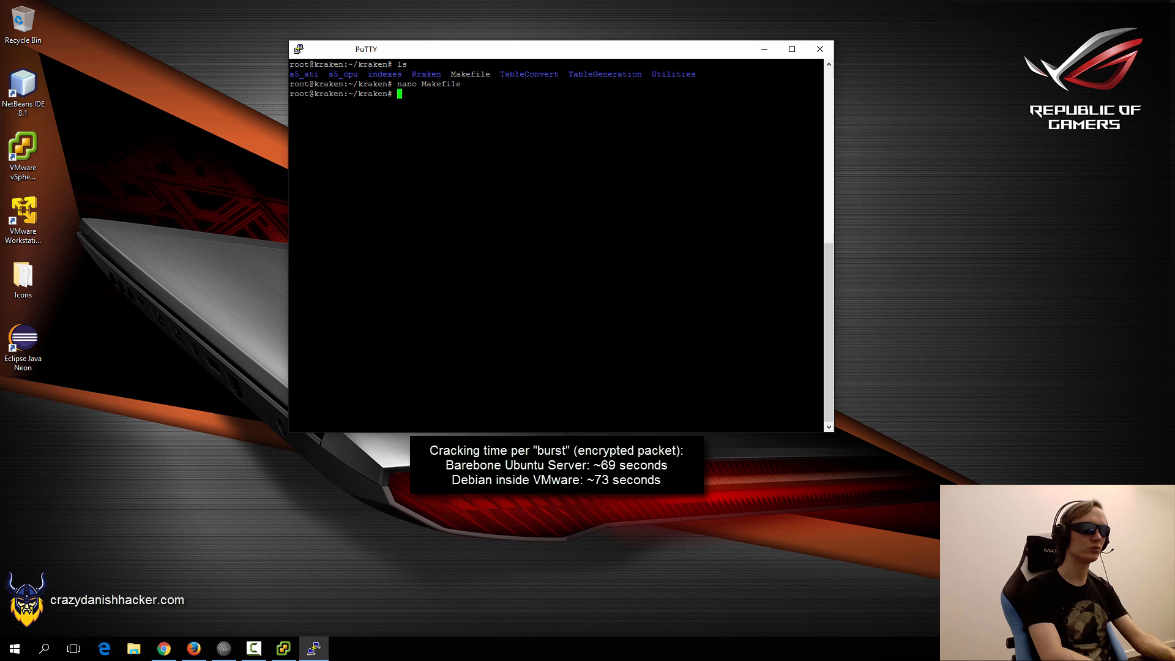
Step: Compile kraken with the noati build target, building TableConvert and Utilities
{"action": "type", "text": "make"}
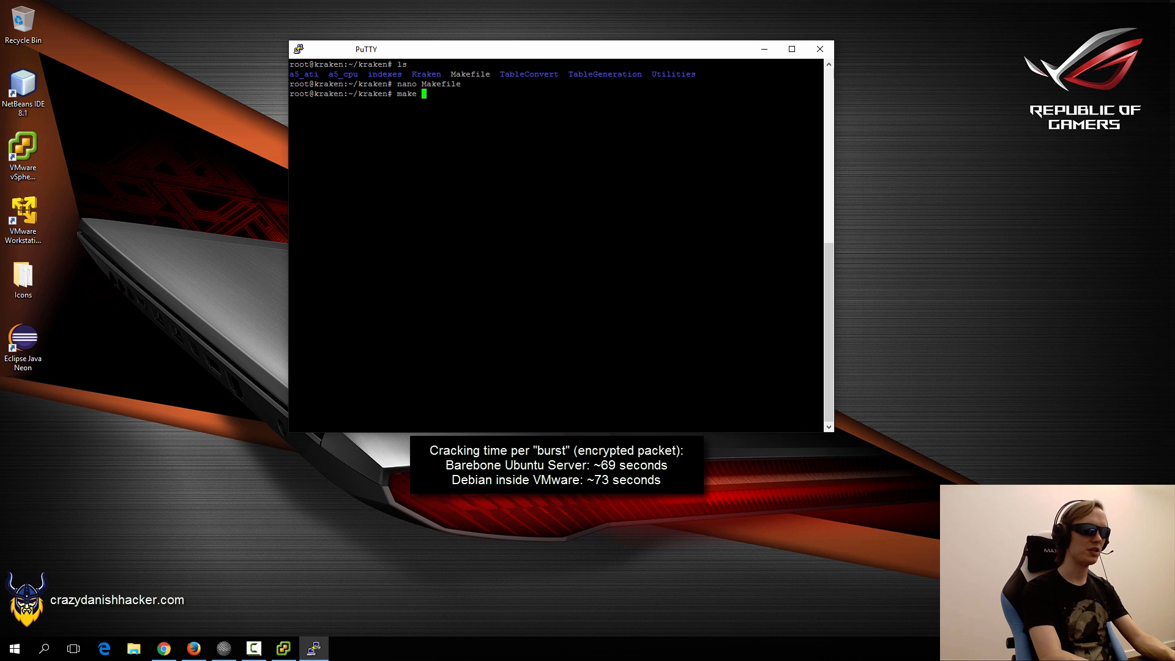
{"action": "type", "text": "noati"}
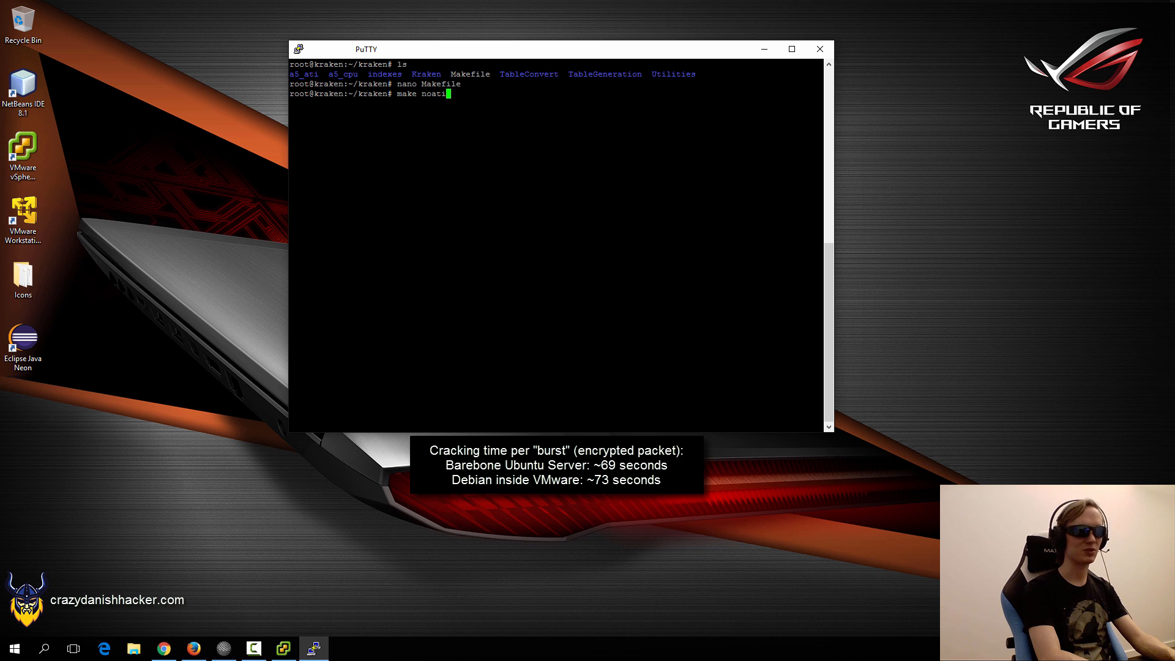
{"action": "key", "text": "Return"}
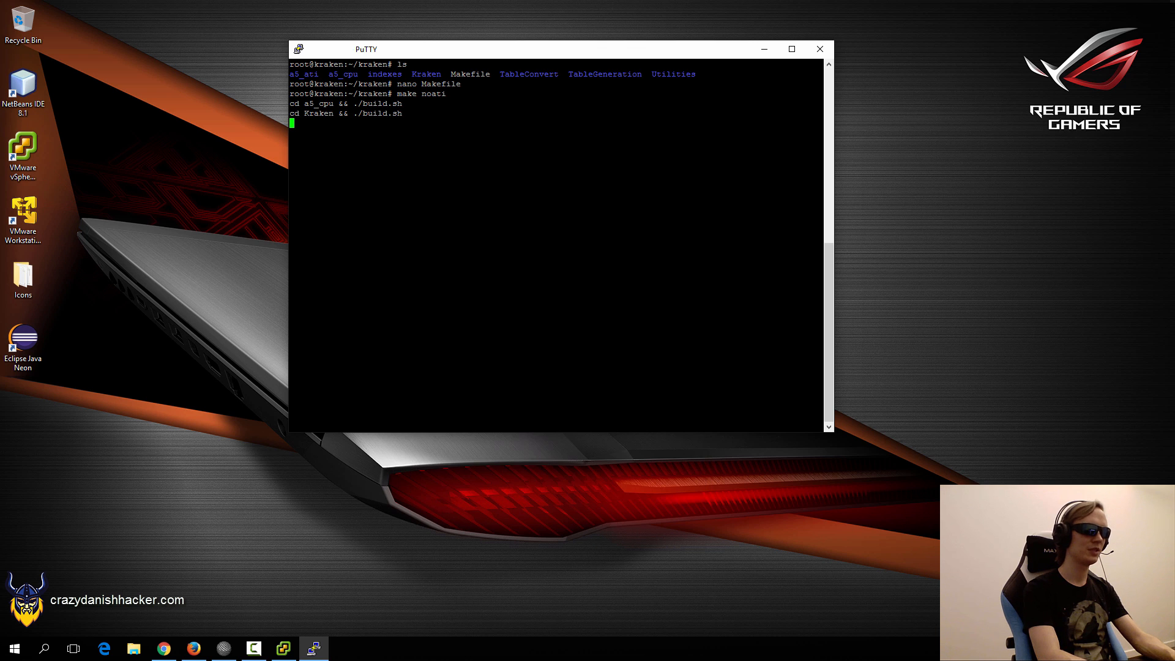
{"action": "key", "text": "Return"}
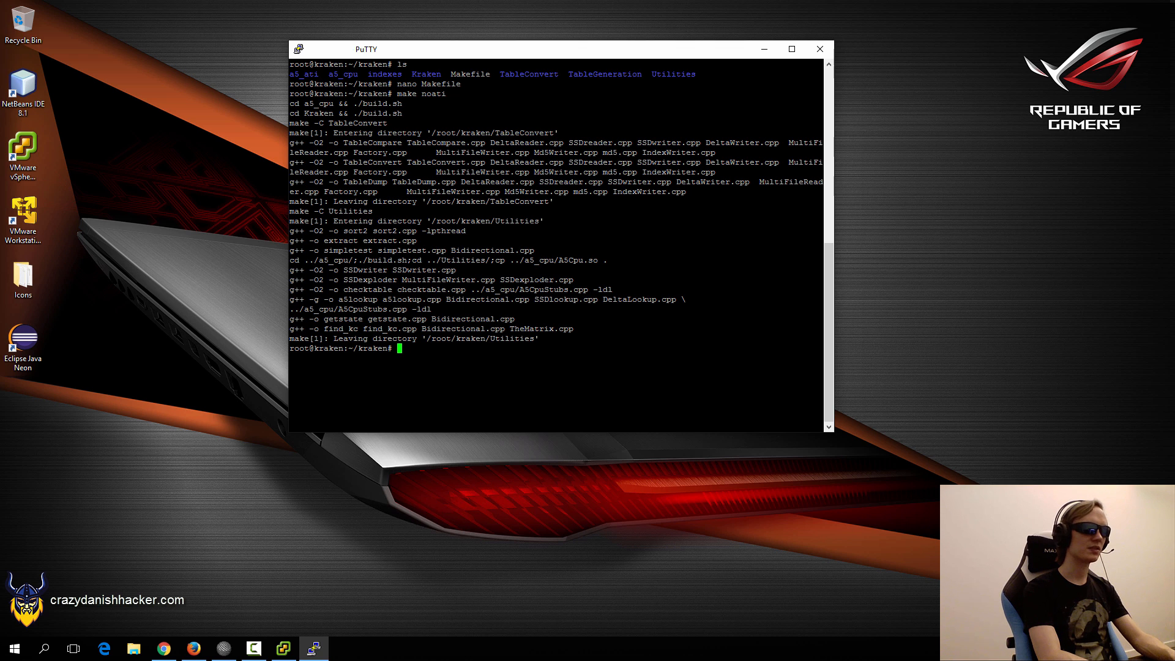
Step: Clear the terminal and list the built kraken folder contents
{"action": "type", "text": "clear"}
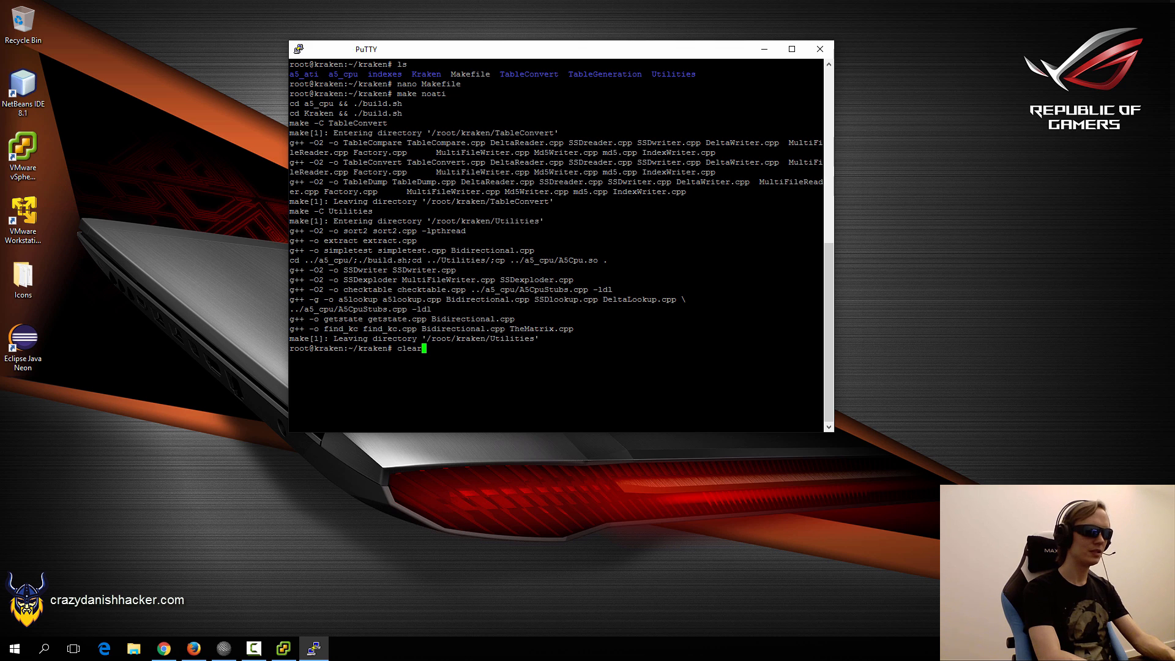
{"action": "key", "text": "Return"}
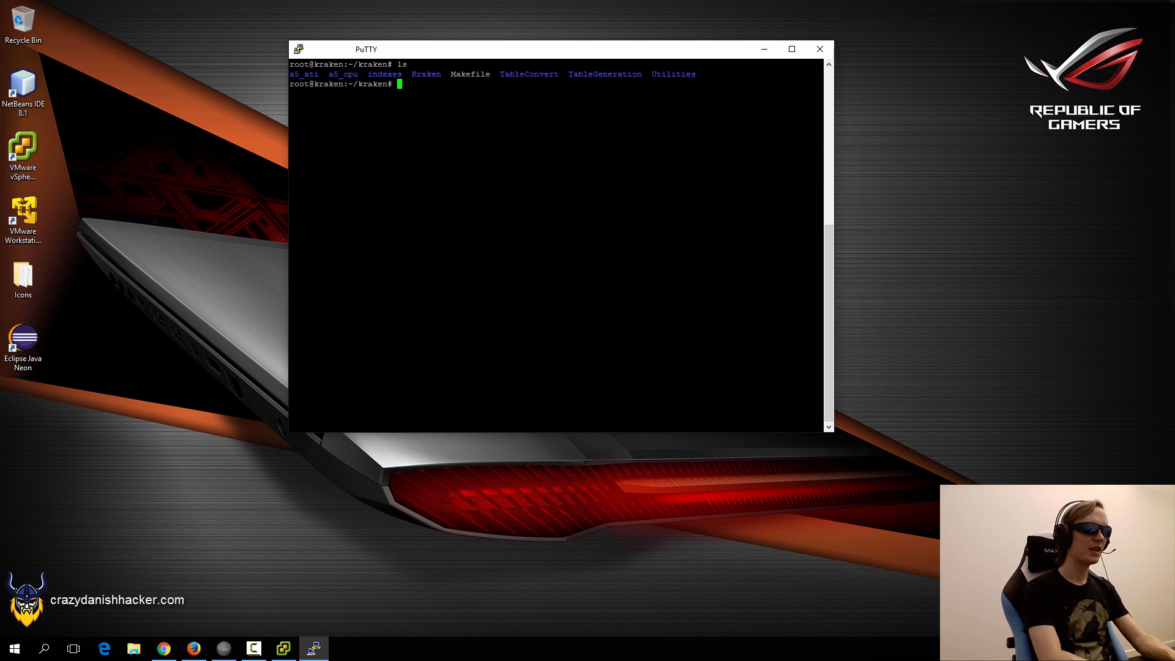
Step: Run ./a5cpu_test in a5_cpu until 46 chains complete, then return to the kraken folder
{"action": "type", "text": "cd a5_c"}
{"action": "type", "text": "./a"}
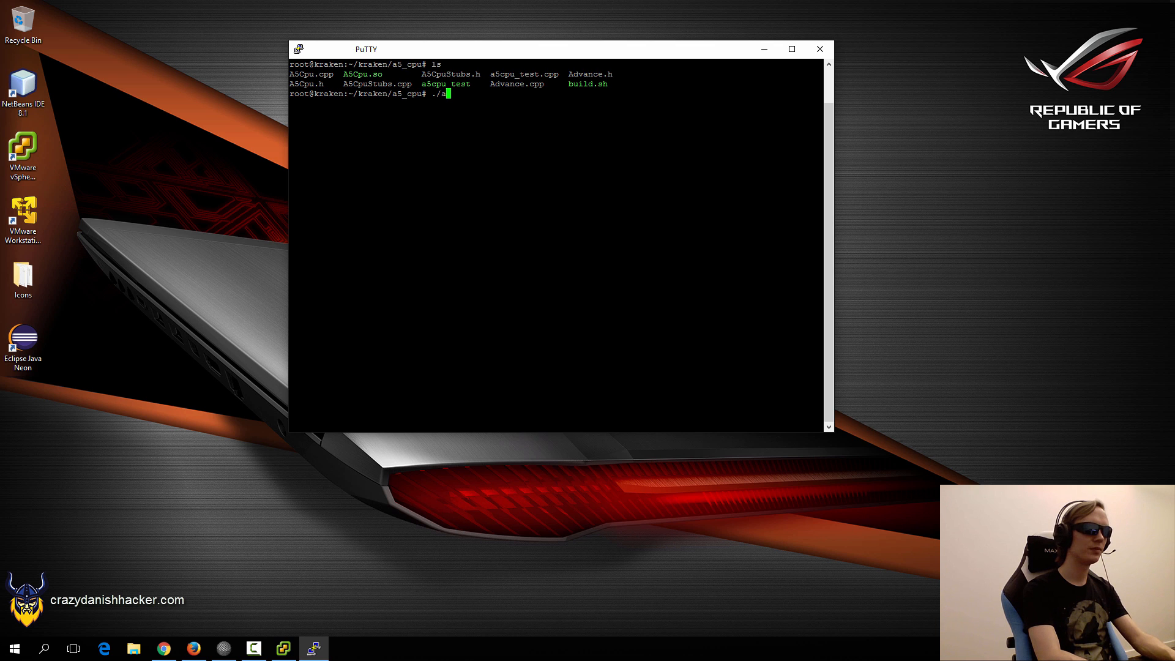
{"action": "key", "text": "Return"}
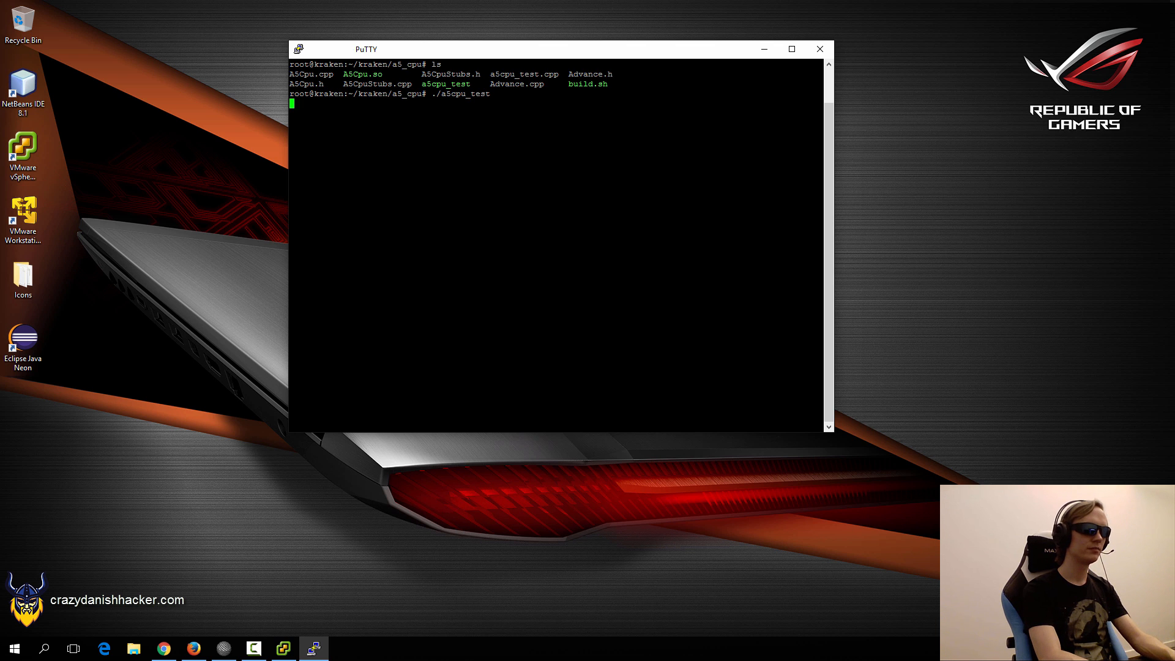
{"action": "key", "text": "Return"}
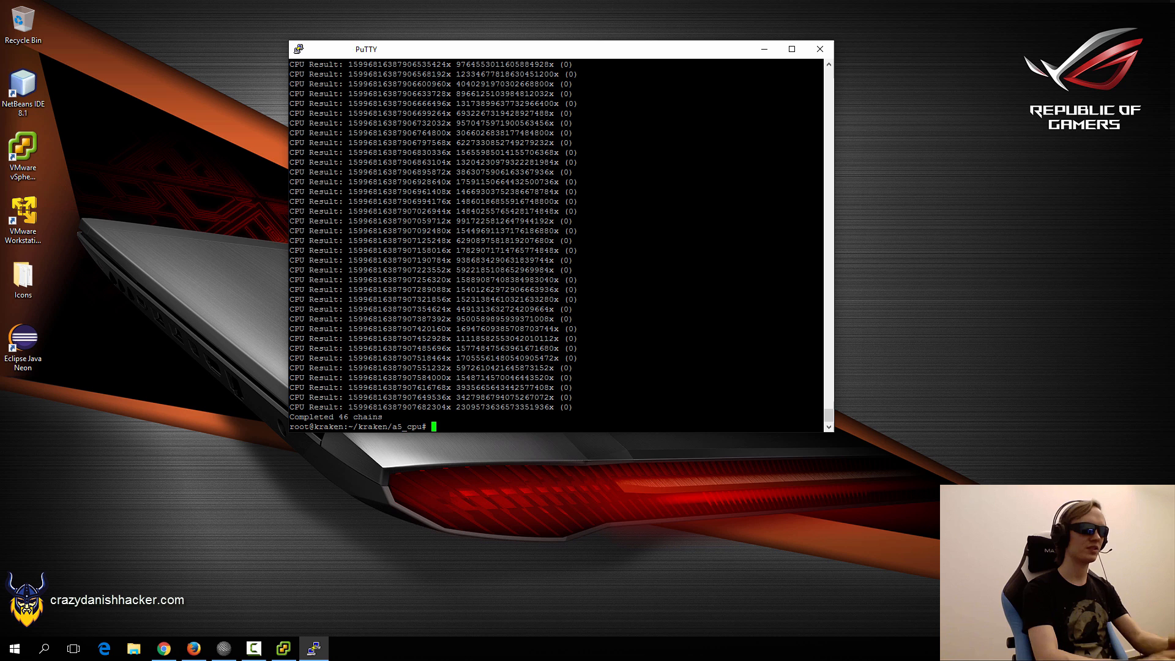
{"action": "type", "text": "cd ."}
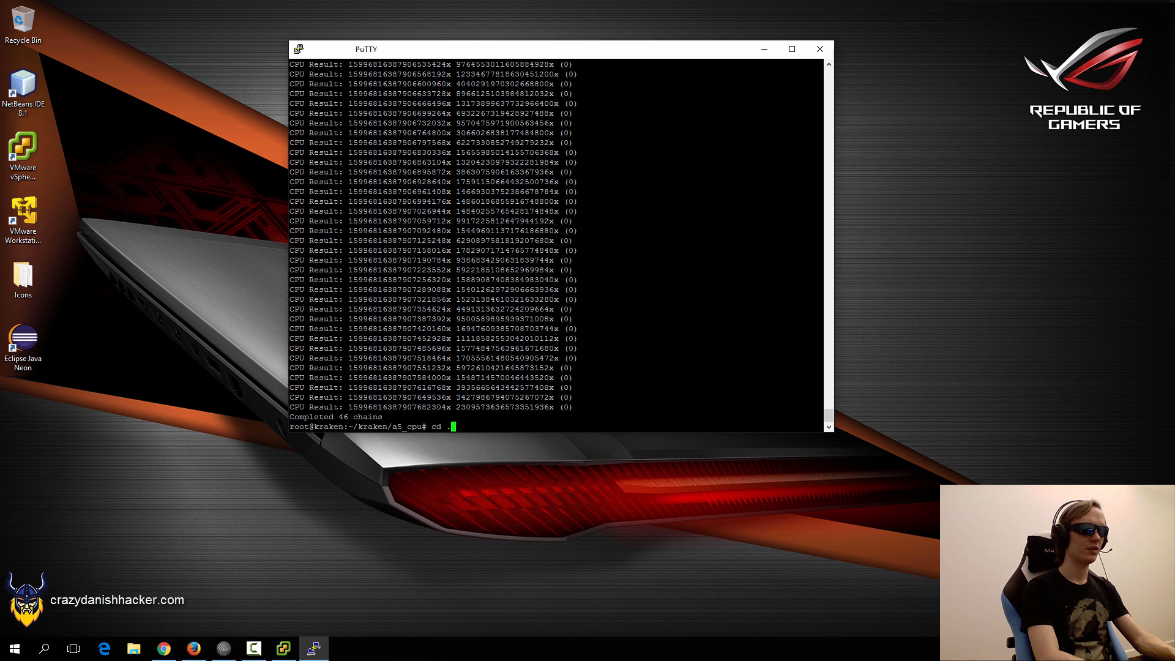
{"action": "key", "text": "Return"}
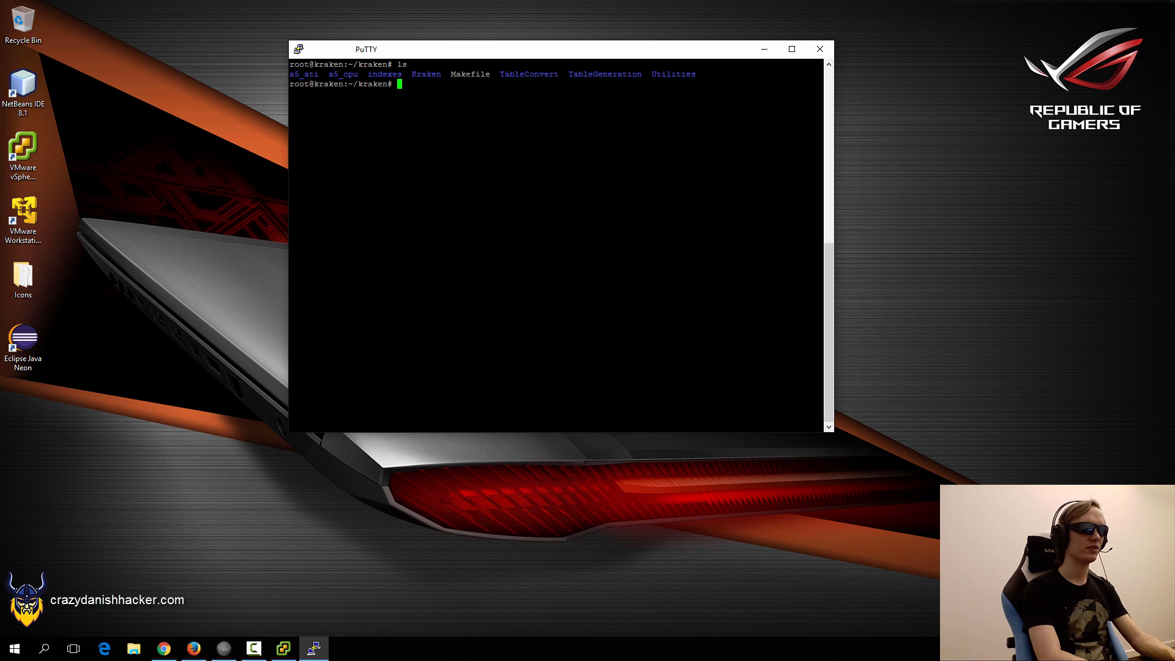
Step: List the TableConvert and Utilities folders, then move into indexes with Behemoth.py and tables.conf.sample
{"action": "type", "text": "ls"}
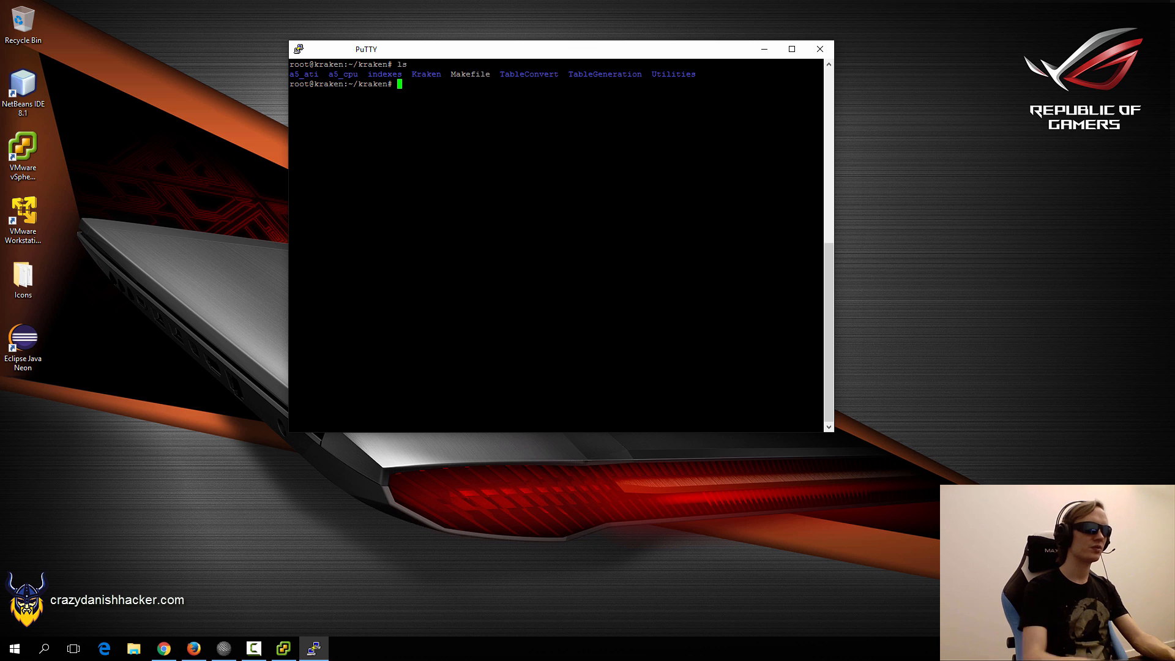
{"action": "double_click", "coordinate": [426, 73]}
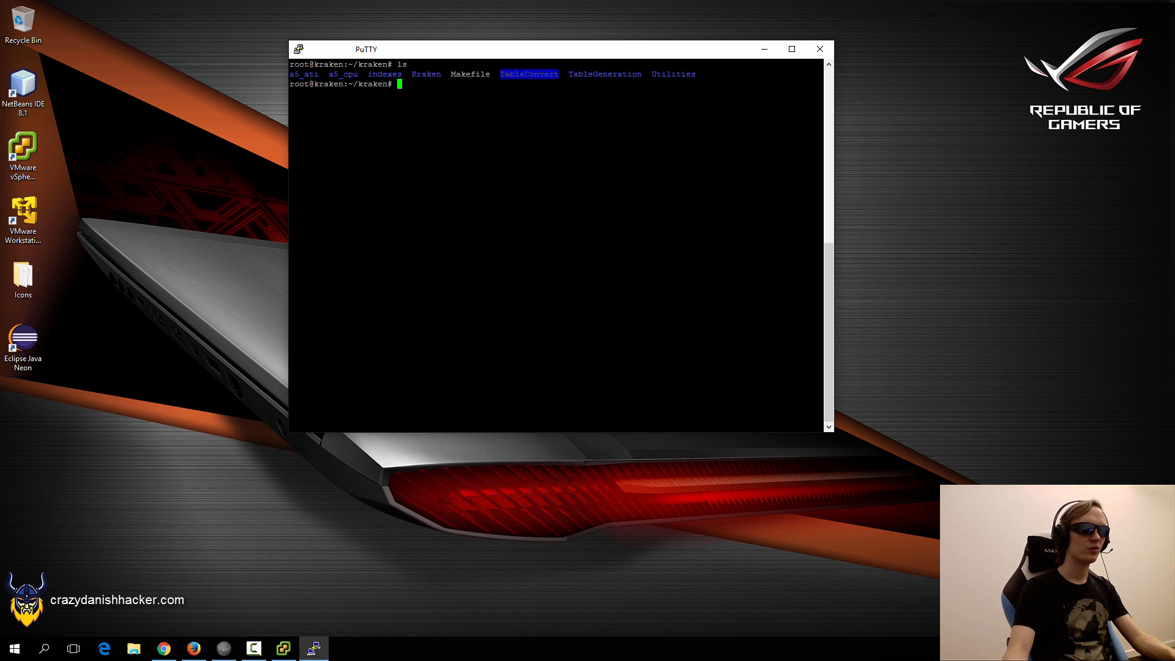
{"action": "type", "text": "ls"}
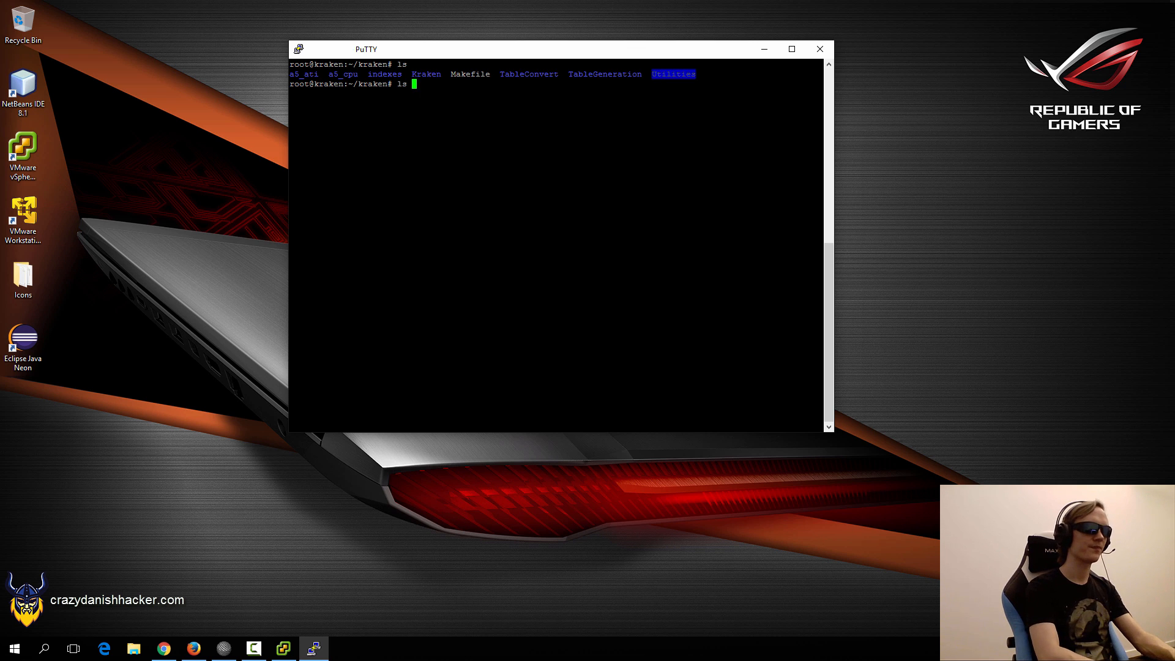
{"action": "key", "text": "Return"}
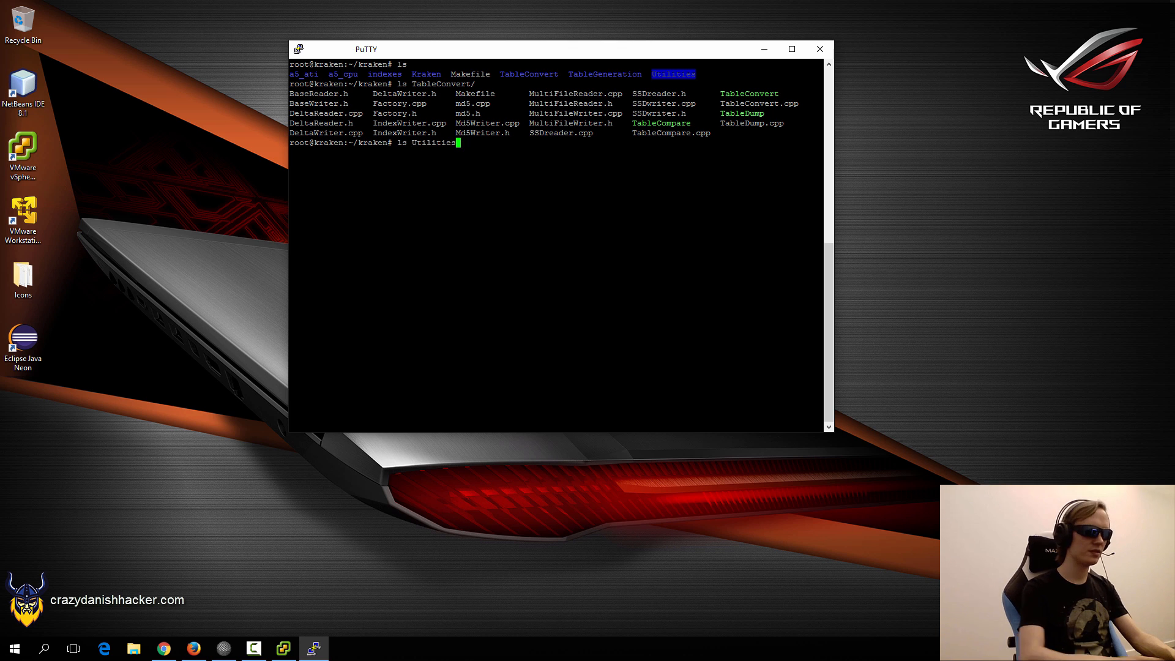
{"action": "key", "text": "Return"}
{"action": "type", "text": "cd indexes/"}
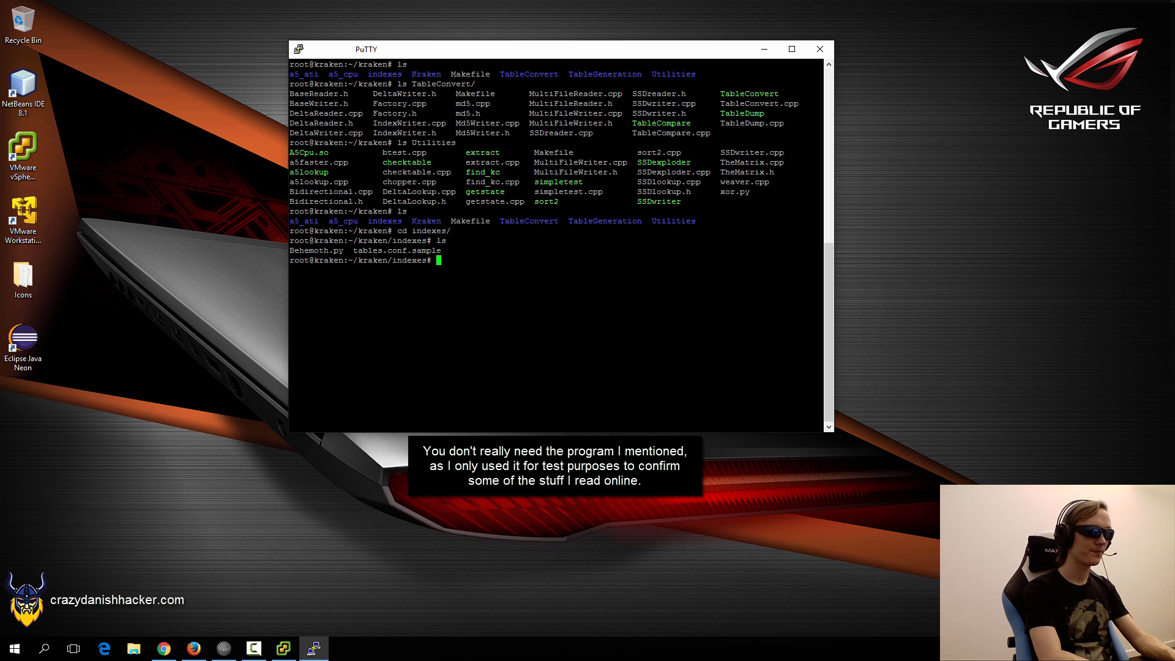
Step: View tables.conf.sample in nano and leave it unchanged
{"action": "type", "text": "nano t"}
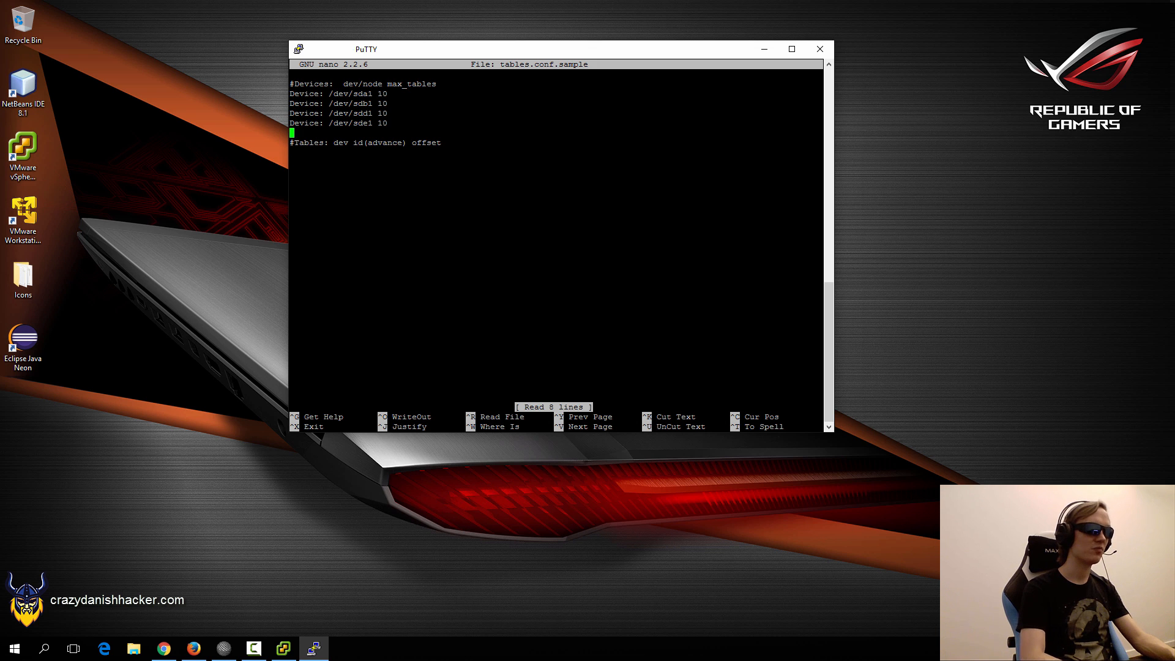
{"action": "key", "text": "Down"}
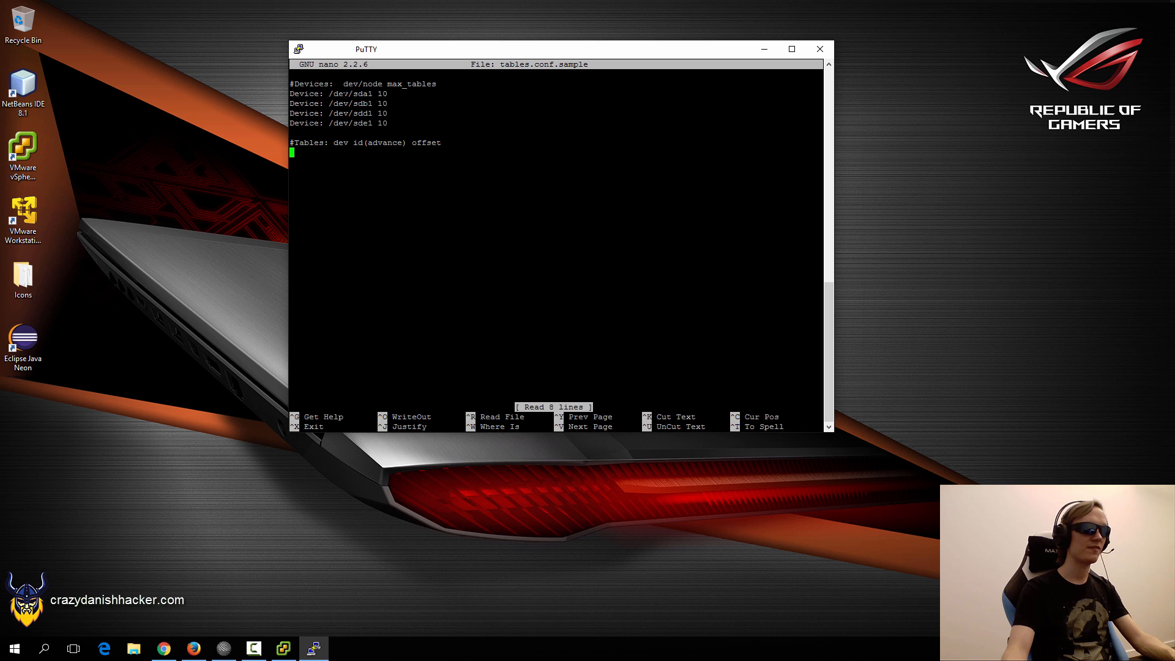
{"action": "key", "text": "ctrl+x"}
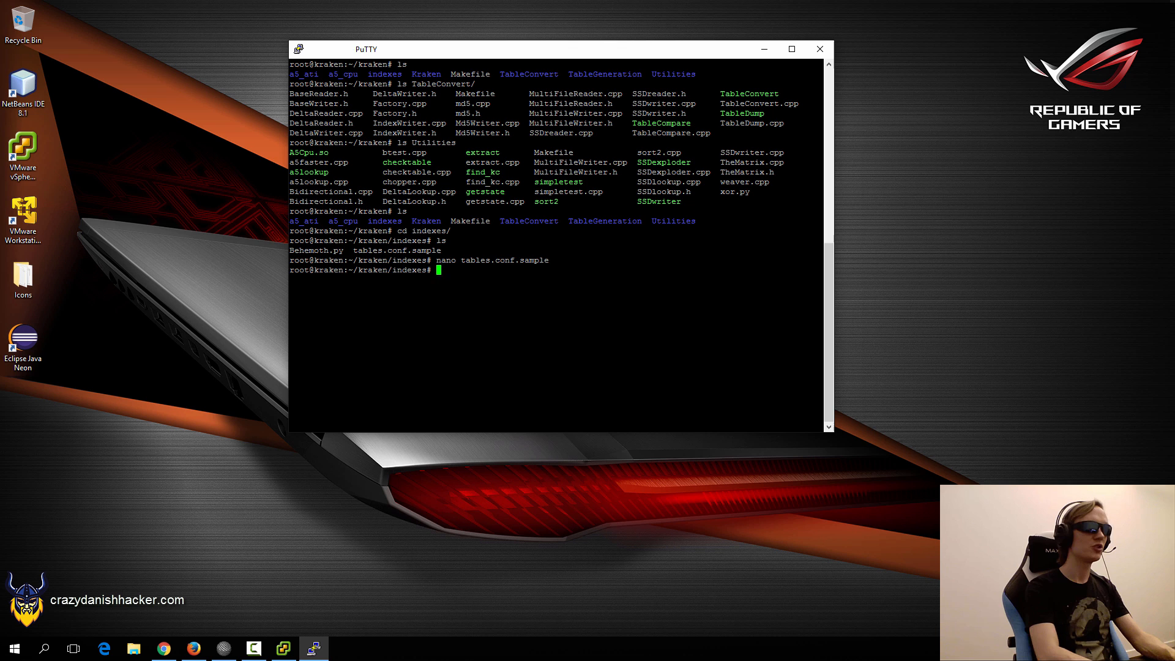
Step: List the disks with parted -l, revealing the unformatted 1869GB /dev/sdb disk
{"action": "type", "text": "parted -l"}
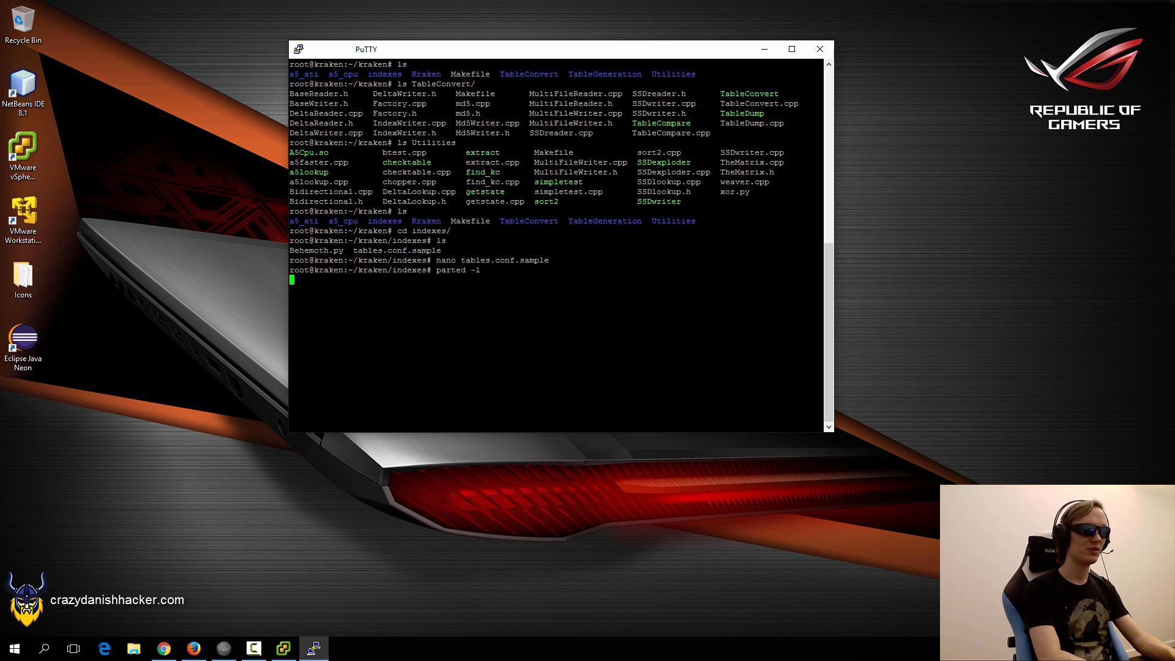
{"action": "key", "text": "Return"}
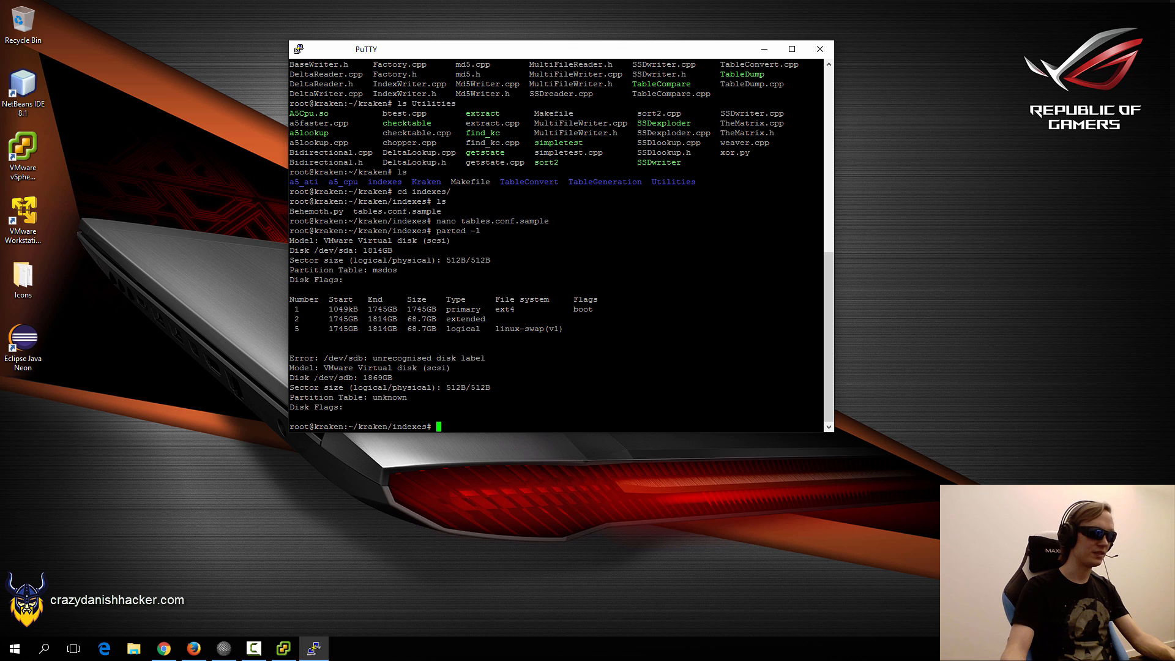
{"action": "double_click", "coordinate": [328, 378]}
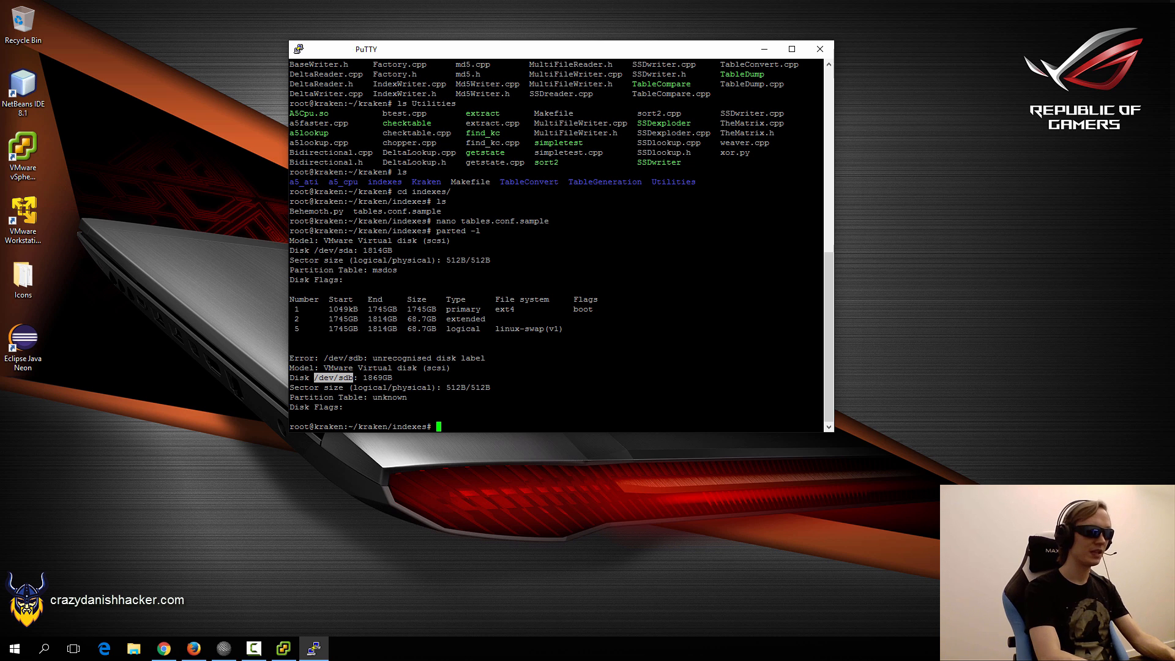
Step: Edit the sample config to a single Device: /dev/sdb 40 line, removing the other device lines
{"action": "type", "text": "nano tables.conf.sample"}
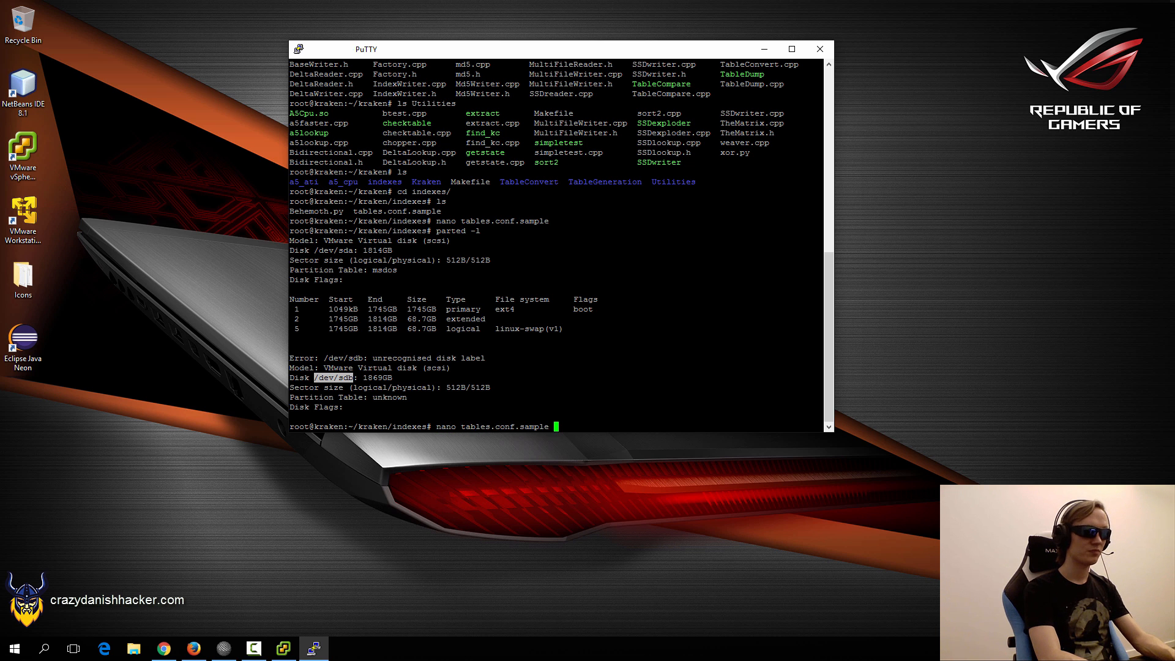
{"action": "key", "text": "Return"}
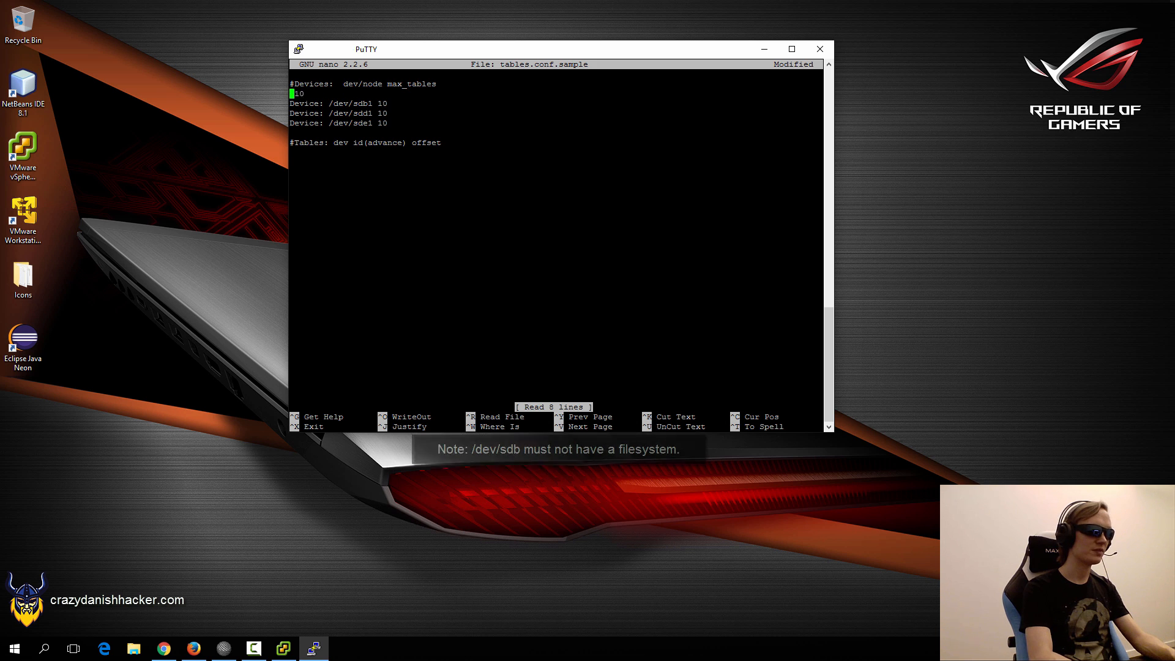
{"action": "type", "text": "De"}
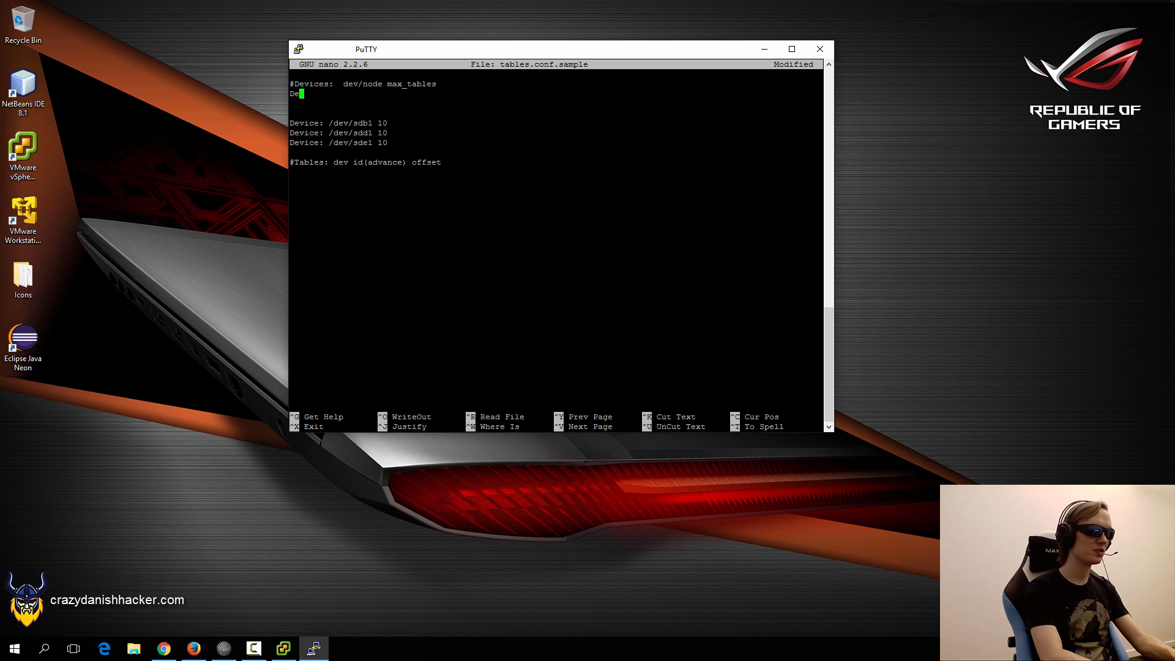
{"action": "type", "text": "Device:"}
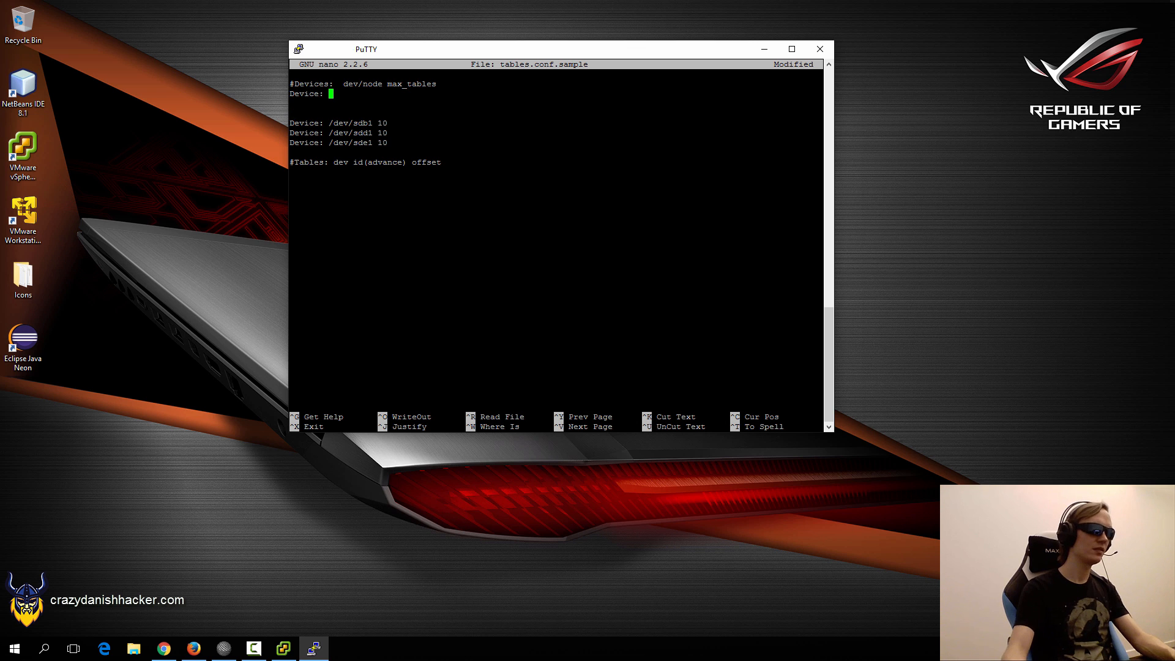
{"action": "type", "text": "/dev/sdb 40"}
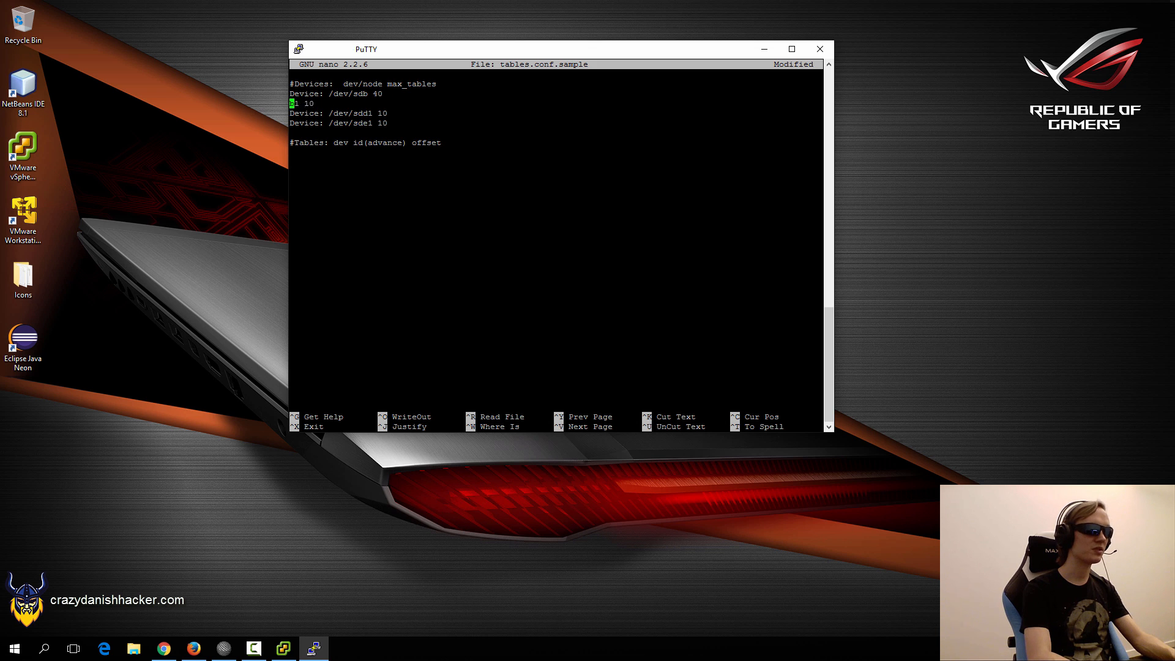
{"action": "key", "text": "Ctrl+k"}
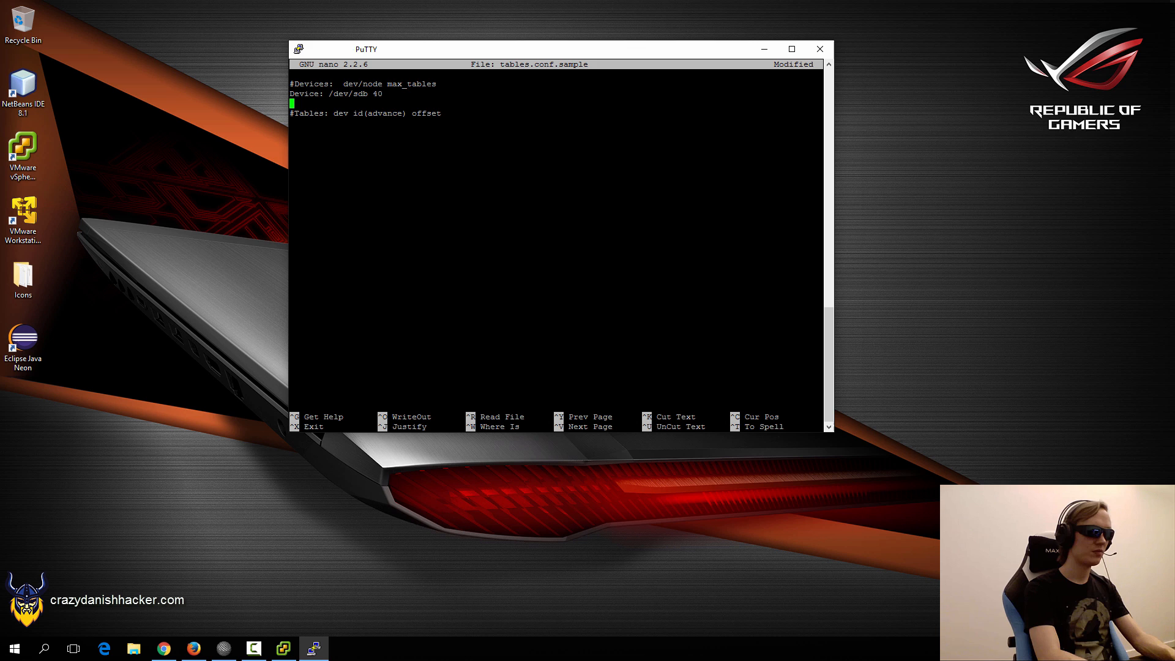
Step: Save the edited config as tables.conf and exit nano
{"action": "key", "text": "ctrl+o"}
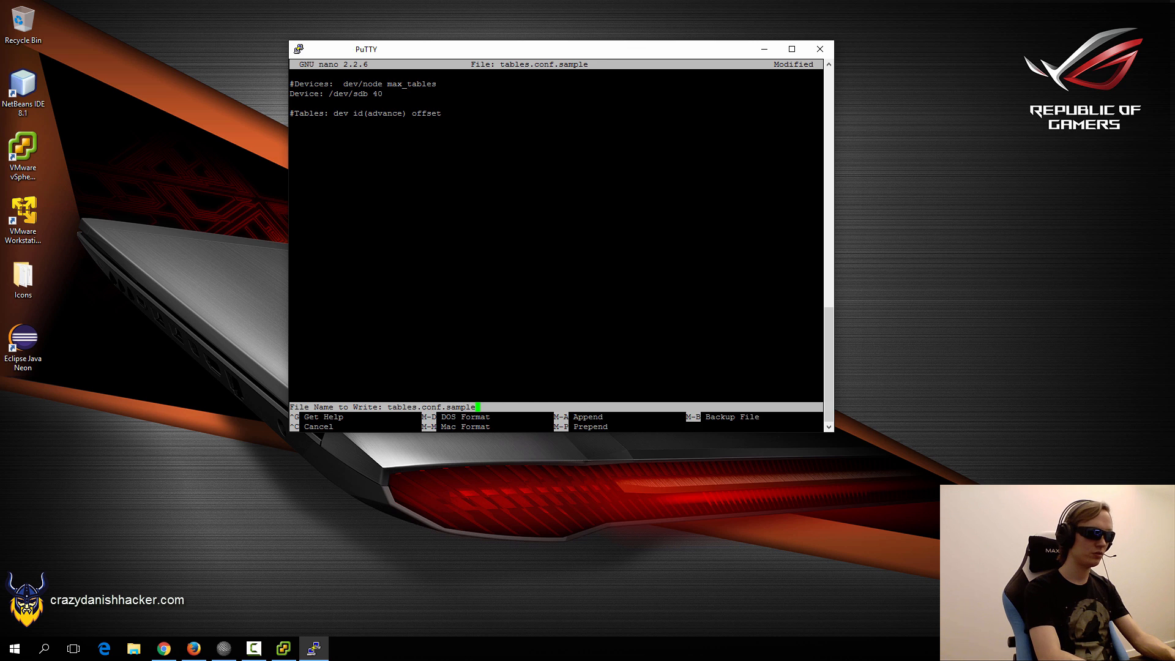
{"action": "key", "text": "Return"}
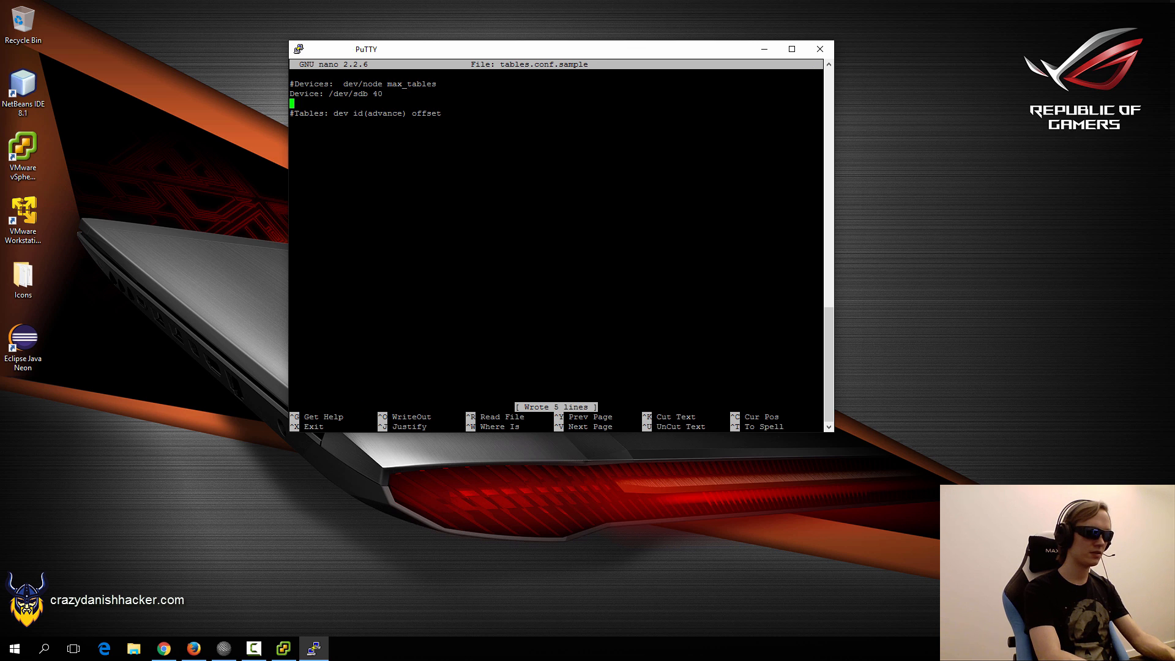
{"action": "key", "text": "ctrl+o"}
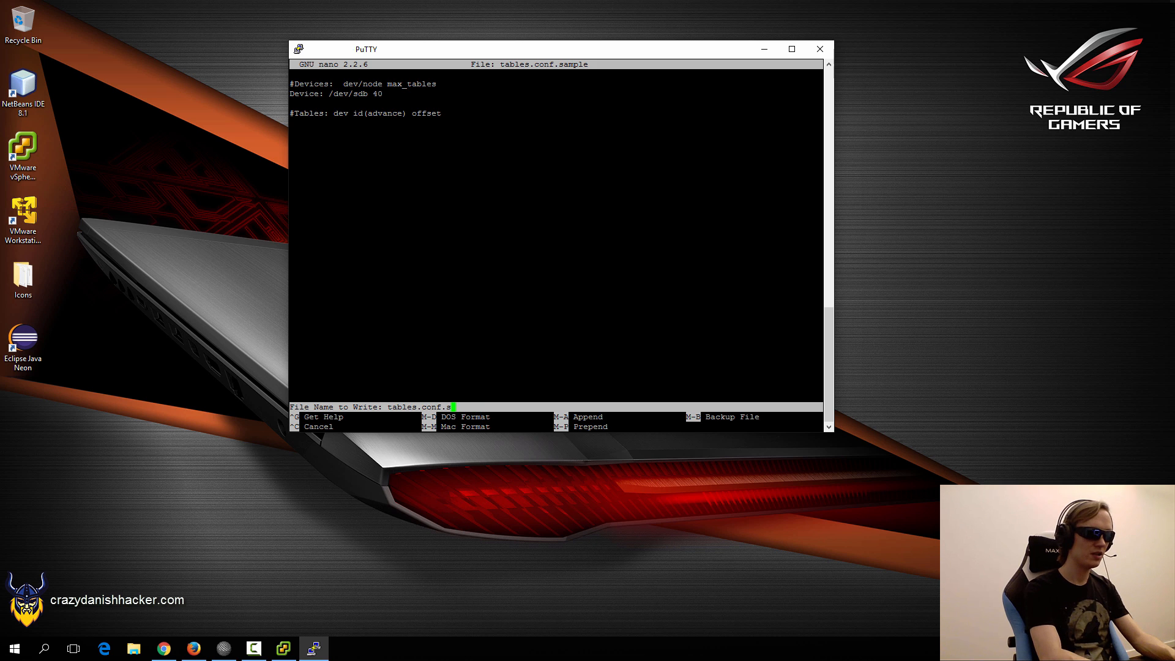
{"action": "key", "text": "Backspace"}
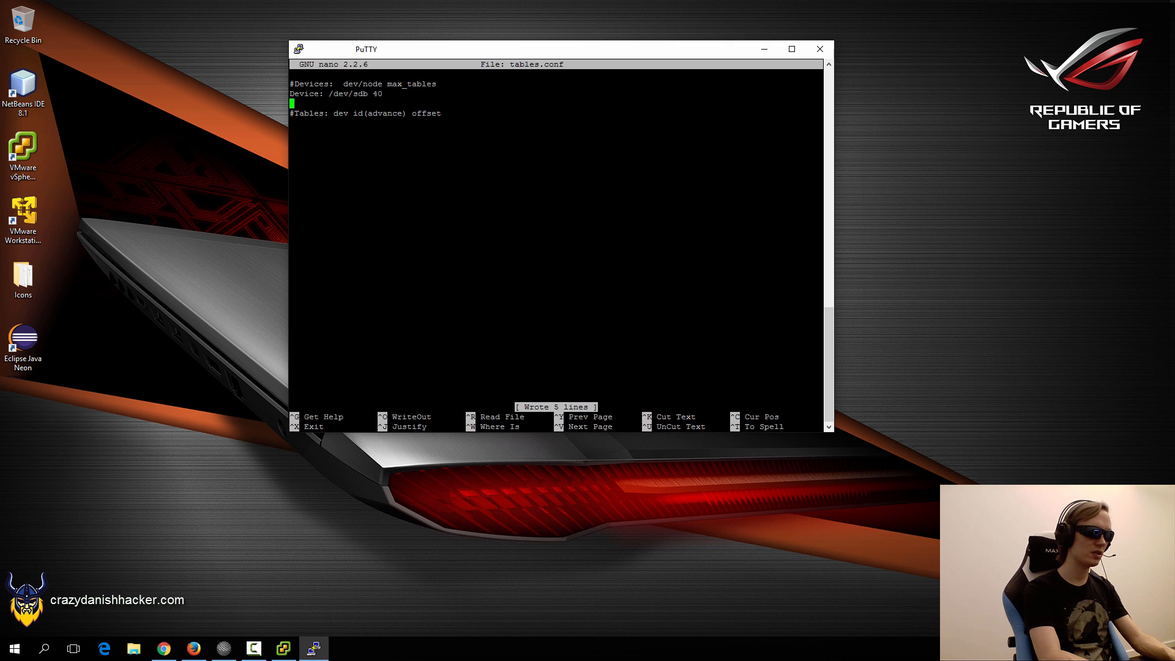
{"action": "key", "text": "ctrl+x"}
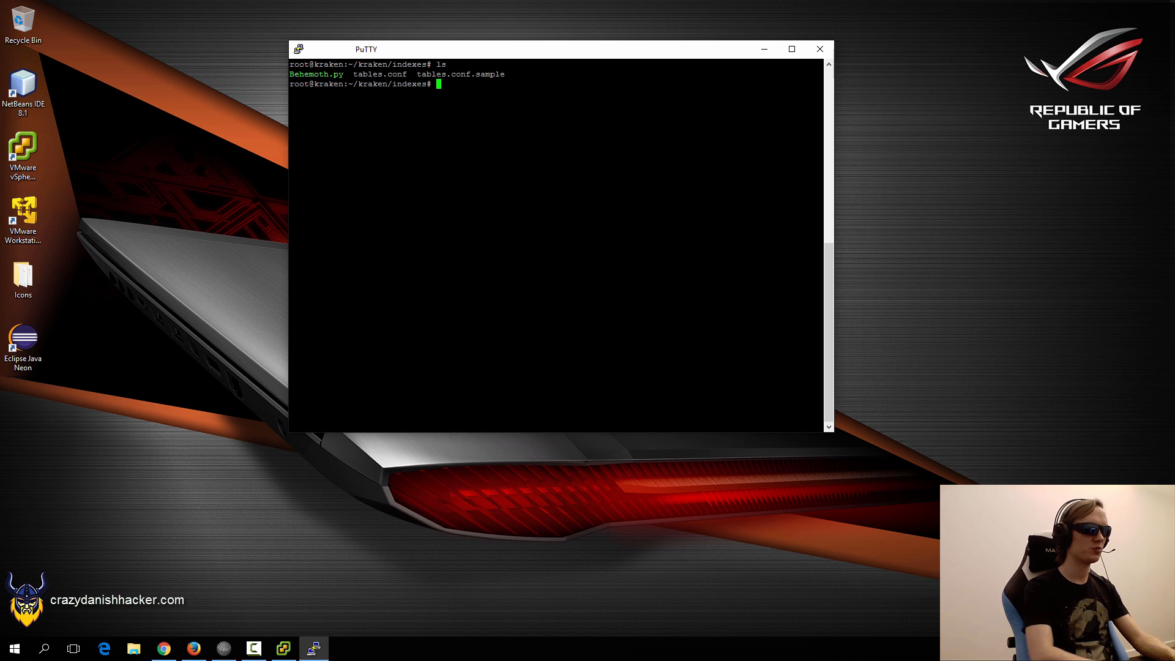
Step: Verify tables.conf shows /dev/sdb 40, then start Behemoth.py building indexes from /root/A5/
{"action": "type", "text": "cat tables.conf"}
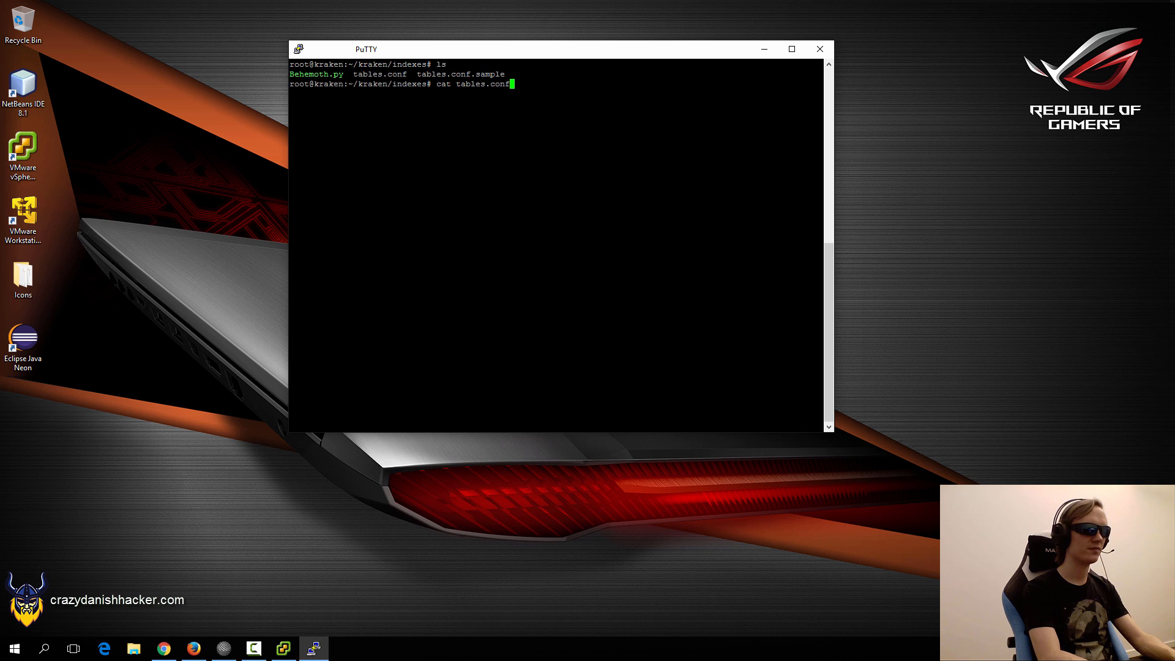
{"action": "key", "text": "Return"}
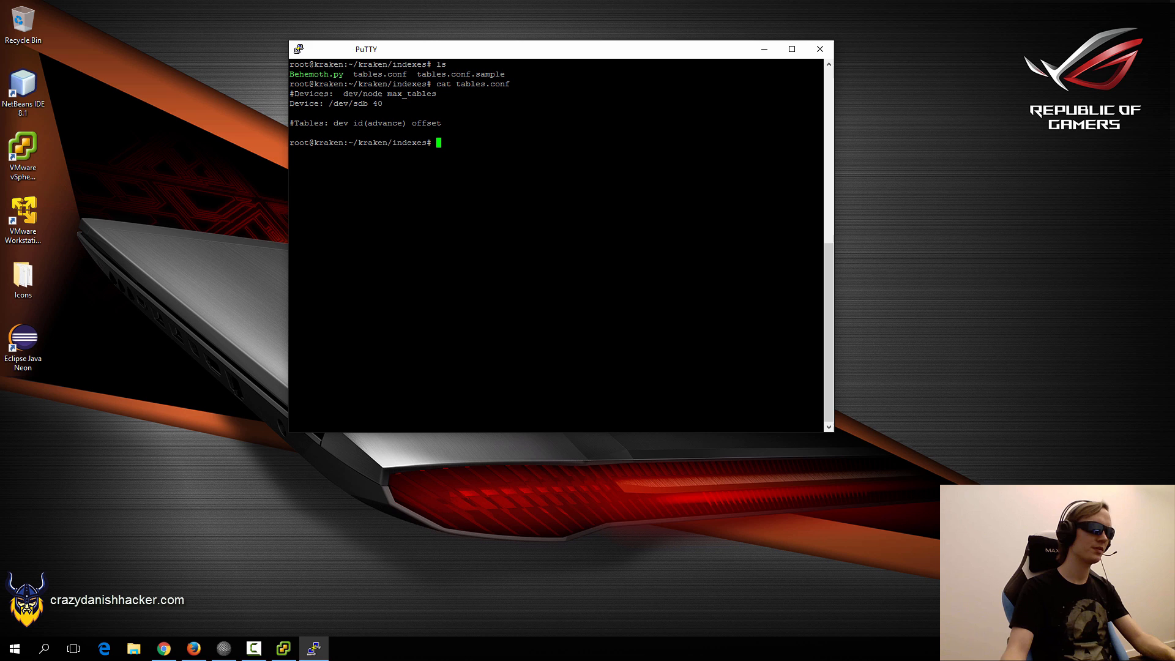
{"action": "type", "text": "./Behemoth.py"}
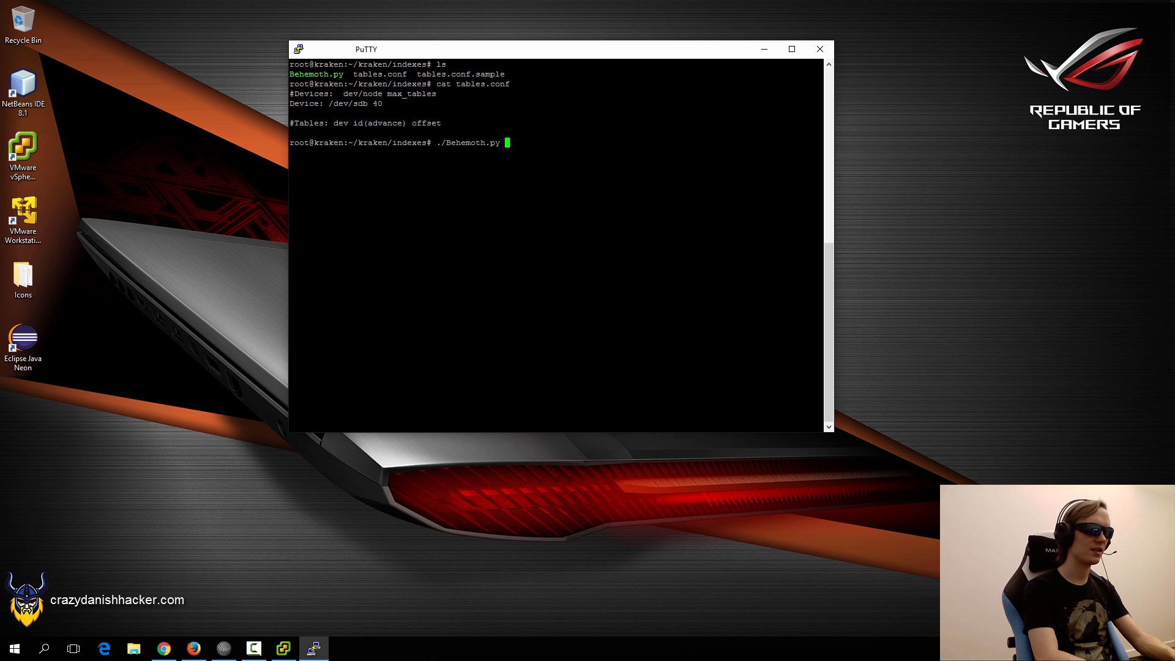
{"action": "type", "text": "/root/A5/"}
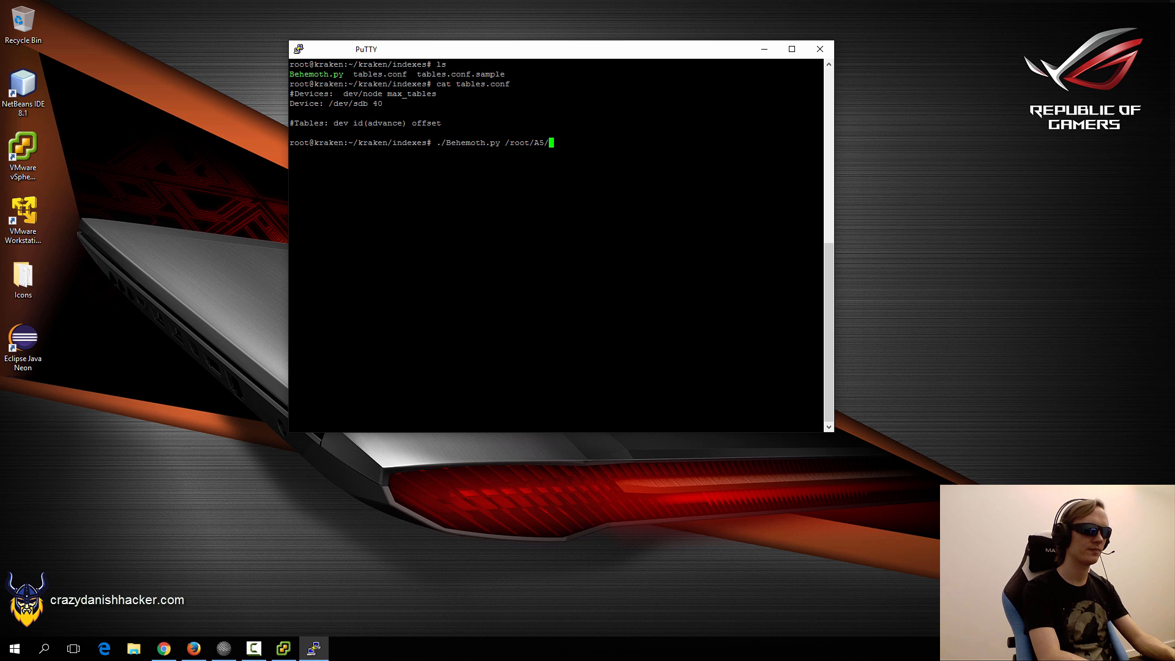
{"action": "key", "text": "Return"}
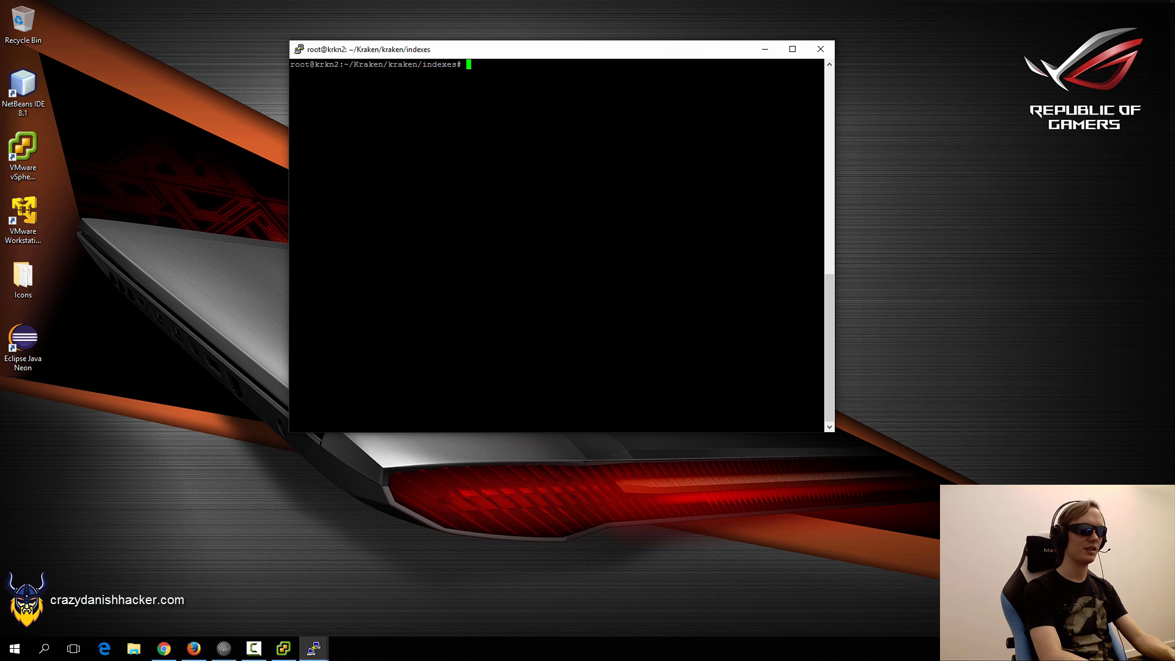
{"action": "type", "text": "ls"}
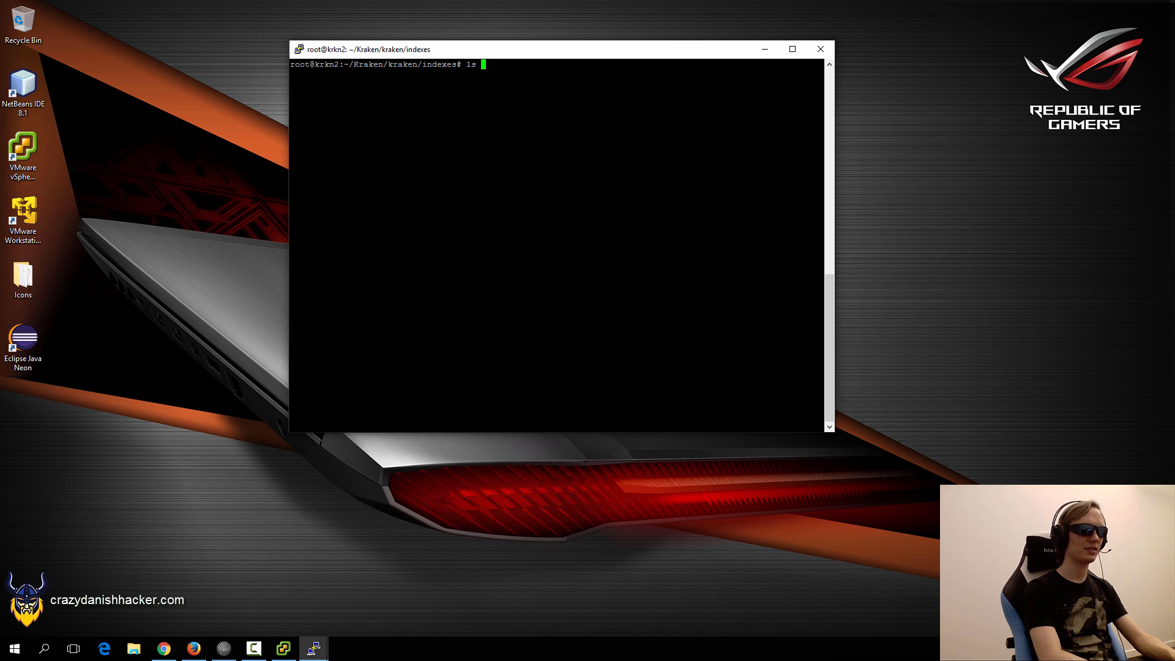
{"action": "key", "text": "Return"}
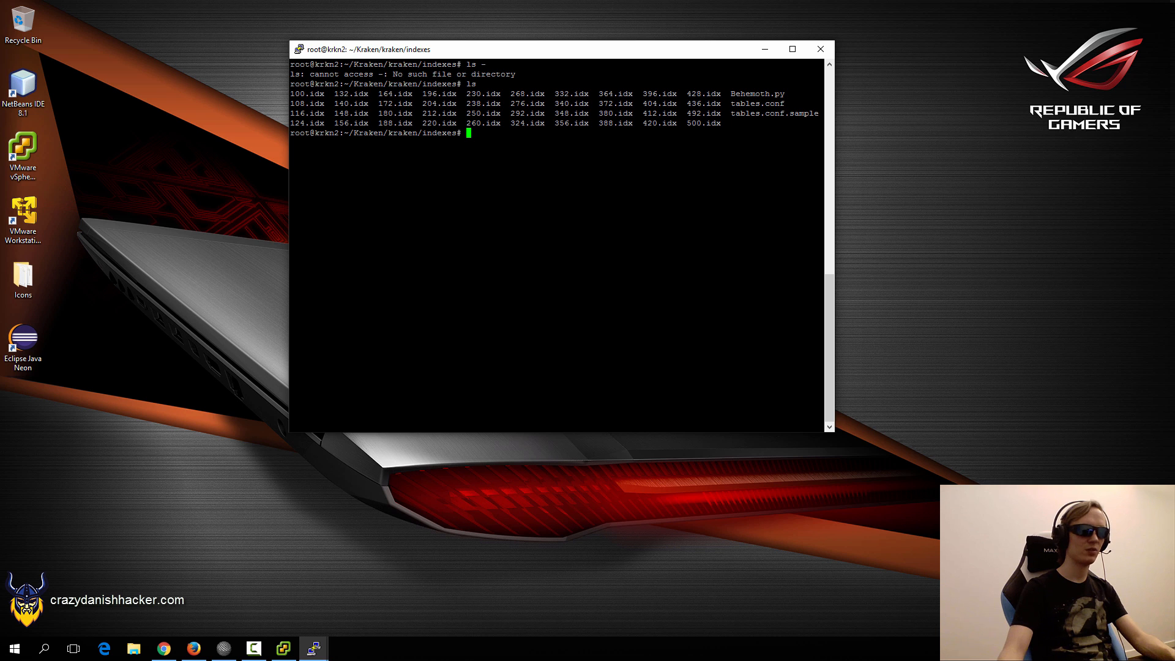
{"action": "type", "text": "ca"}
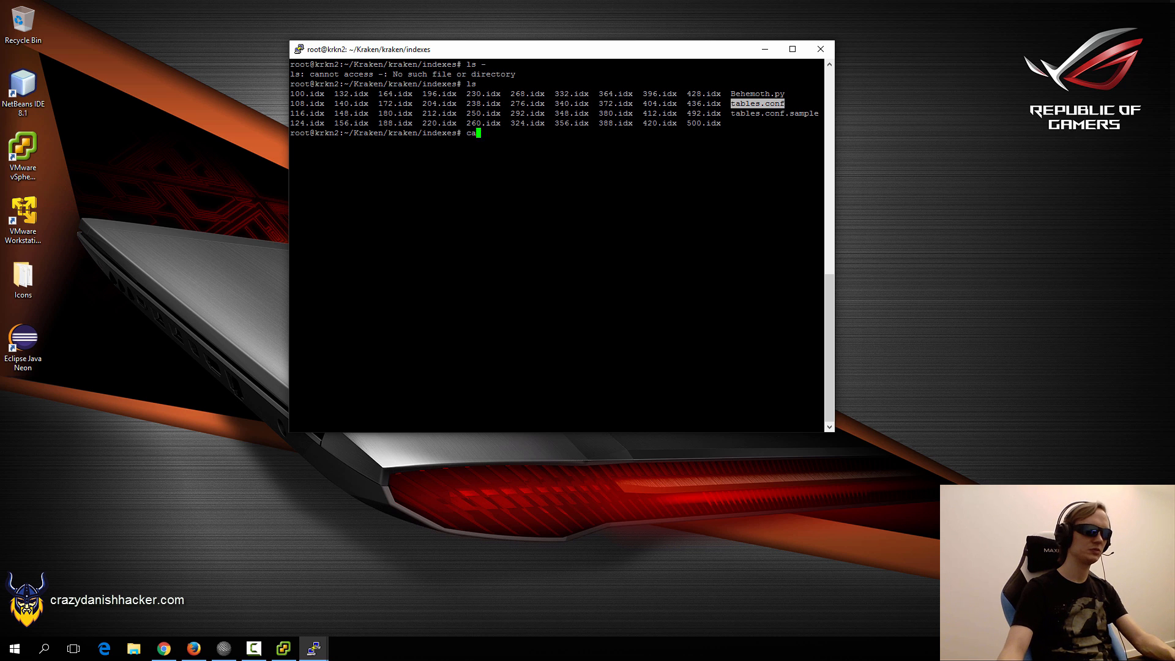
{"action": "key", "text": "Return"}
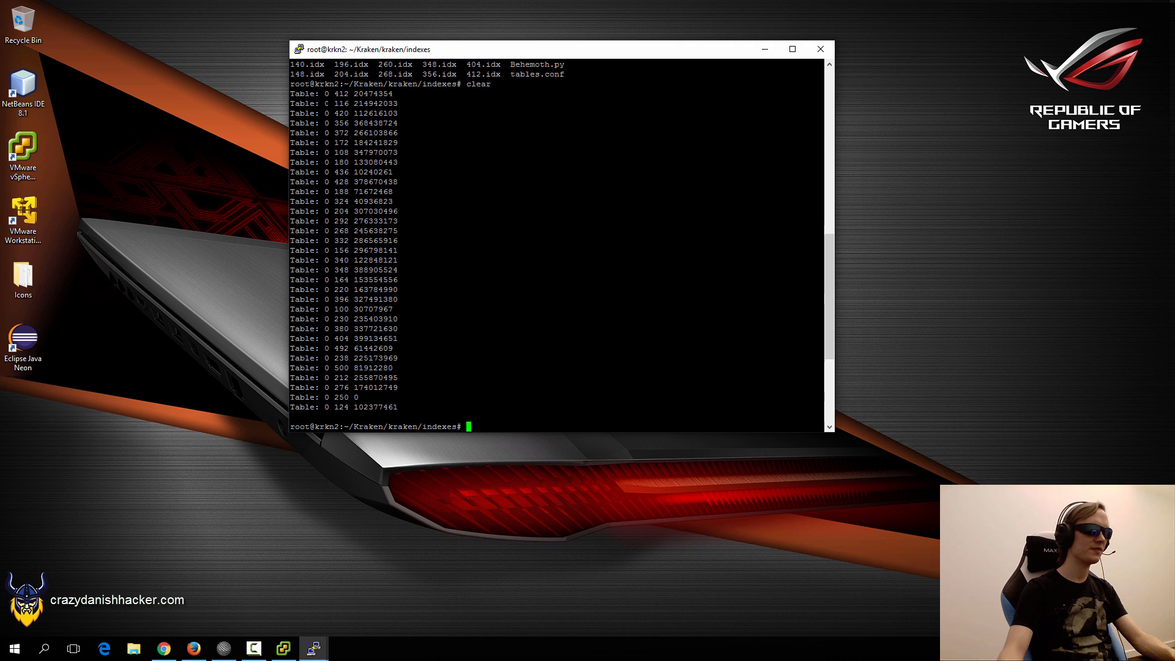
{"action": "key", "text": "Return"}
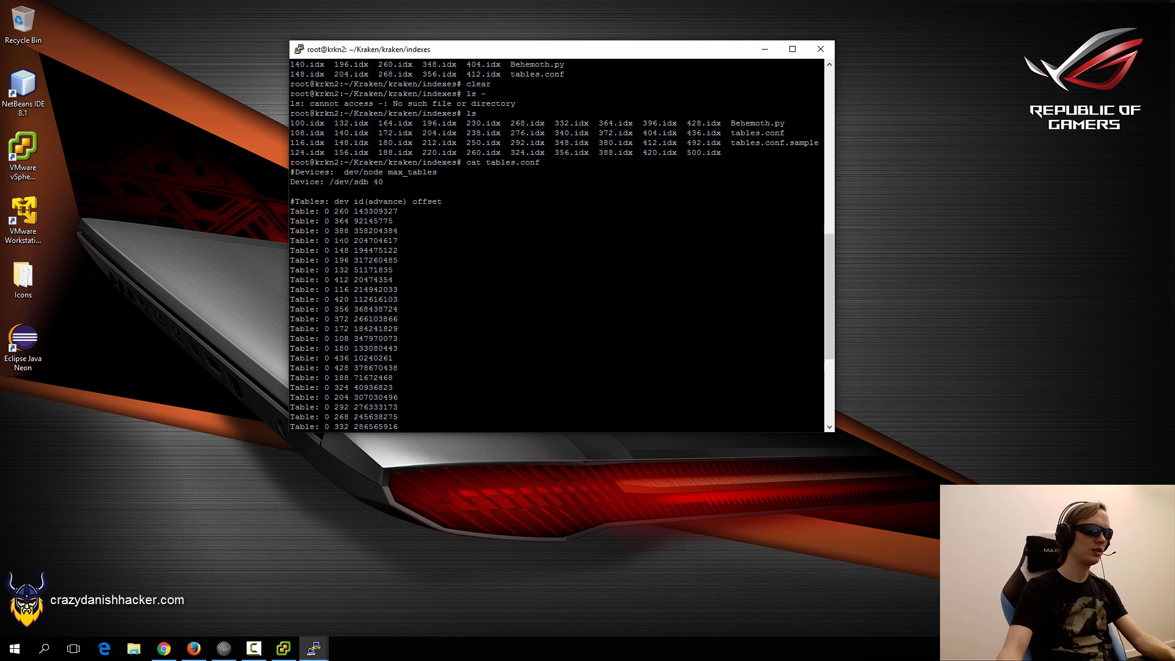
{"action": "scroll", "scroll_direction": "down", "scroll_amount": 3}
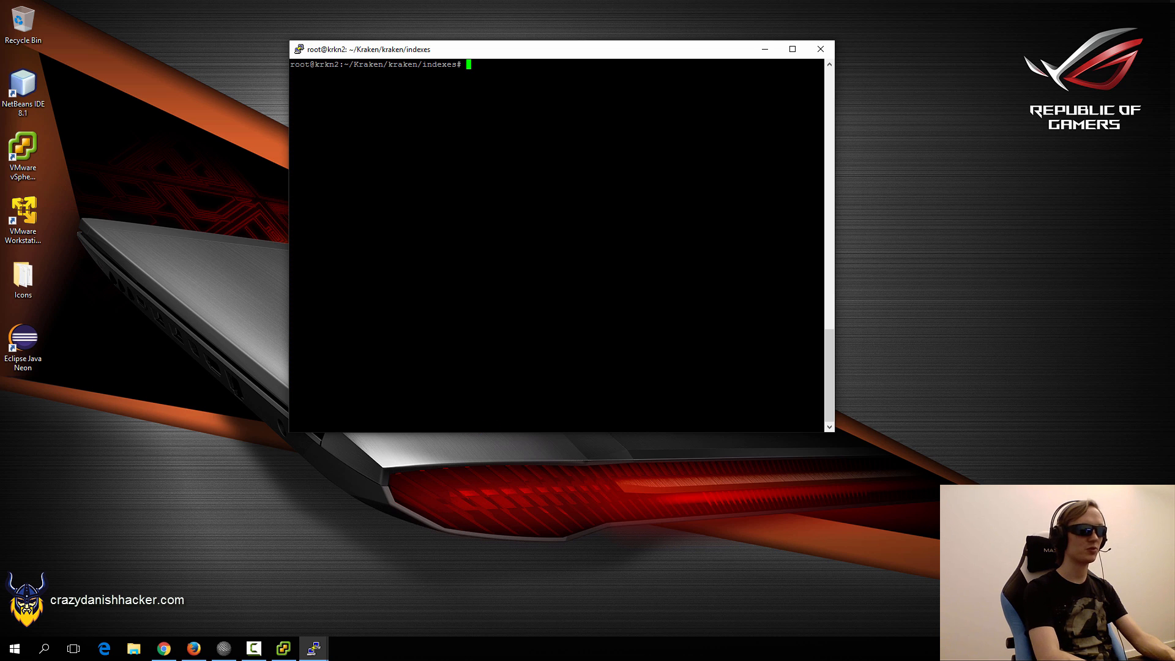
Step: Launch ./kraken ../indexes/ from the Kraken folder, loading all the built index tables
{"action": "type", "text": "cd"}
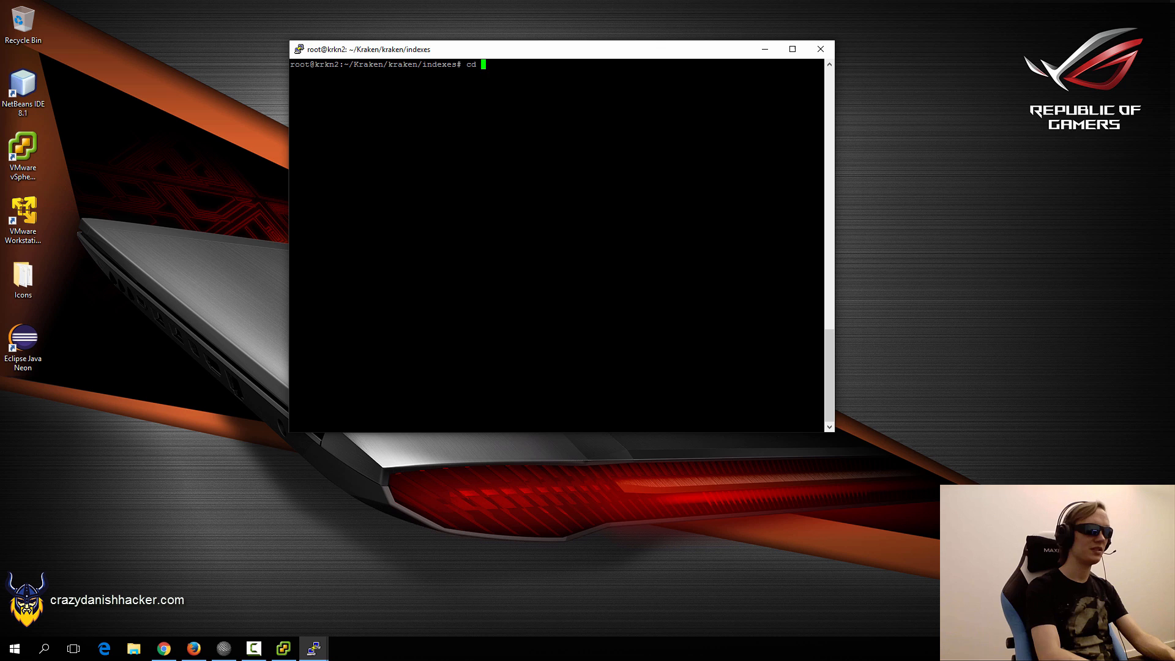
{"action": "key", "text": "Return"}
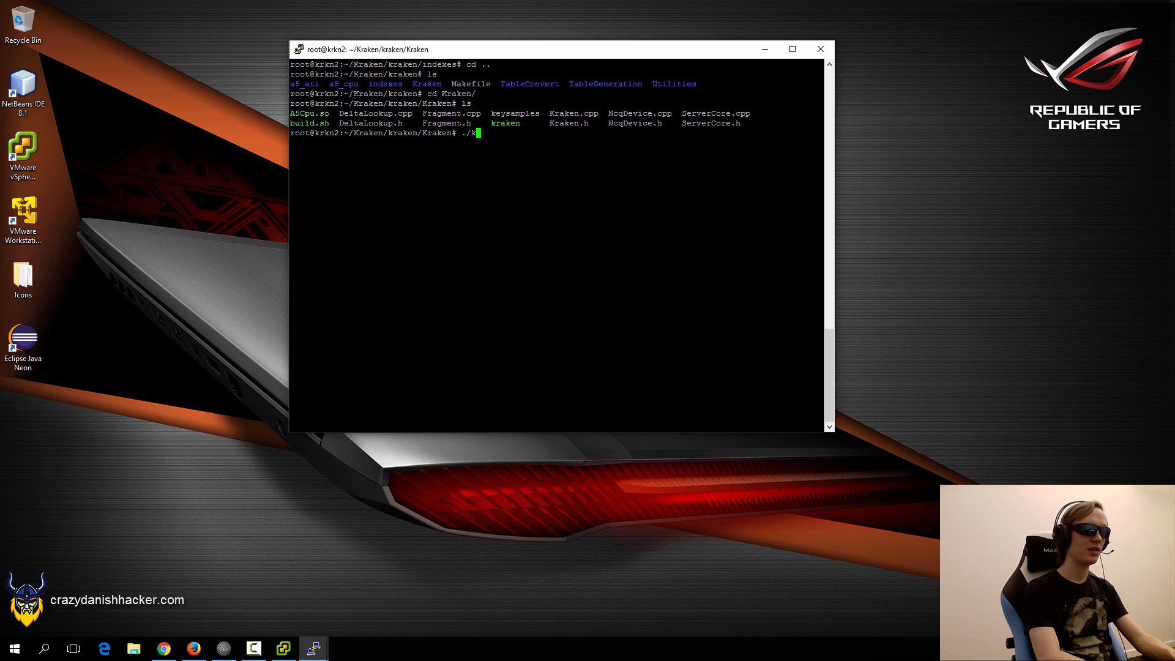
{"action": "type", "text": "raken ../indexes/"}
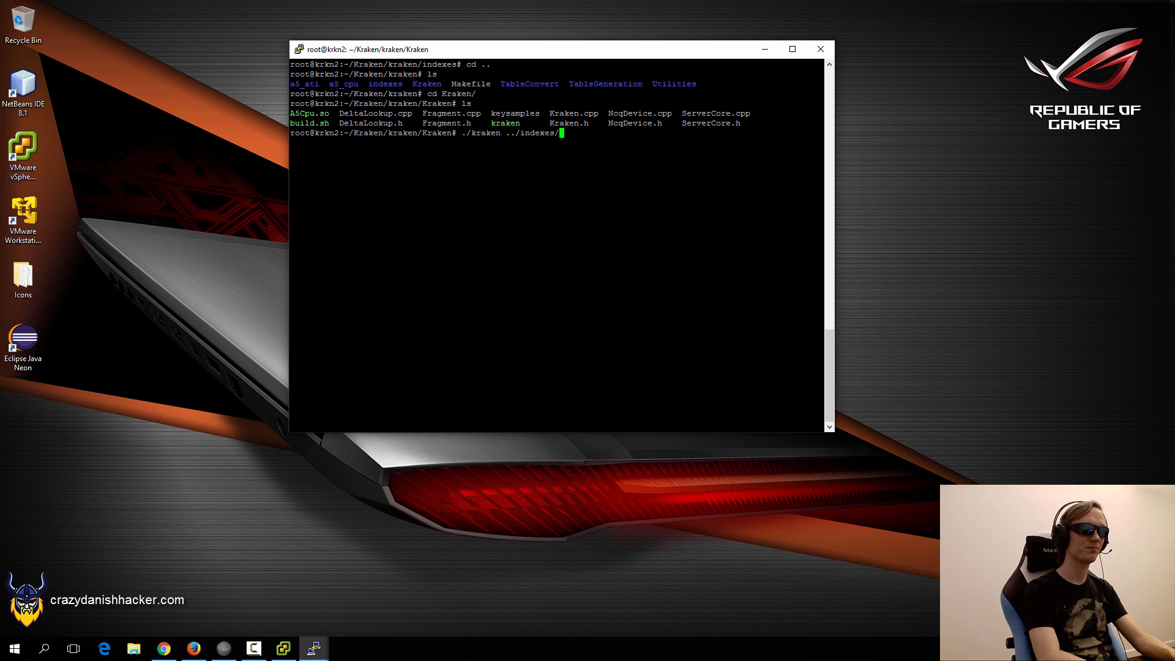
{"action": "key", "text": "Return"}
{"action": "type", "text": "test"}
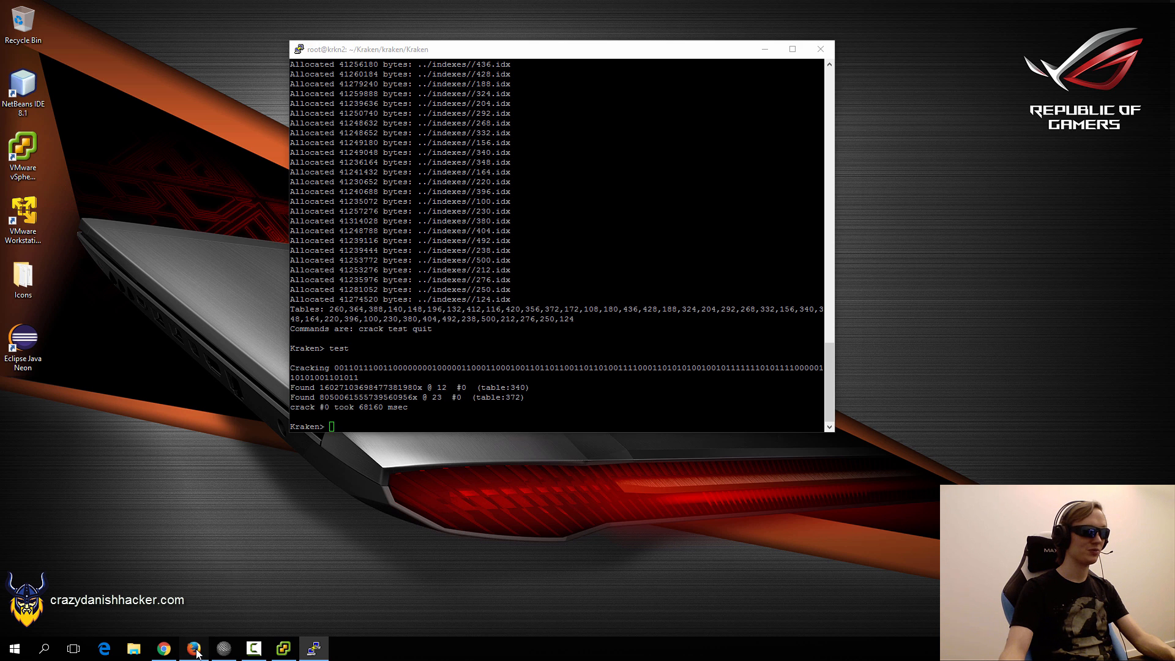
Step: Skim Frank Stevenson's 'Finding Kc with Kraken' post and its sample bursts, then return to the terminal
{"action": "left_click", "coordinate": [193, 649]}
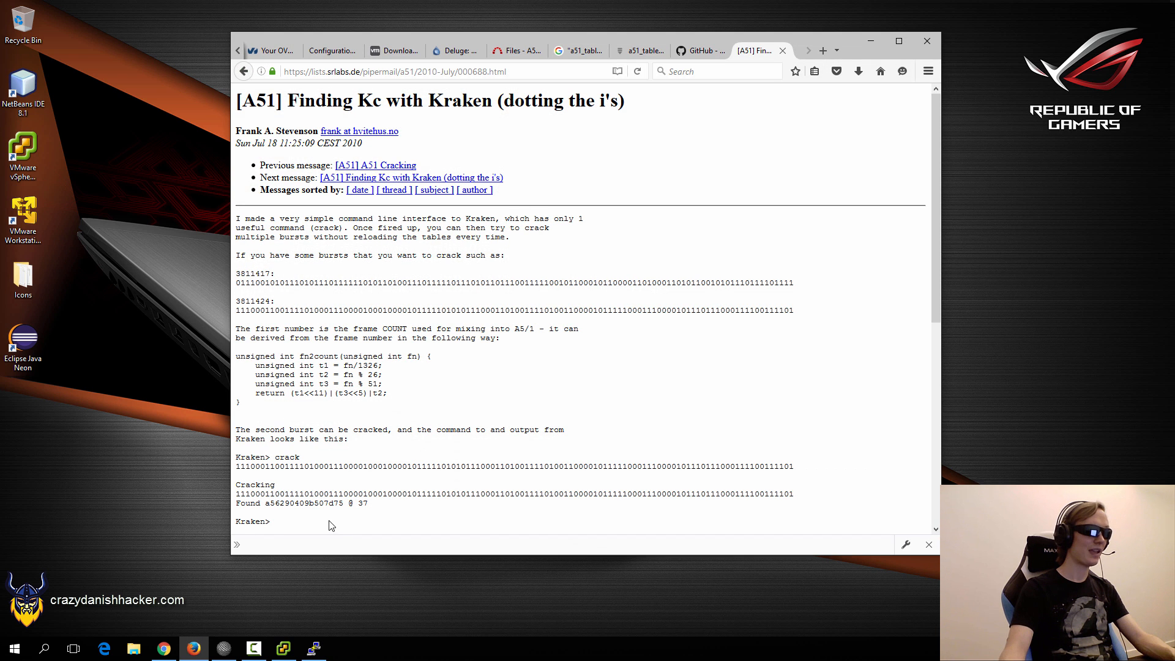
{"action": "mouse_move", "coordinate": [405, 328]}
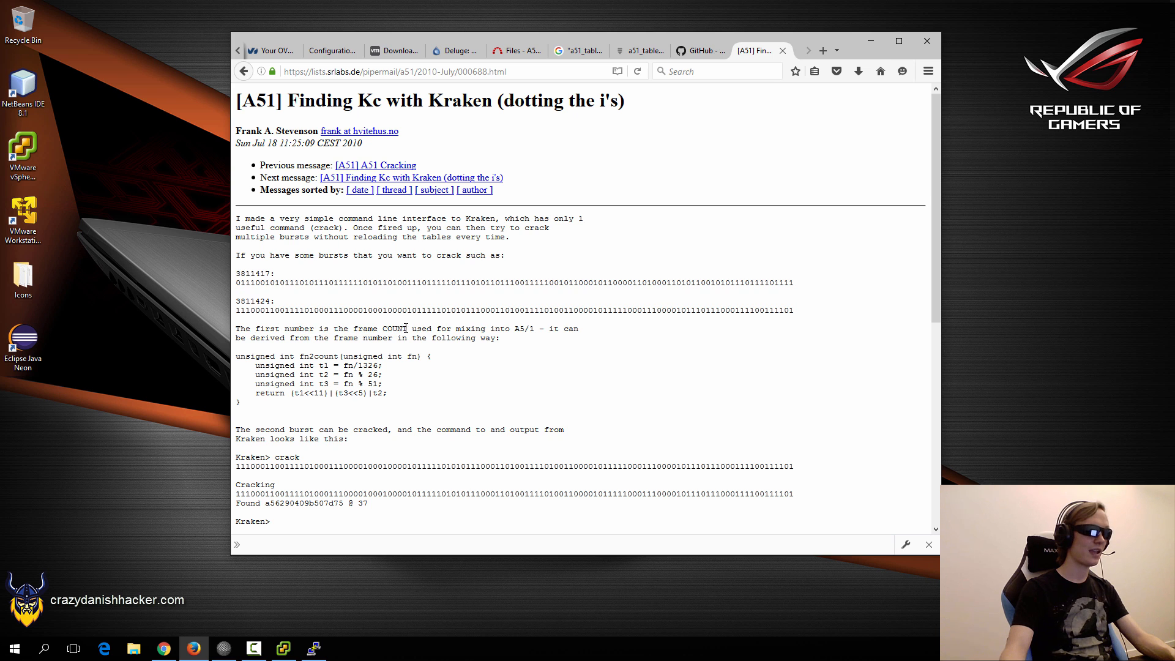
{"action": "mouse_move", "coordinate": [529, 398]}
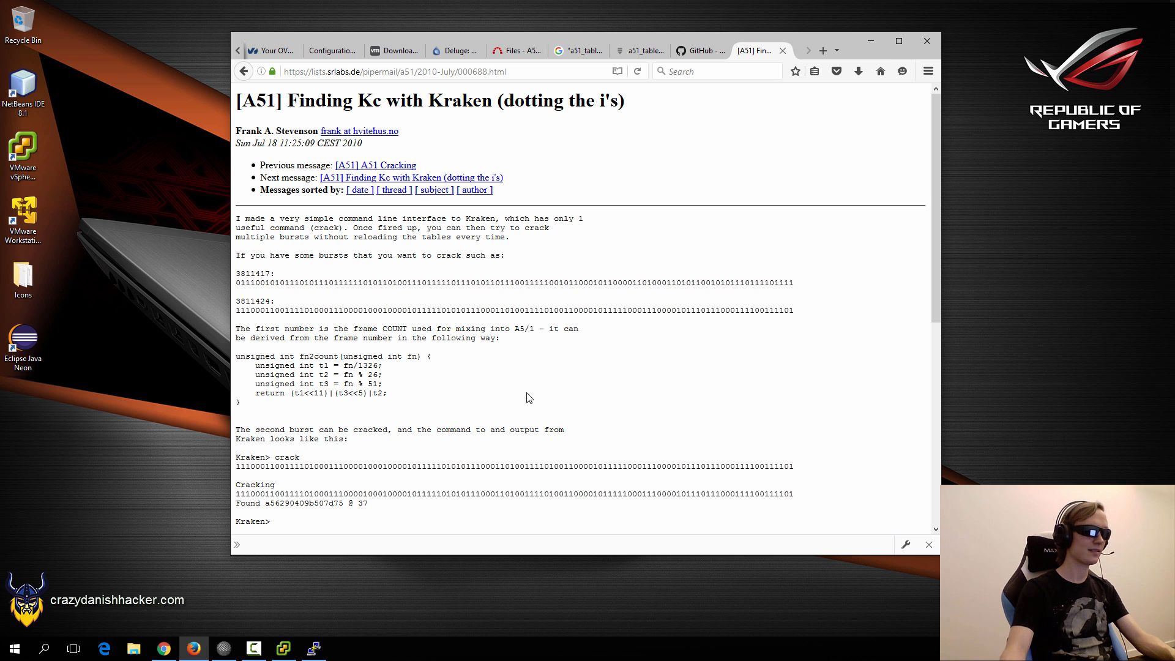
{"action": "scroll", "scroll_direction": "down", "scroll_amount": 3}
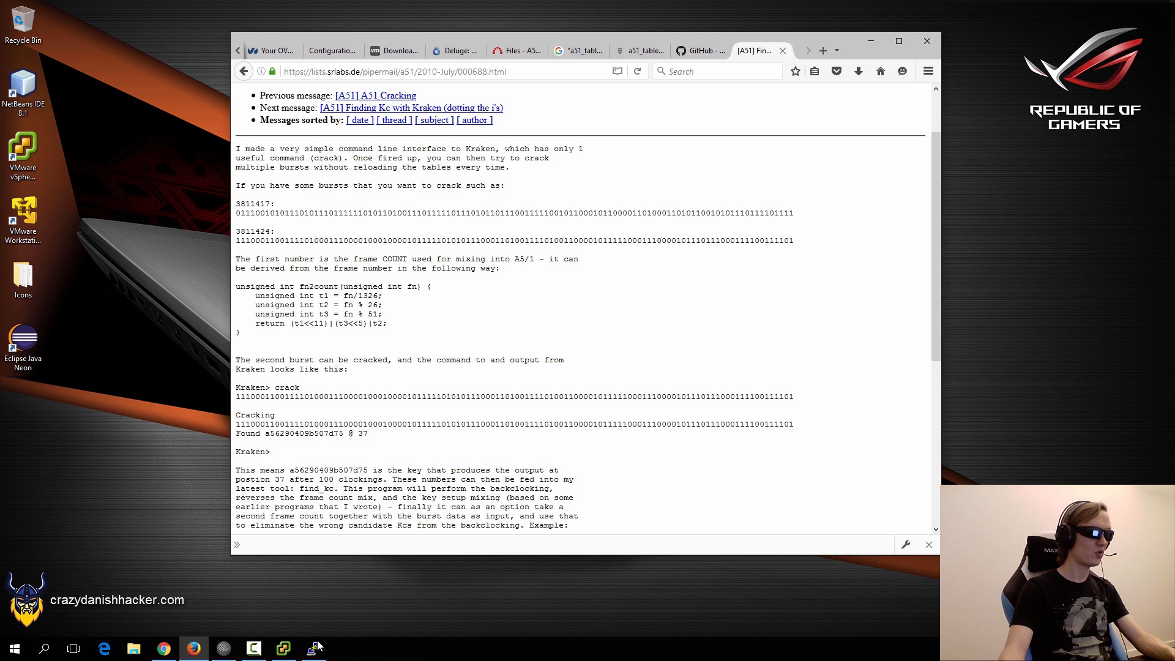
{"action": "left_click", "coordinate": [312, 647]}
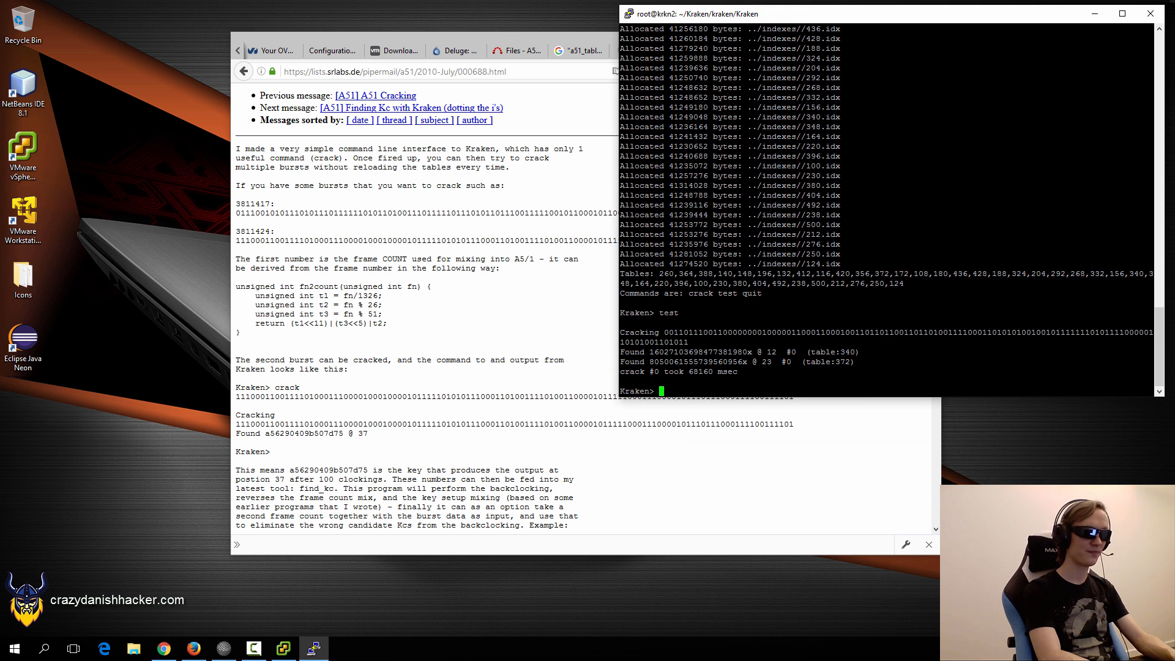
{"action": "mouse_move", "coordinate": [304, 240]}
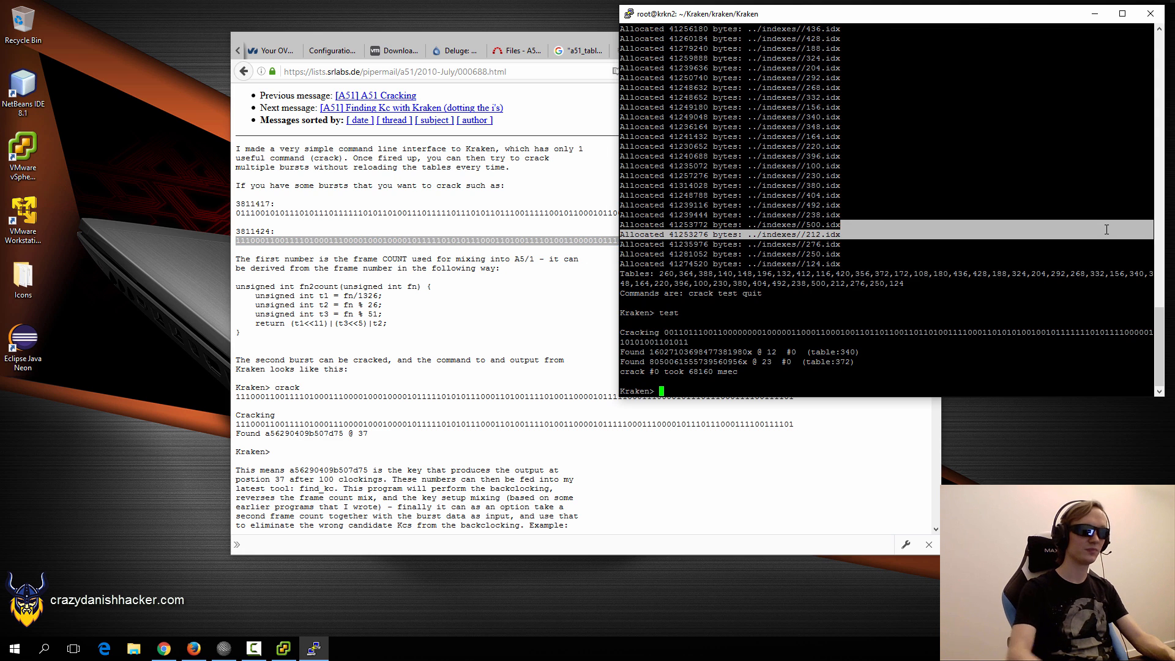
{"action": "type", "text": "crack"}
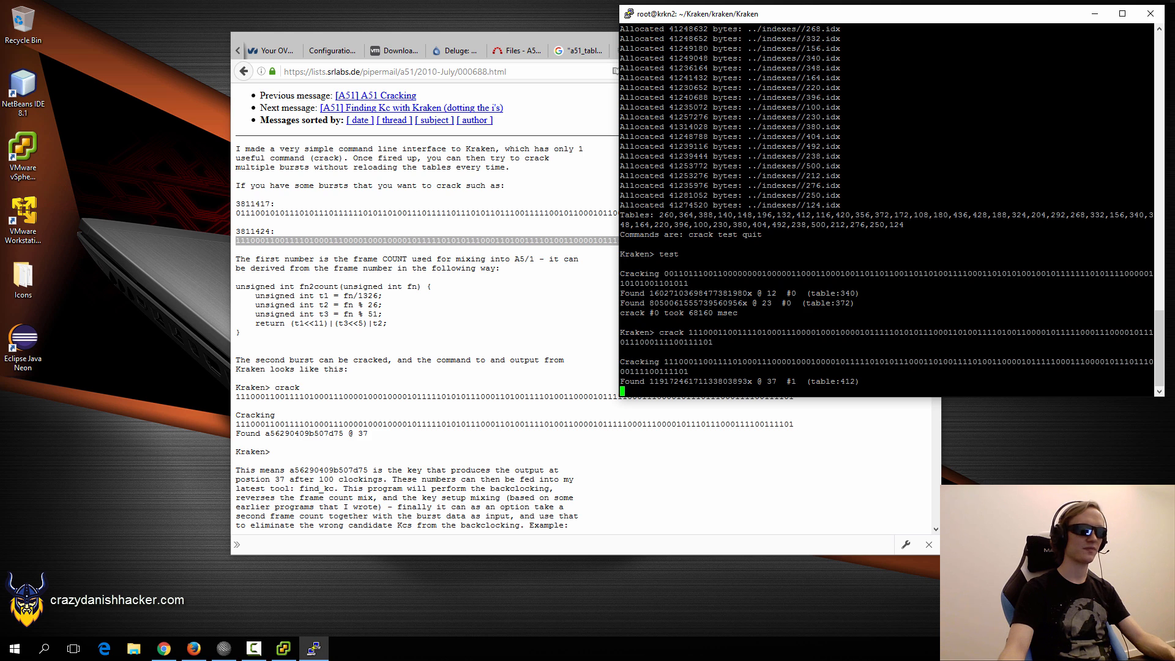
{"action": "double_click", "coordinate": [703, 381]}
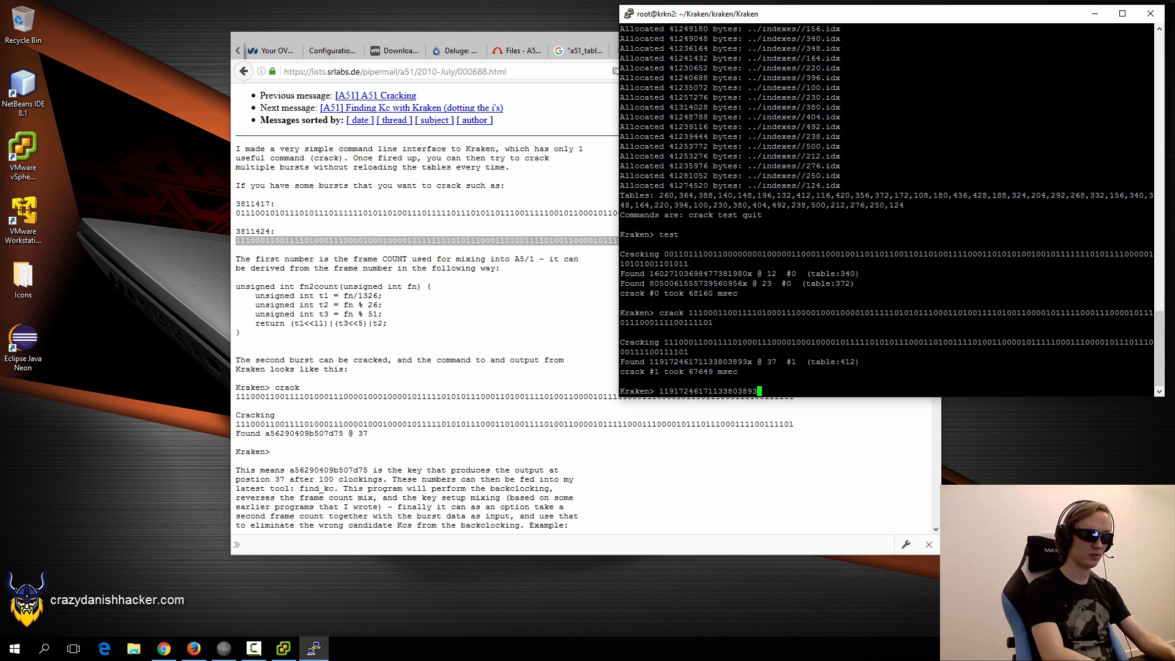
{"action": "type", "text": "quit"}
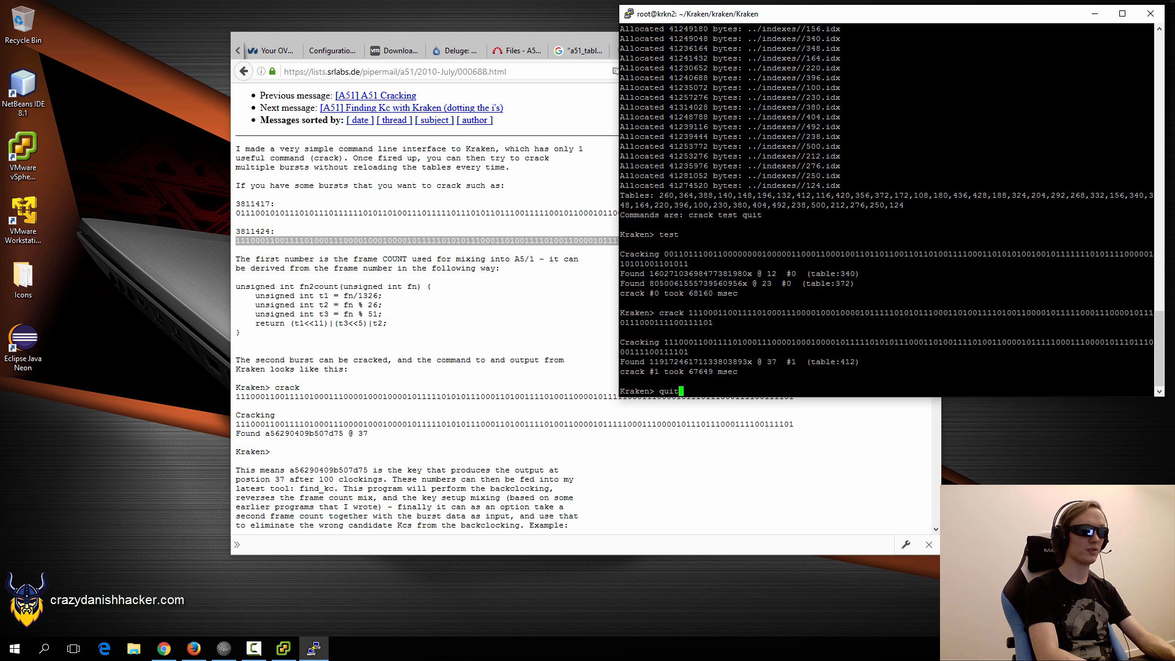
{"action": "key", "text": "Return"}
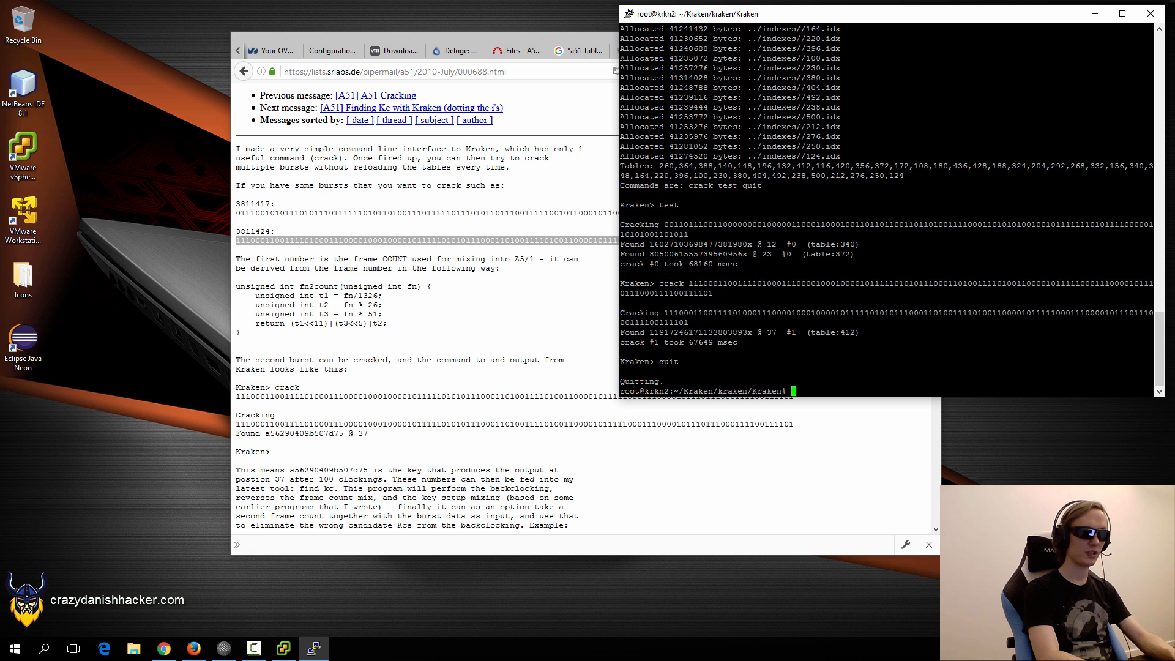
Step: Move to ../Utilities/ and run ./find_kc with the cracked key, position 37 and frame 3811424
{"action": "type", "text": "cd ../Utilities/"}
{"action": "type", "text": "cl"}
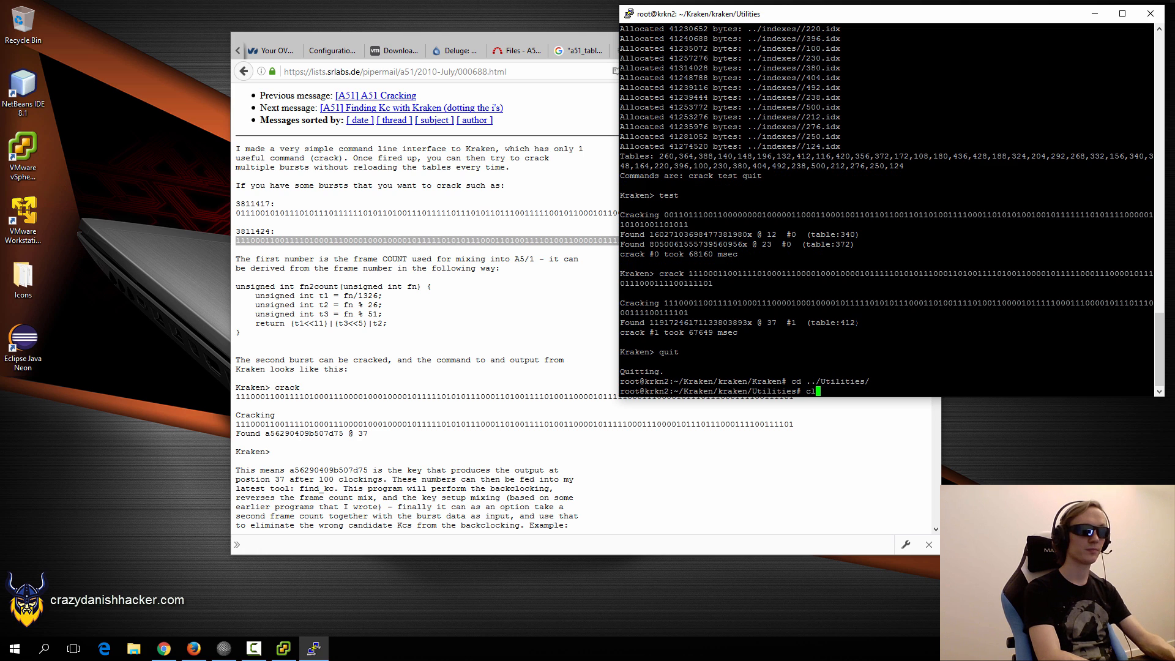
{"action": "type", "text": "ea"}
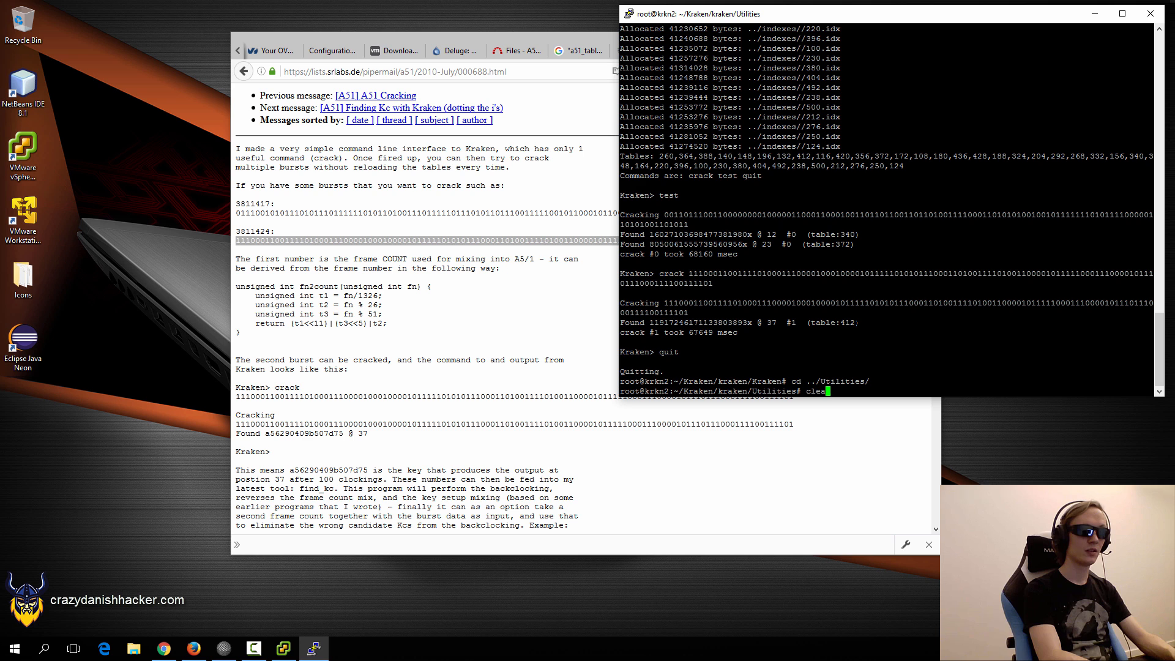
{"action": "key", "text": "Return"}
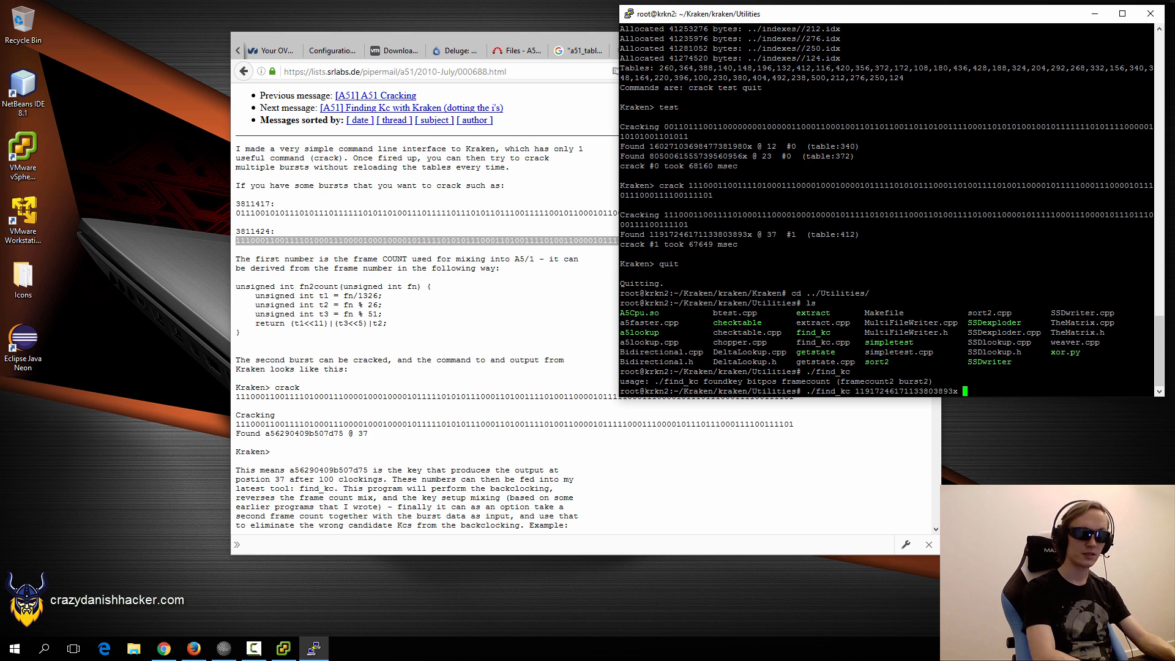
{"action": "type", "text": "3"}
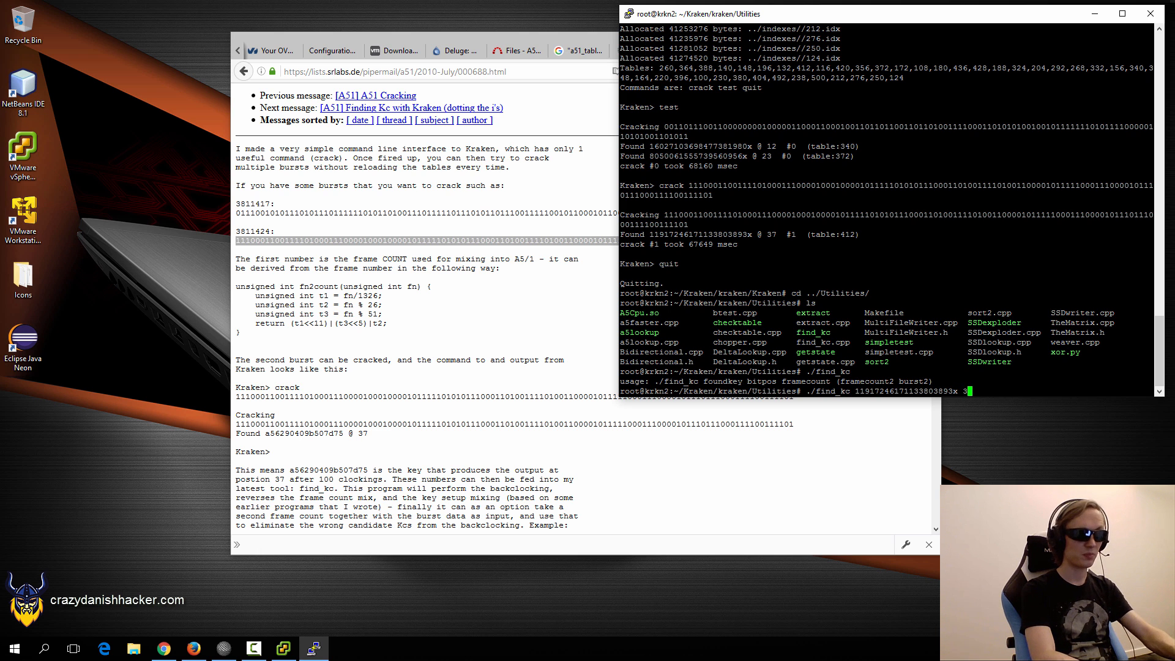
{"action": "type", "text": "37"}
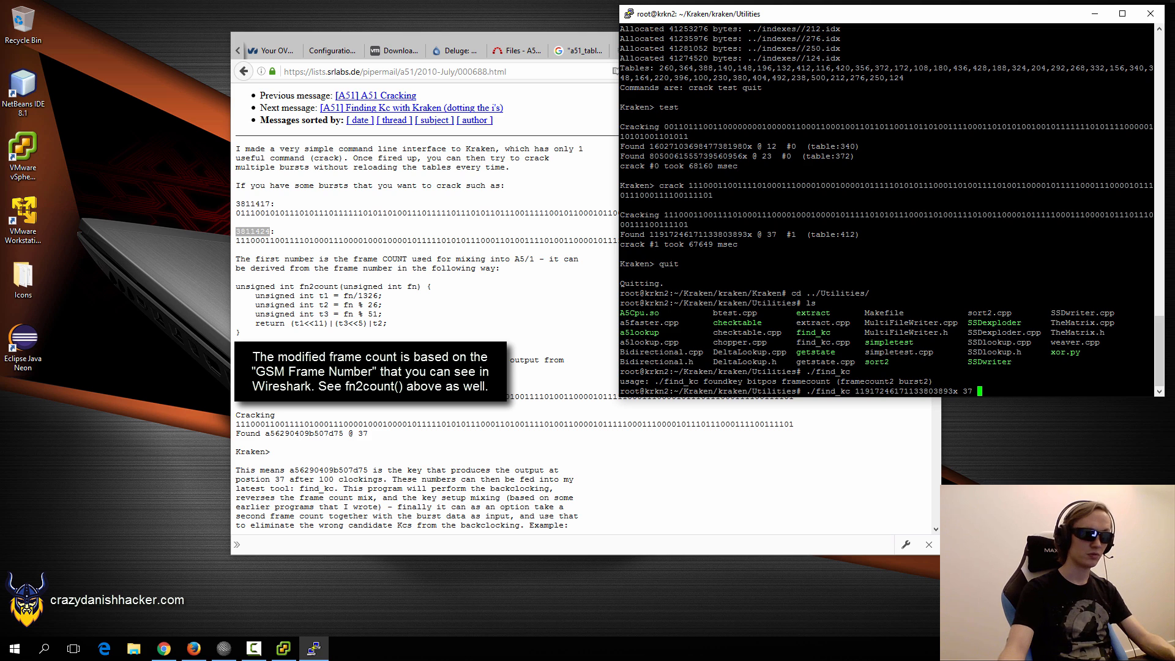
{"action": "type", "text": "3811424"}
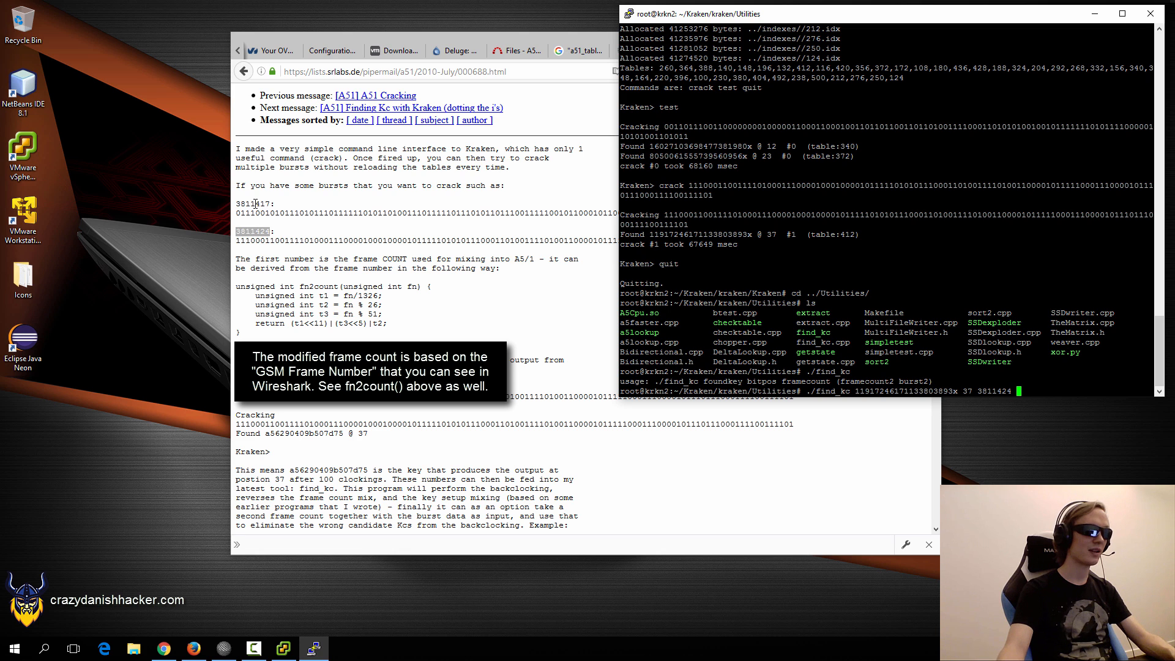
{"action": "mouse_move", "coordinate": [276, 229]}
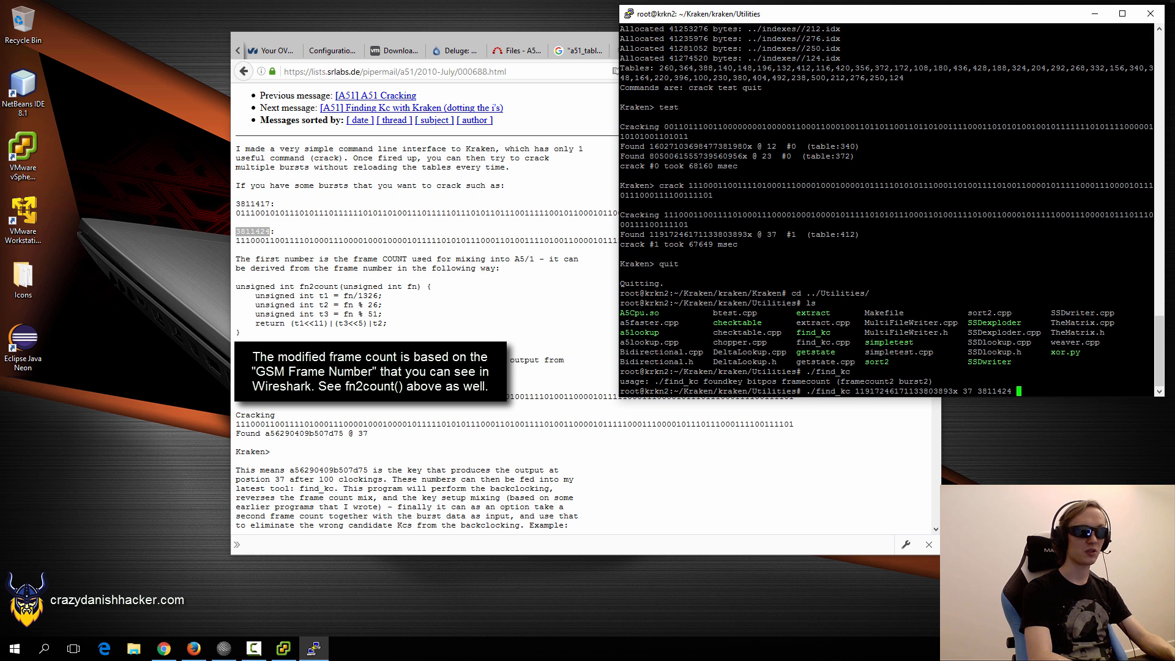
{"action": "key", "text": "Return"}
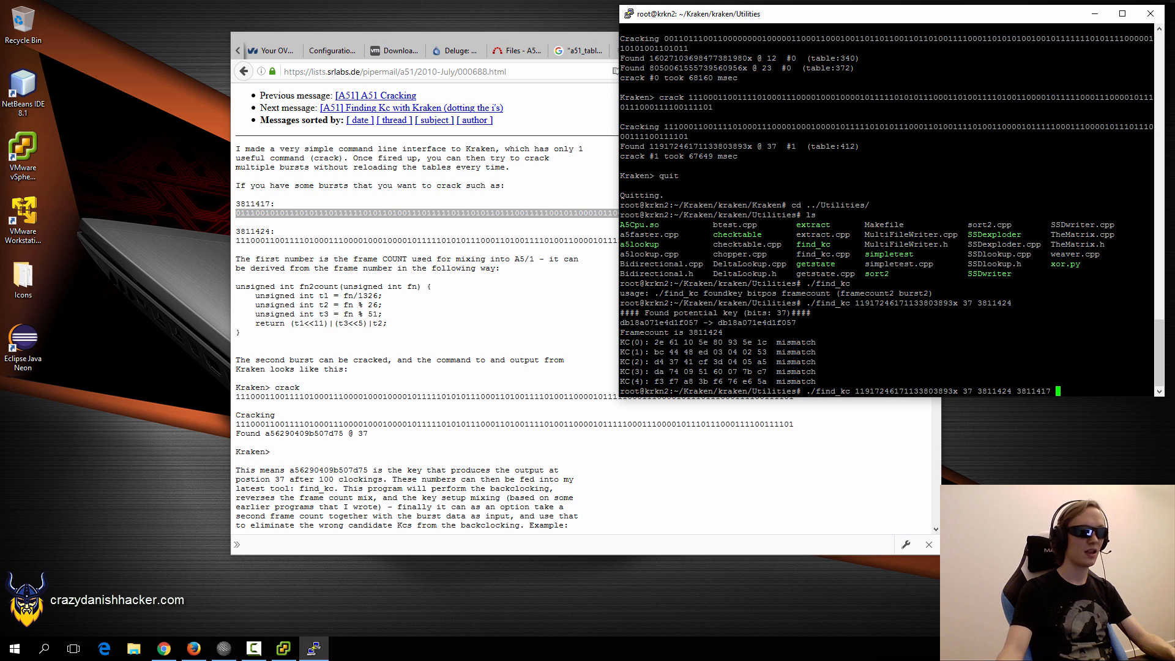
Step: Rerun find_kc adding burst 3811417 to see KC(0) MATCHED, then clear the screen
{"action": "key", "text": "Return"}
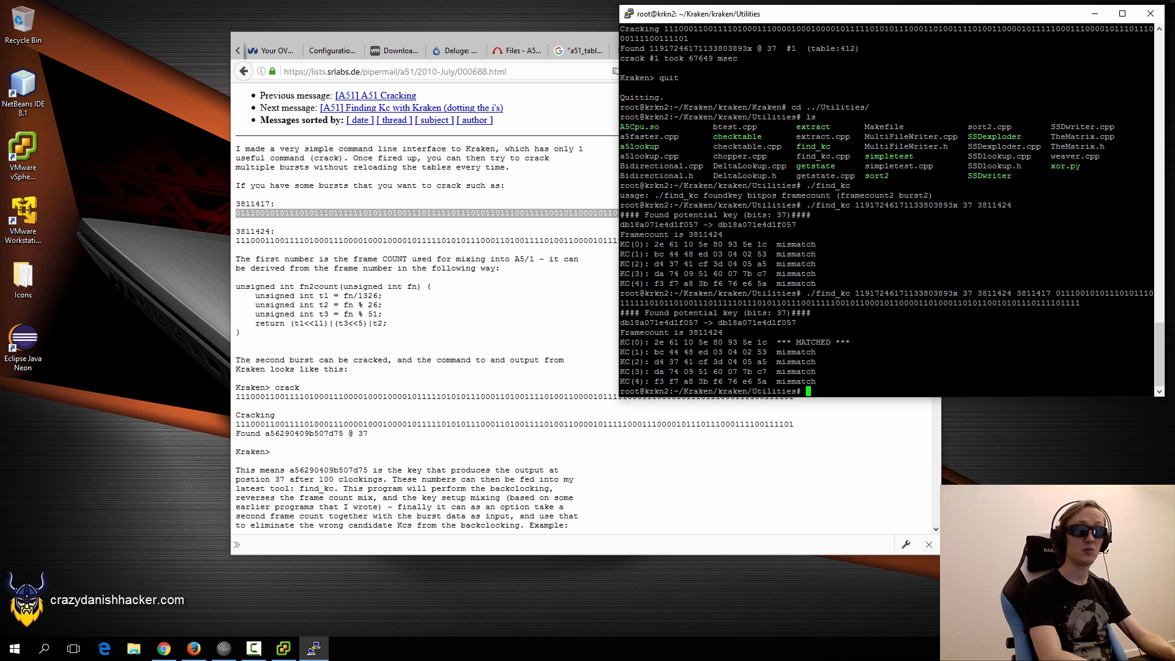
{"action": "type", "text": "clear"}
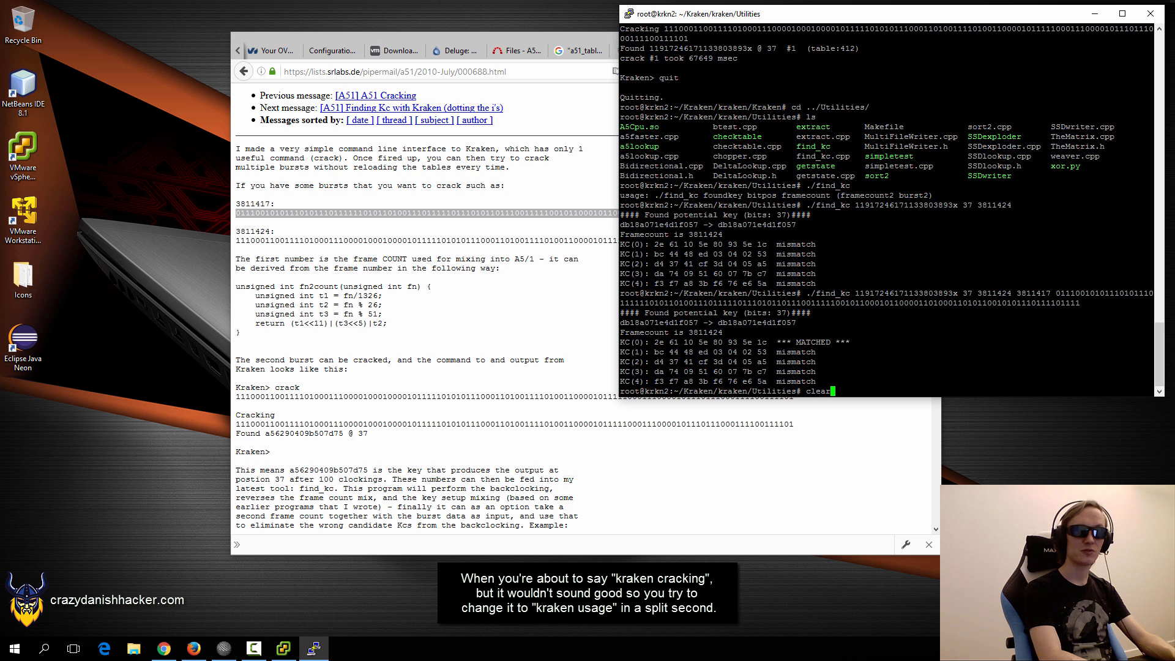
{"action": "key", "text": "Return"}
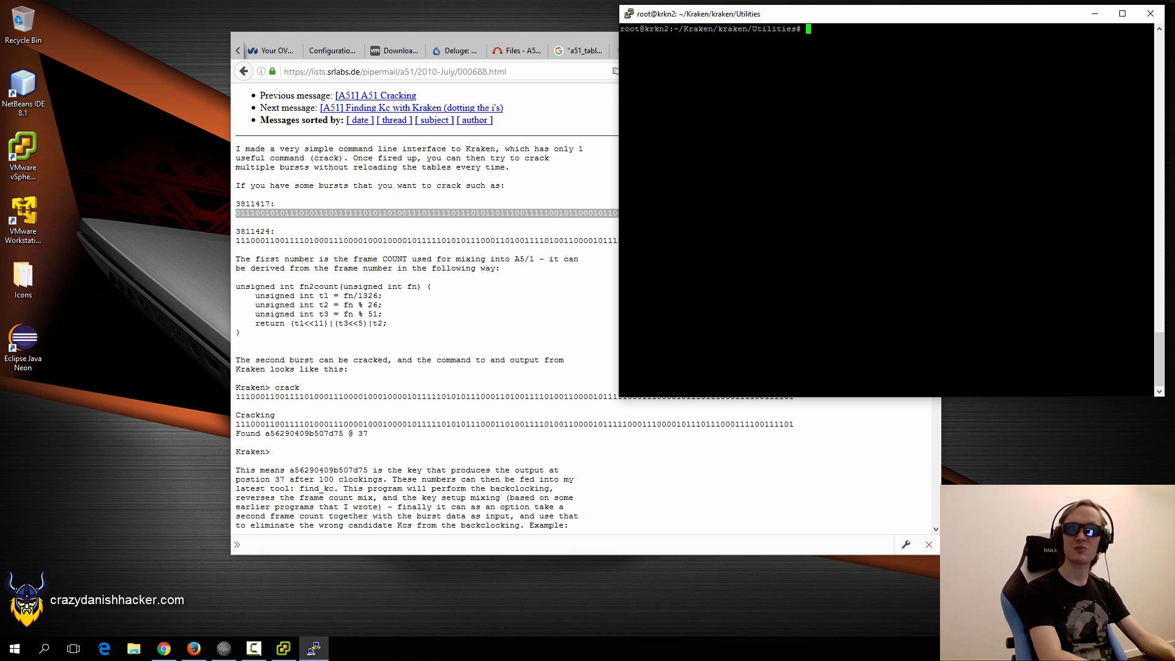